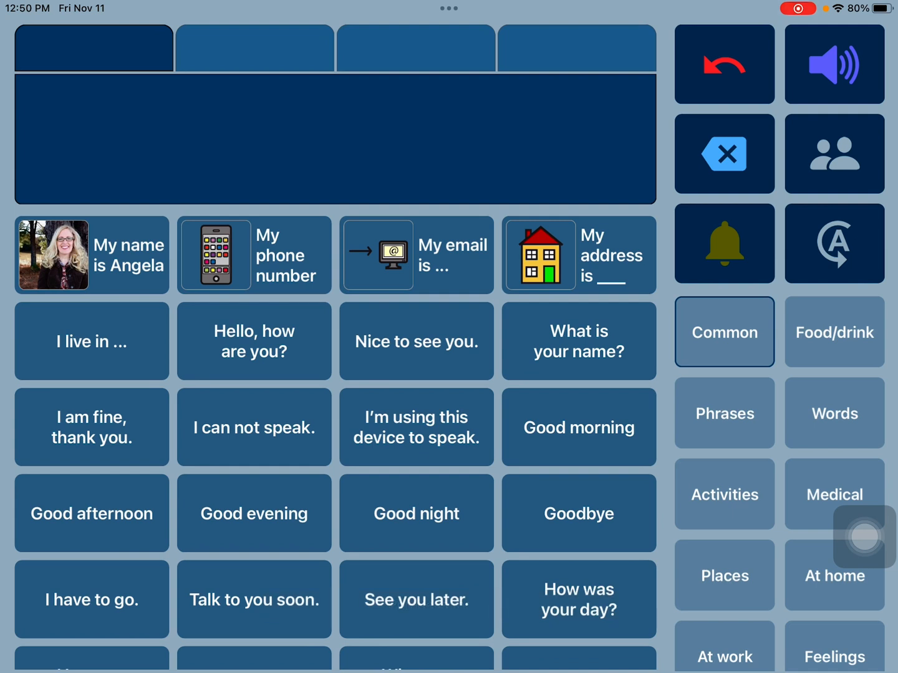
# Step: Look through the speech voice options in the app settings, then return to the board
pyautogui.click(91, 255)
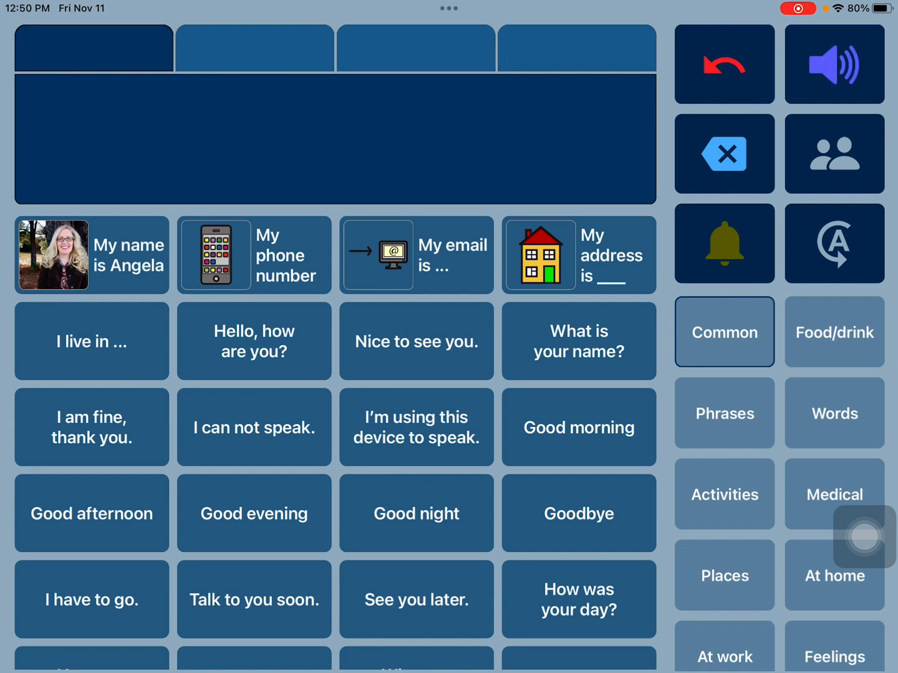
pyautogui.click(253, 341)
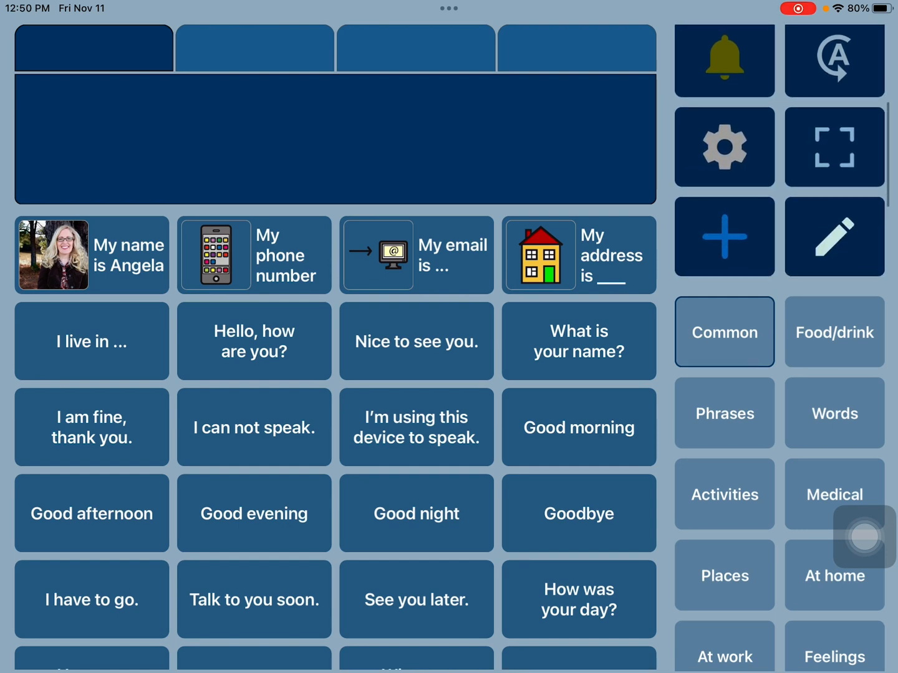
pyautogui.click(723, 146)
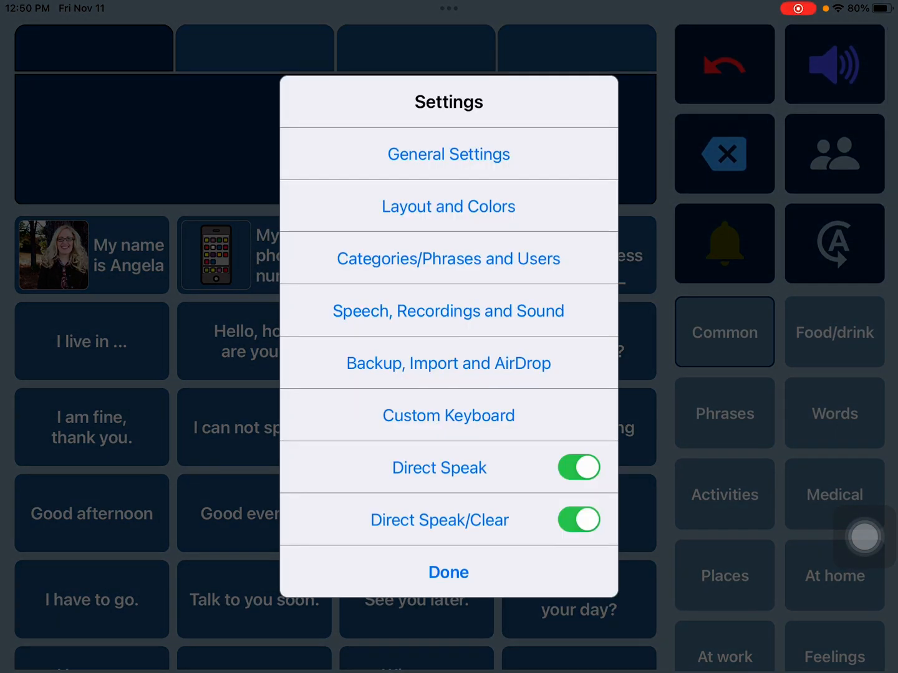
pyautogui.click(448, 310)
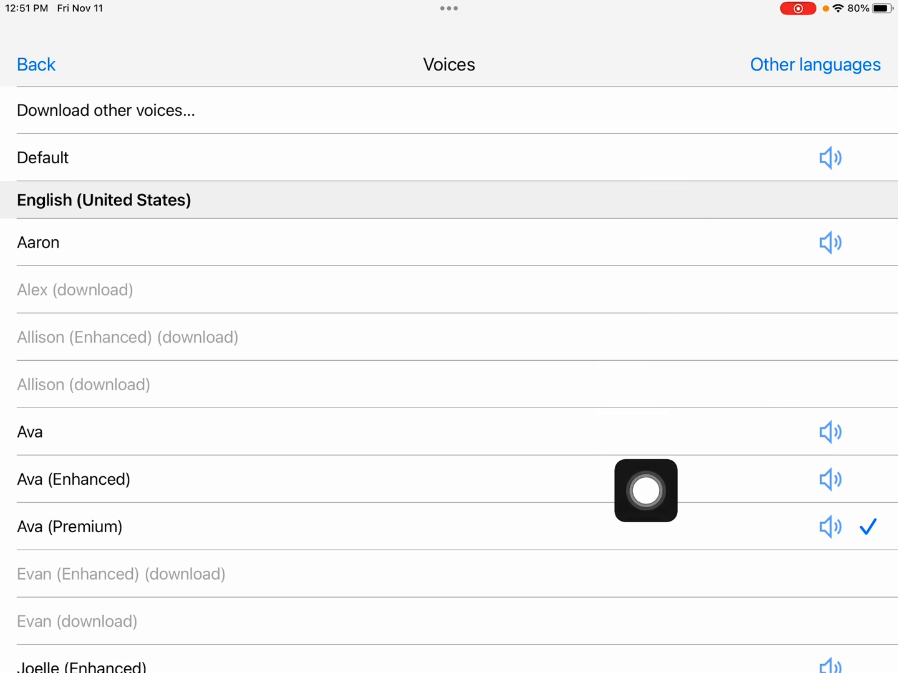
pyautogui.moveTo(843, 586)
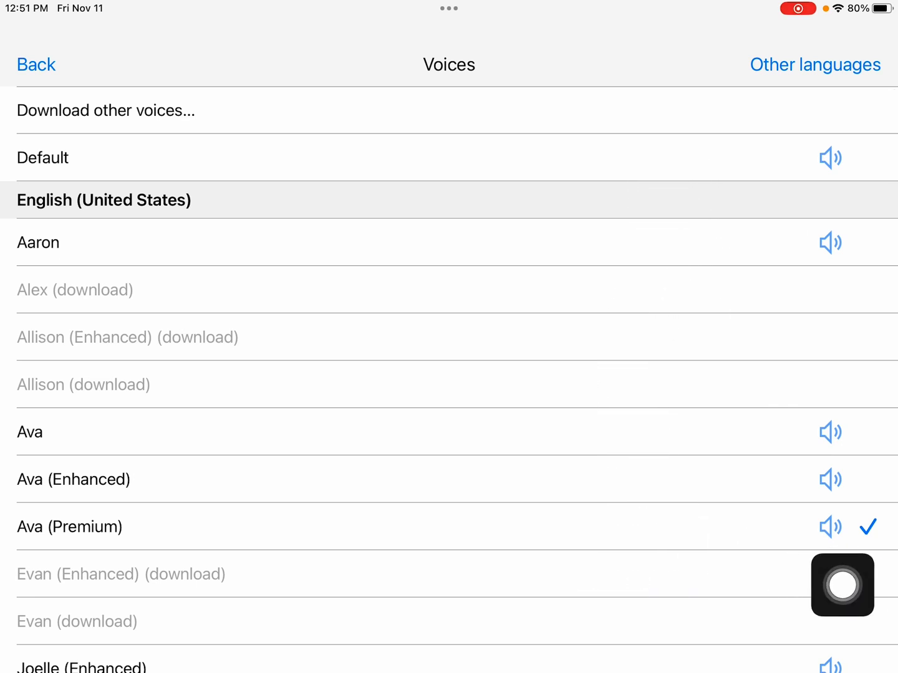
pyautogui.scroll(-3)
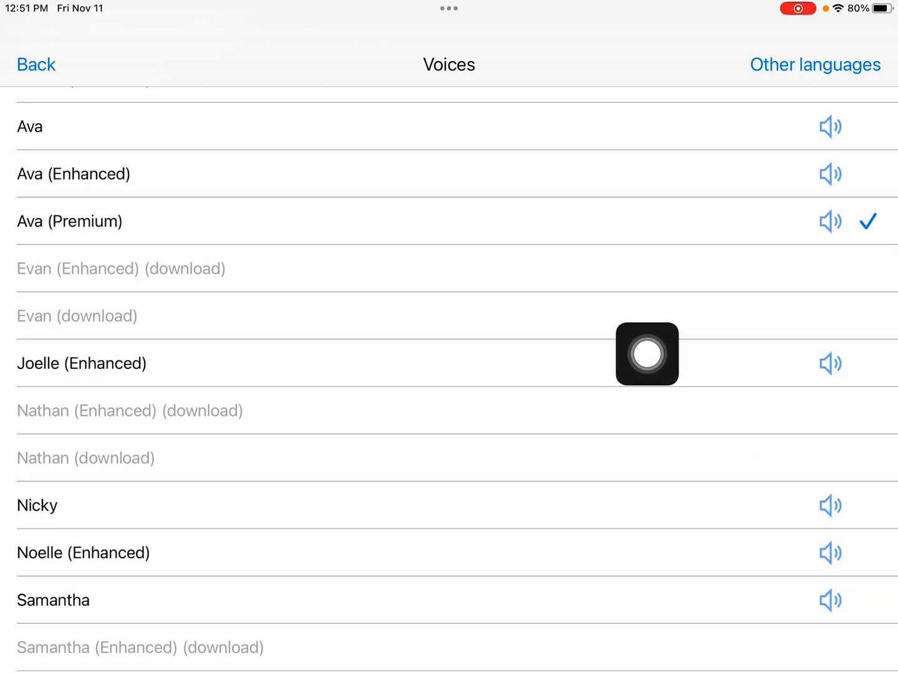
pyautogui.moveTo(633, 550)
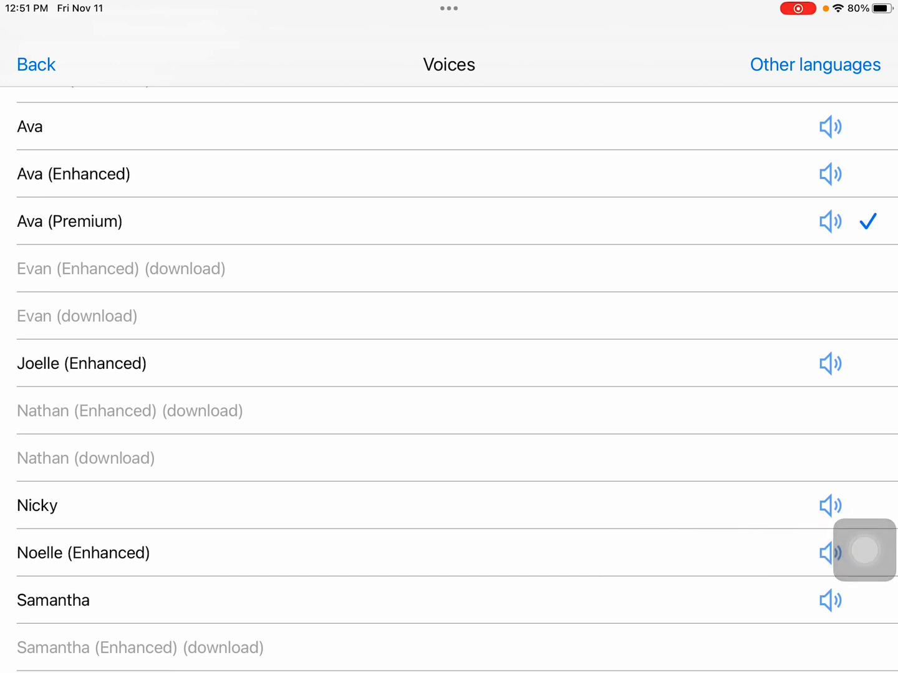
pyautogui.click(36, 65)
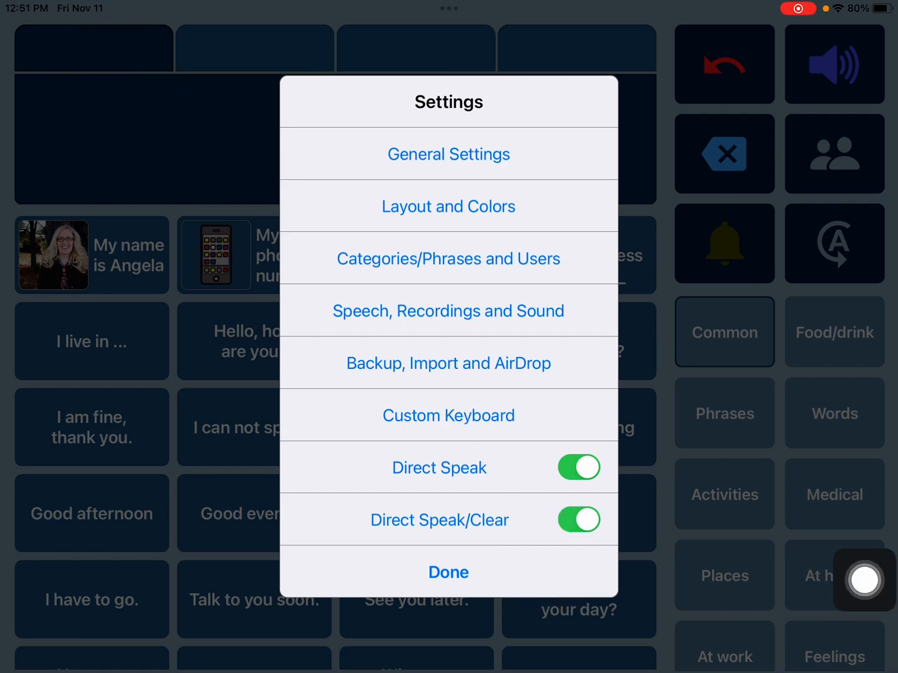
pyautogui.click(448, 572)
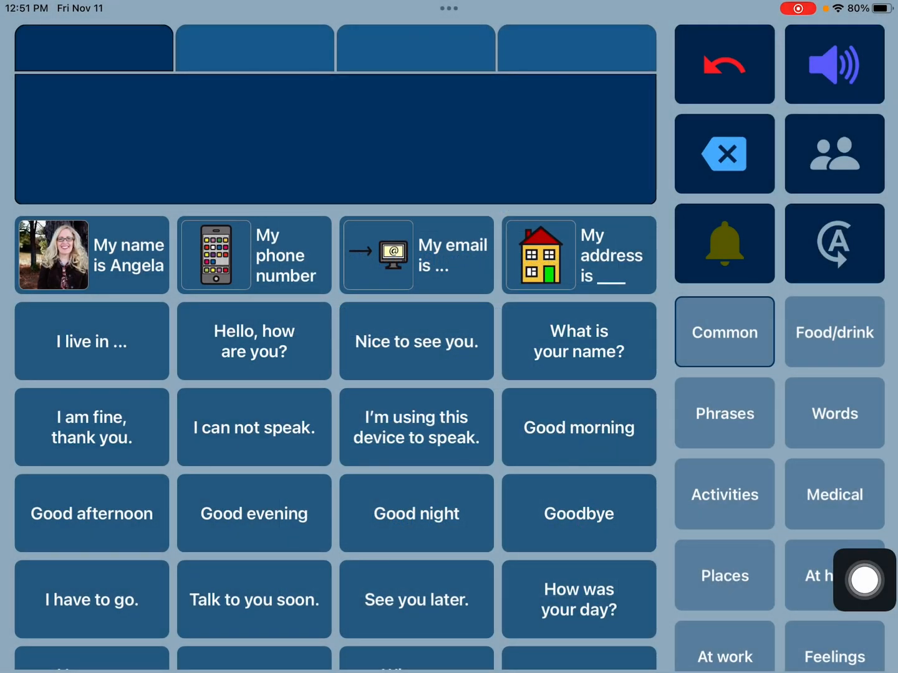
pyautogui.click(254, 341)
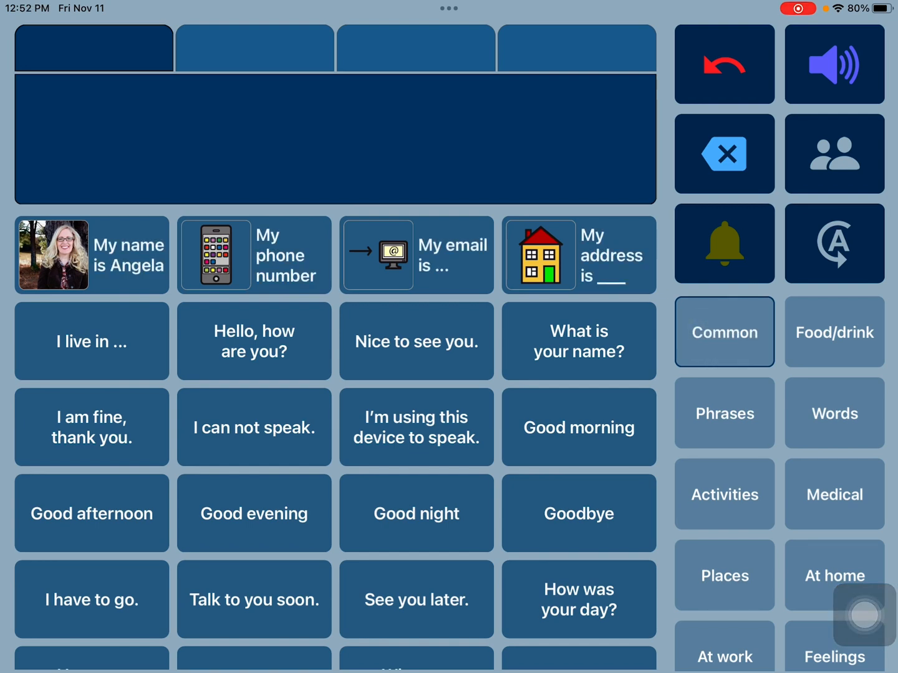
# Step: Browse the Food/drink, Phrases, Words, Activities and Medical categories, ending on Places
pyautogui.click(834, 331)
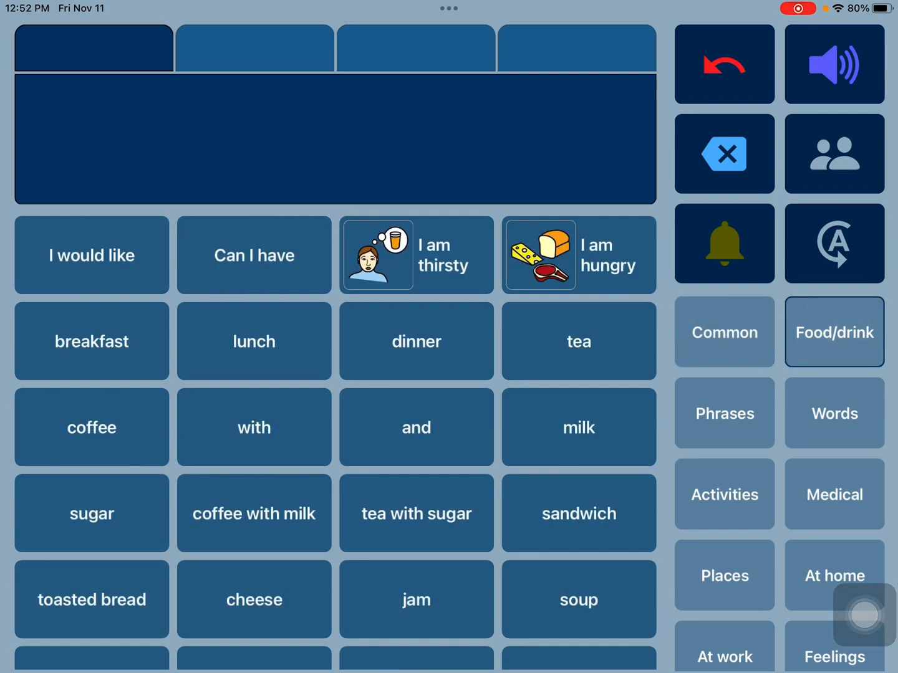
pyautogui.click(724, 414)
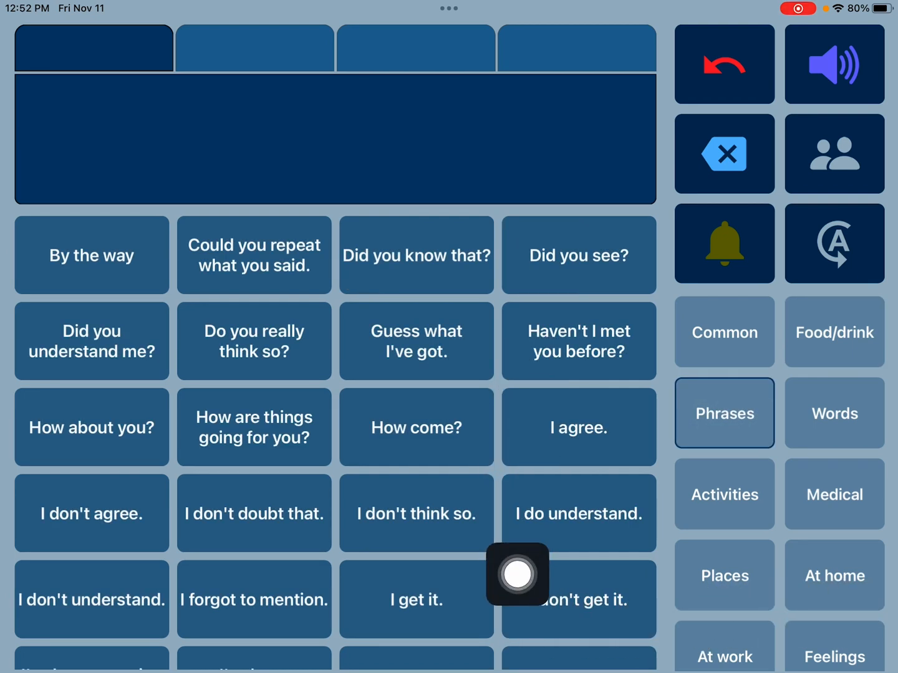
pyautogui.scroll(-3)
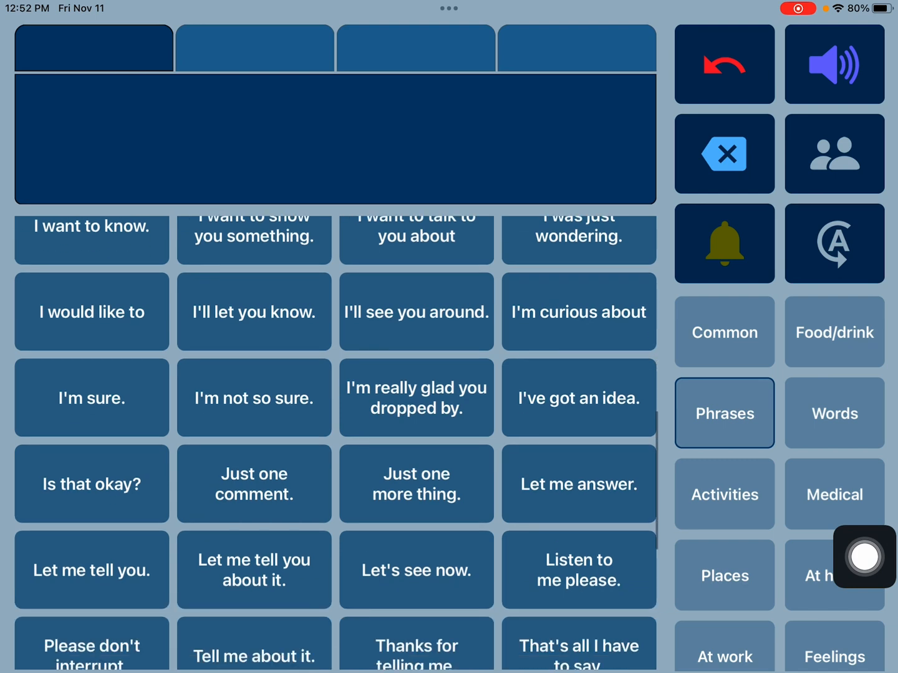
pyautogui.scroll(3)
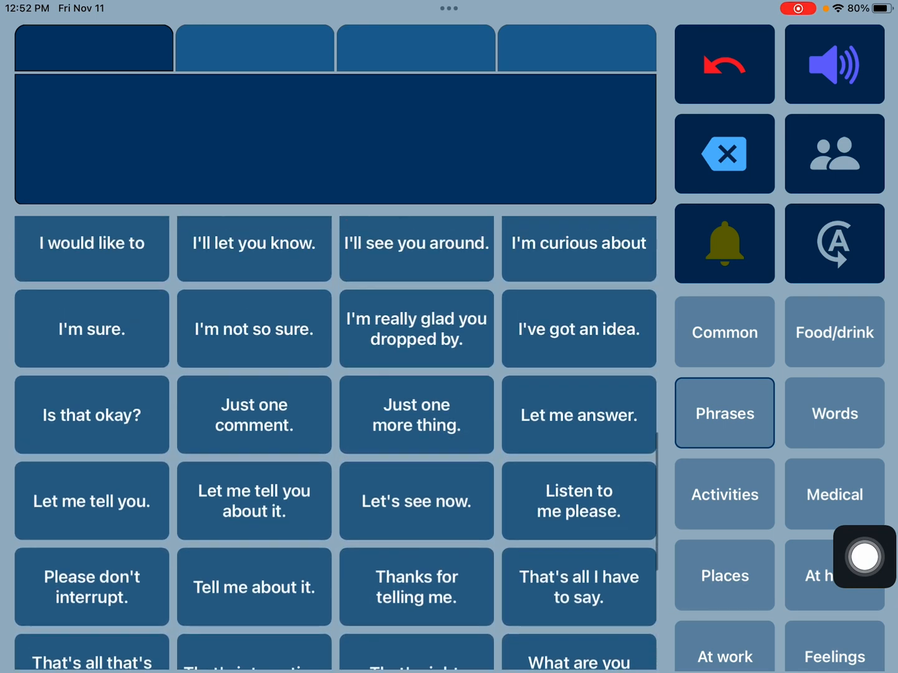
pyautogui.click(835, 413)
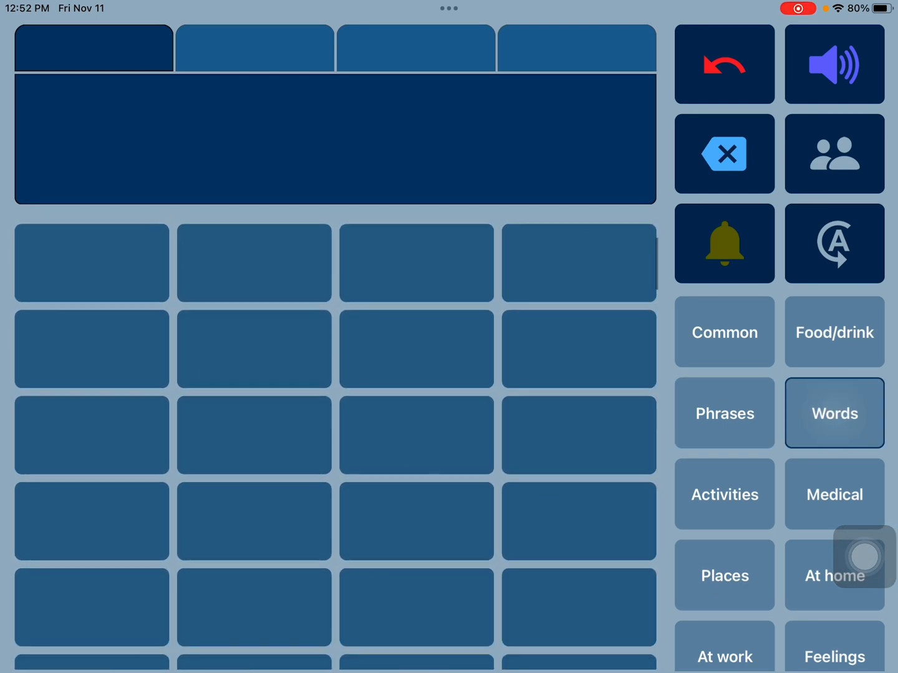
pyautogui.click(833, 413)
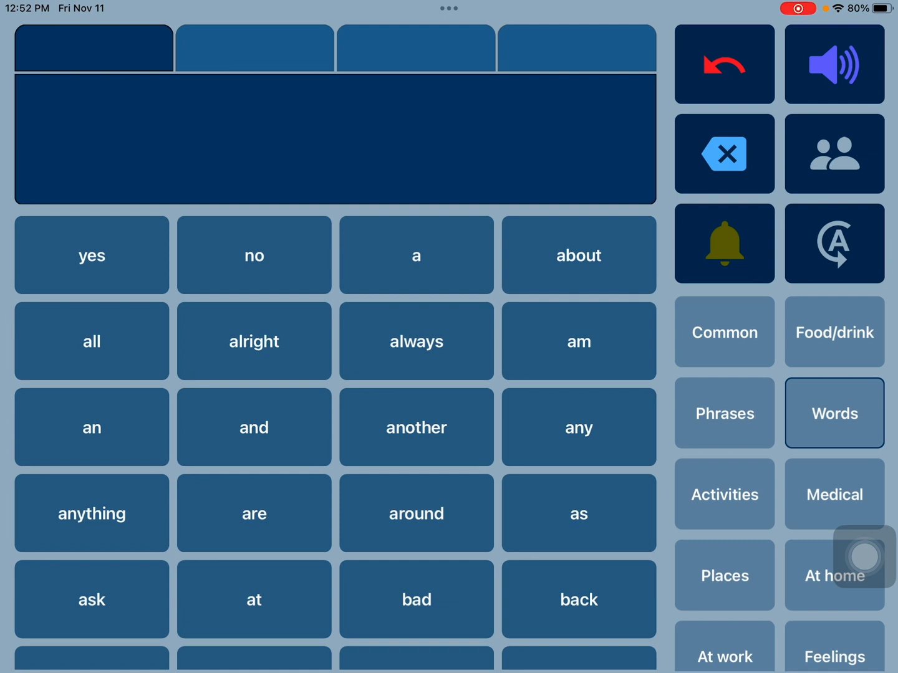
pyautogui.click(724, 493)
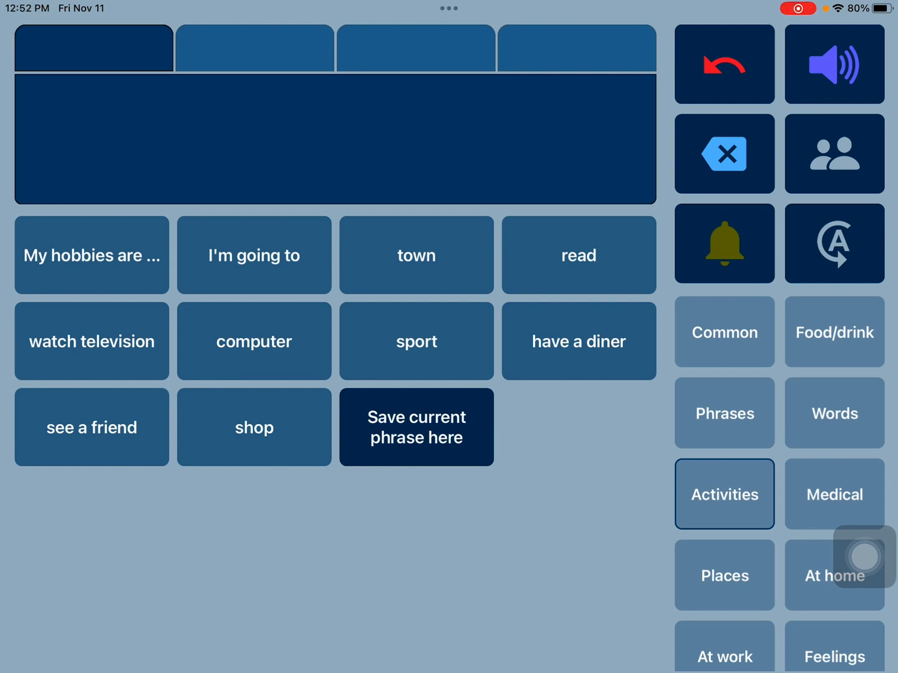
pyautogui.click(833, 494)
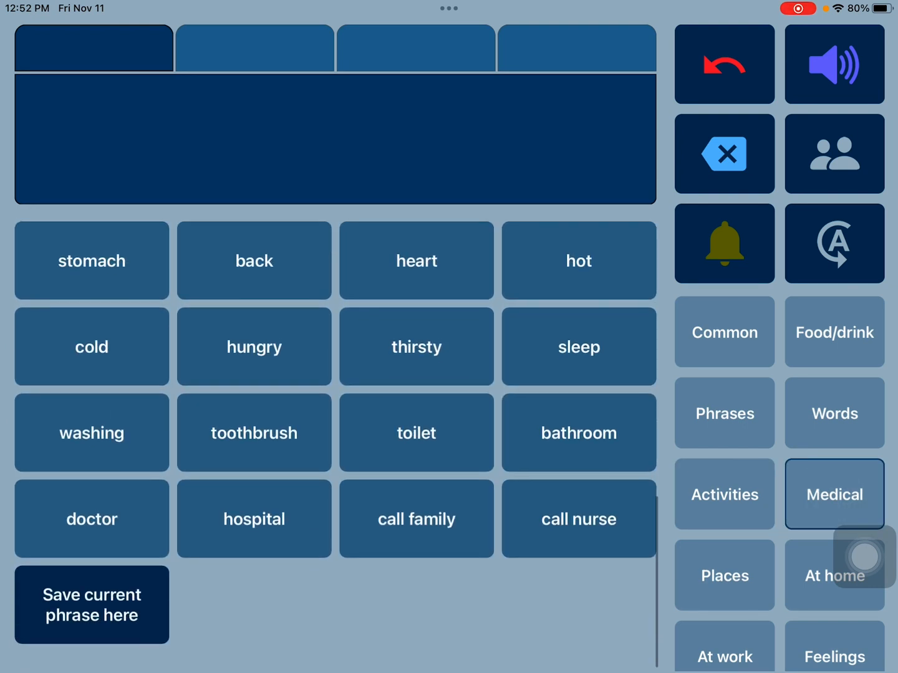
pyautogui.click(723, 575)
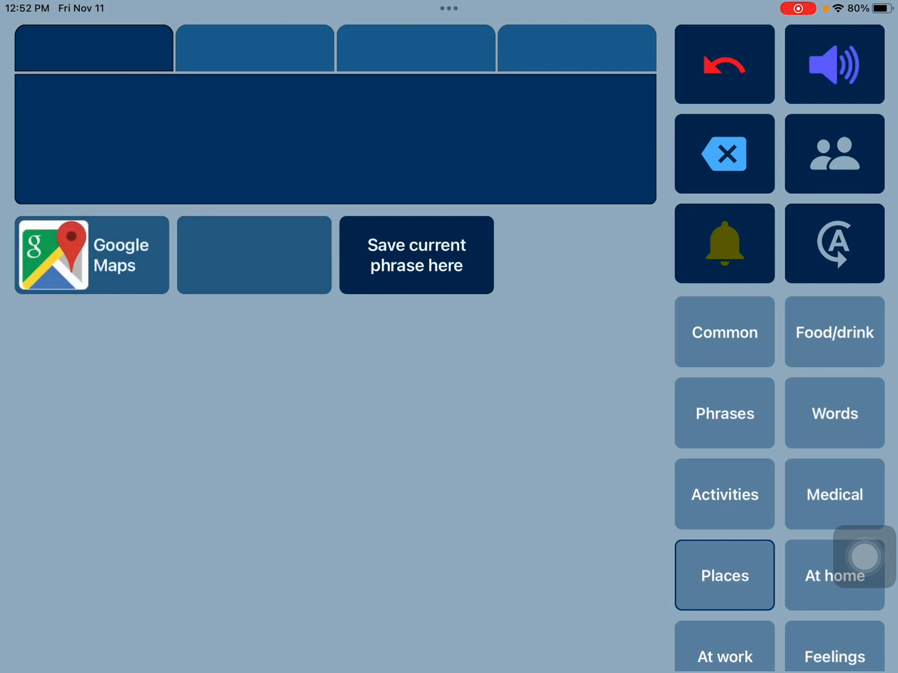
pyautogui.click(448, 8)
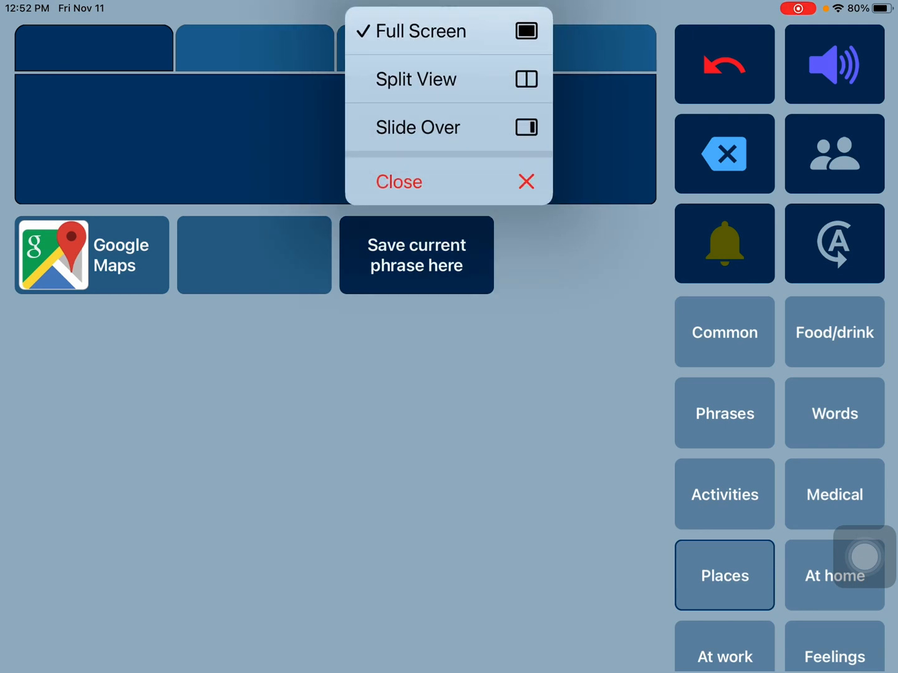
pyautogui.click(398, 181)
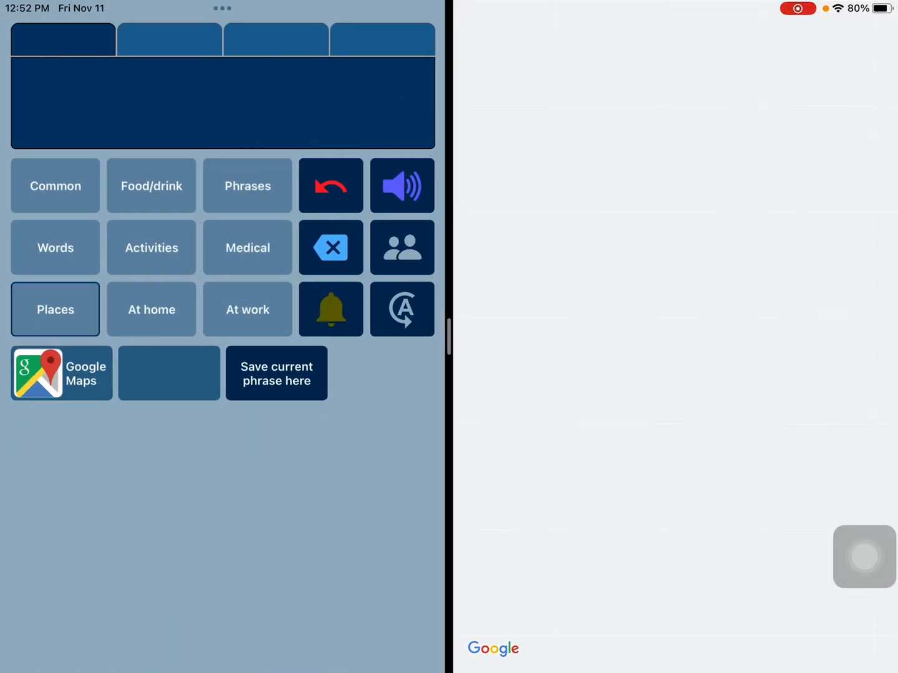
pyautogui.click(60, 373)
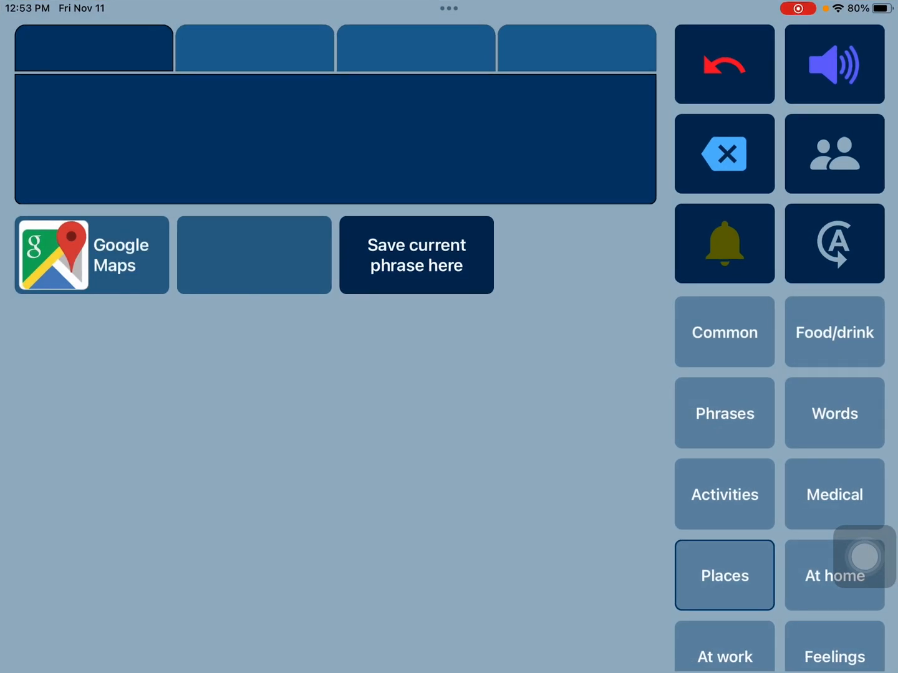
# Step: Browse the At home, Family and At work phrases, then switch to Feelings
pyautogui.click(833, 575)
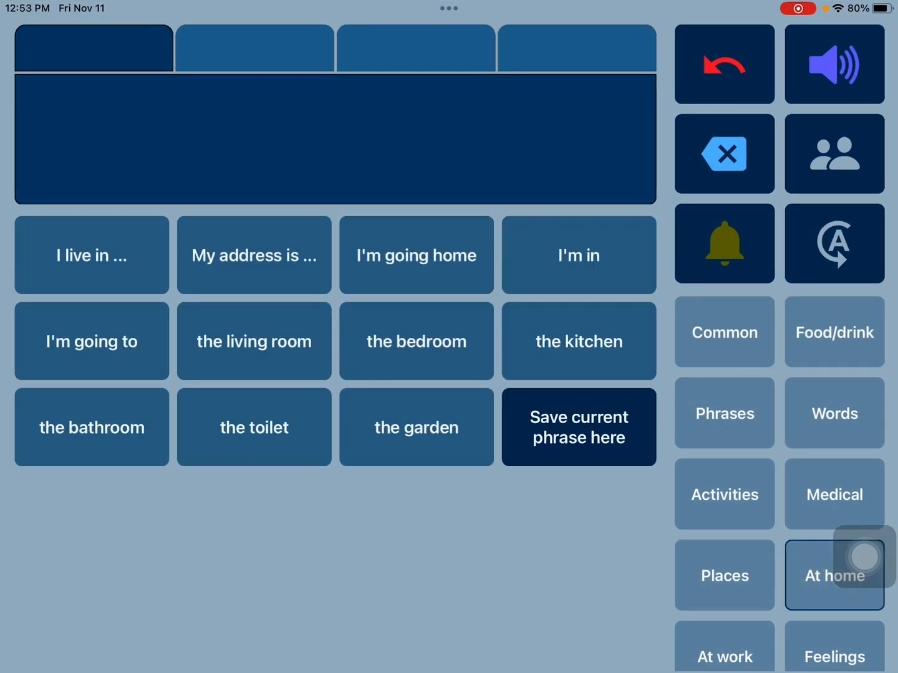
pyautogui.scroll(-3)
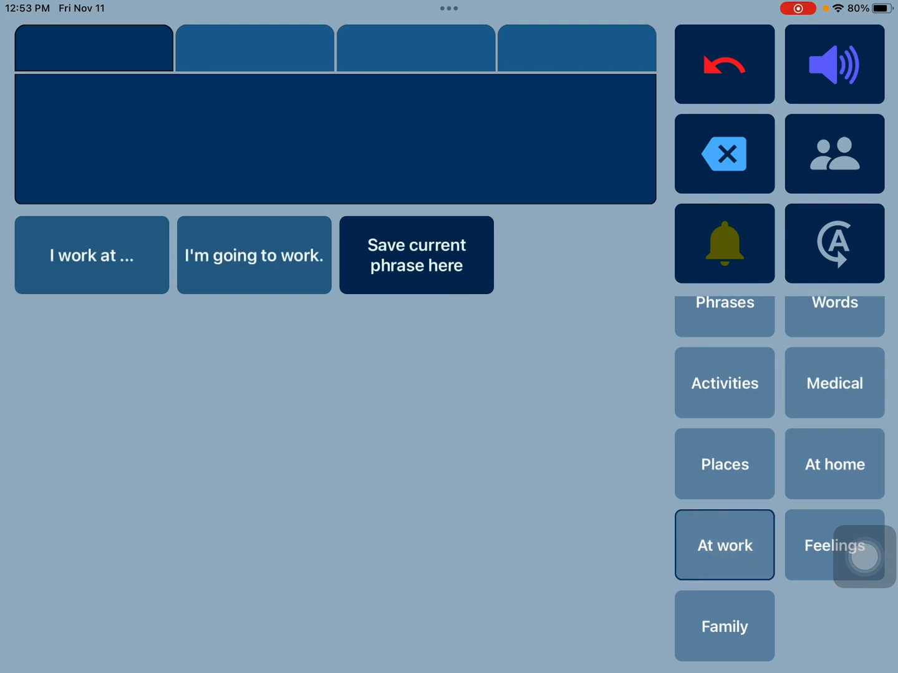
pyautogui.click(833, 544)
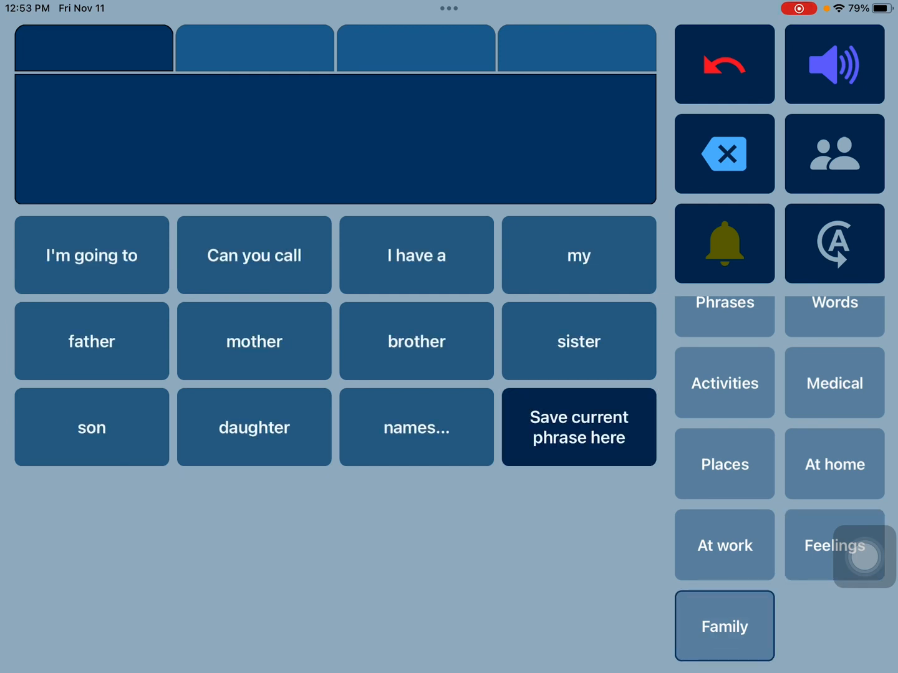
pyautogui.click(724, 544)
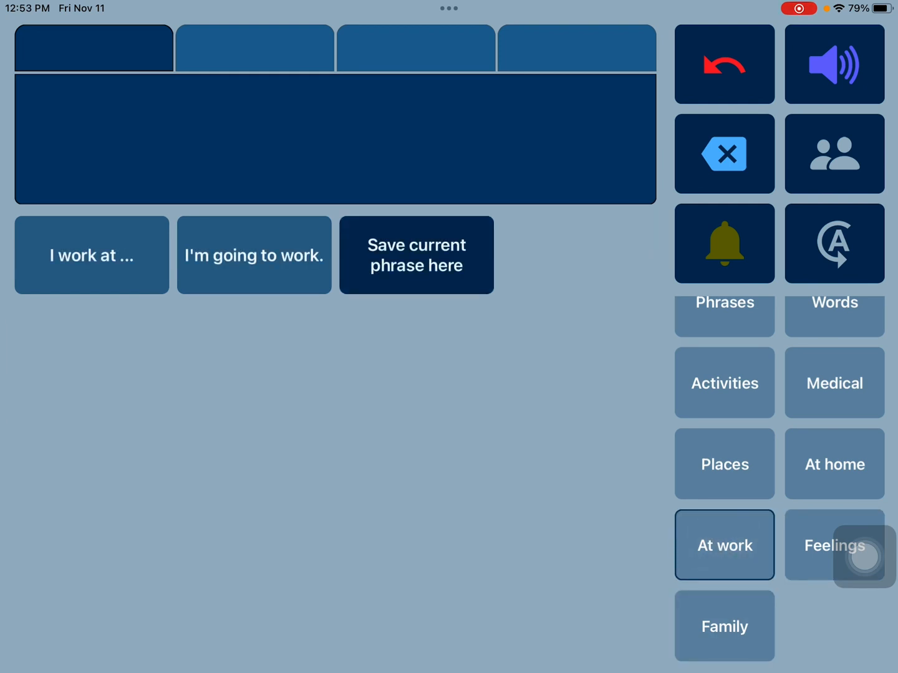
pyautogui.click(834, 544)
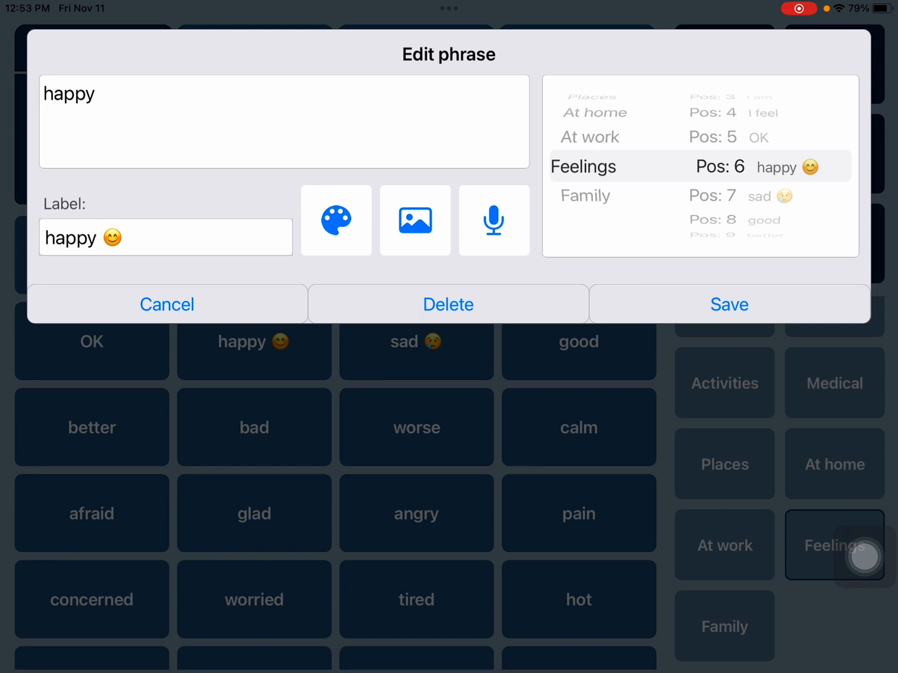
# Step: Edit the happy phrase so a large smiley image replaces the emoji in its label
pyautogui.click(165, 237)
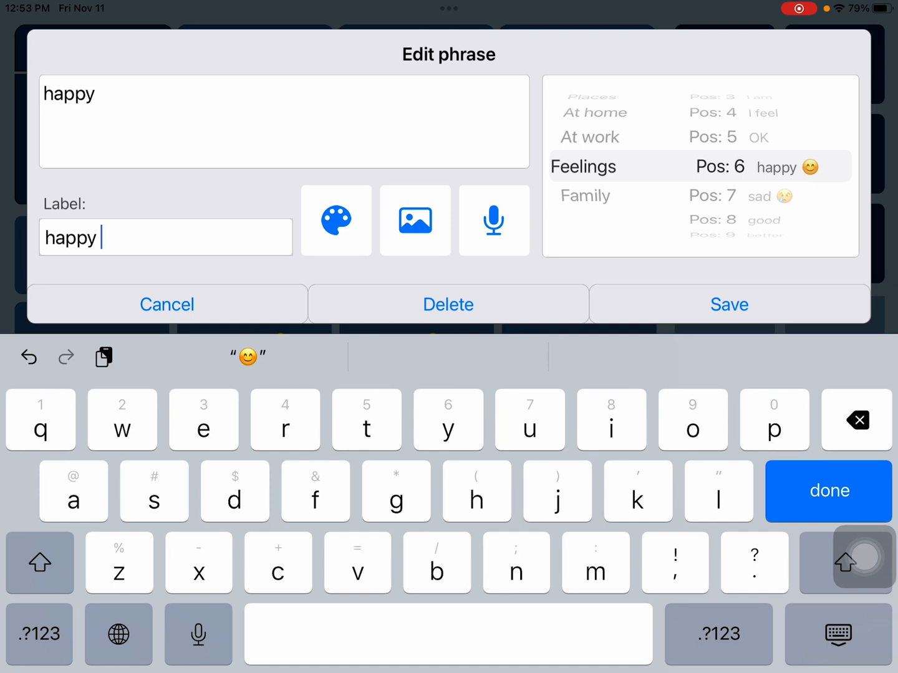
pyautogui.click(414, 220)
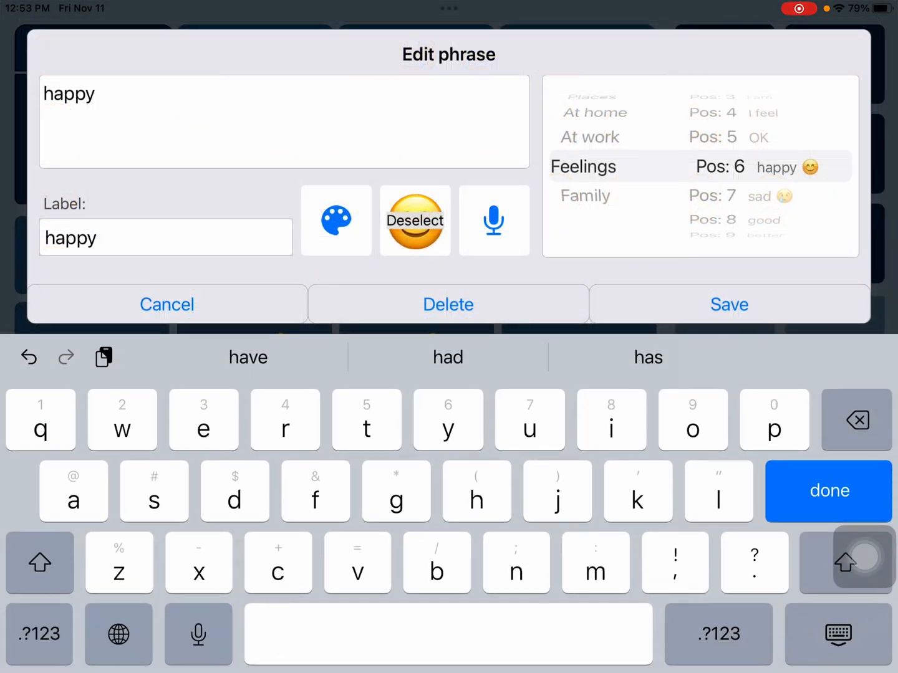
pyautogui.click(729, 304)
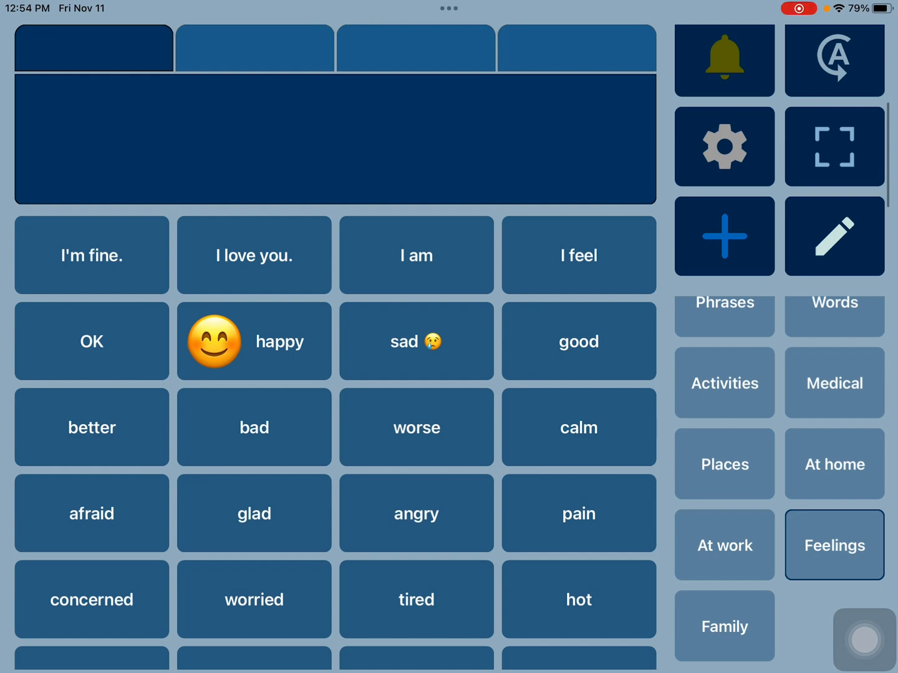
# Step: Try speaking the empty message twice, dismissing the no-text warning each time
pyautogui.click(835, 64)
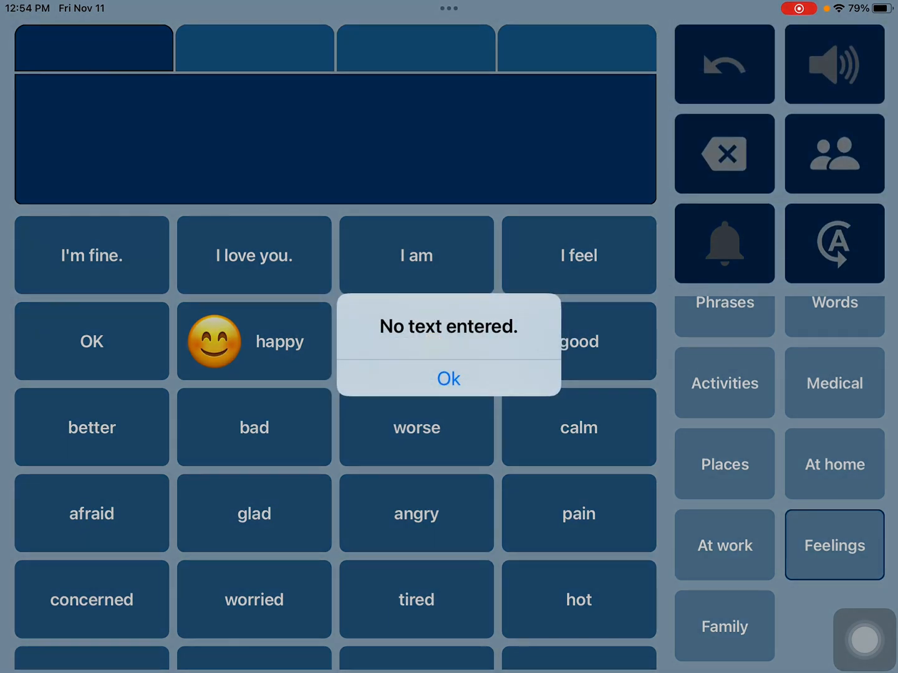
pyautogui.click(448, 379)
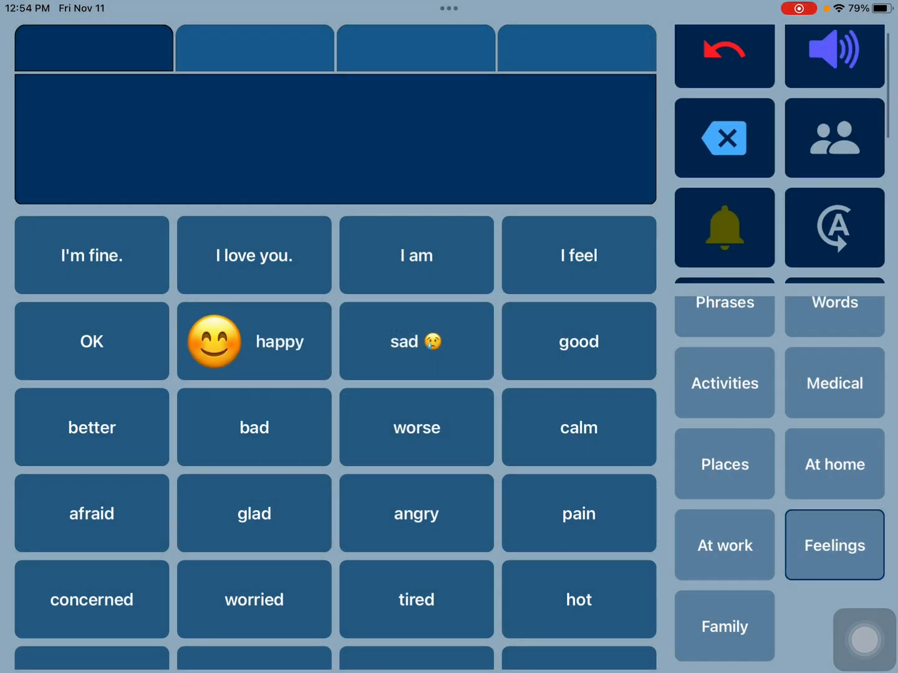
pyautogui.click(834, 63)
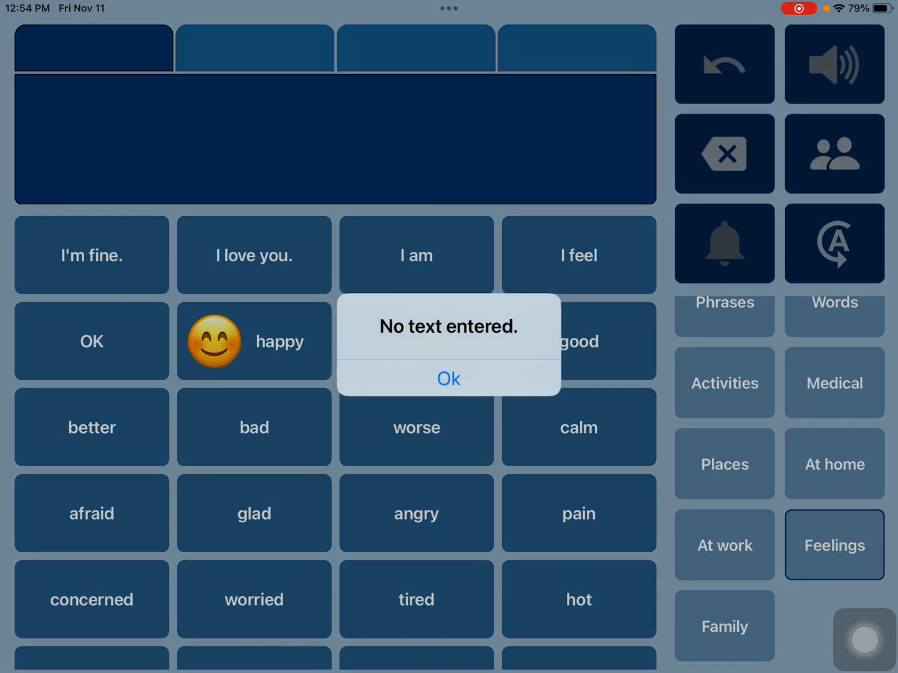
pyautogui.click(448, 379)
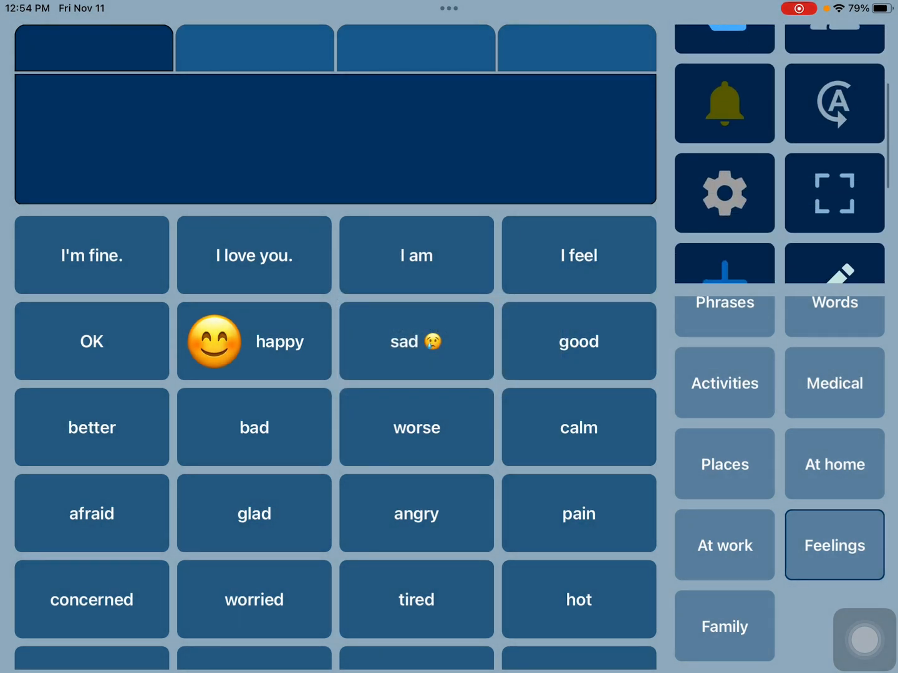
# Step: Turn off Direct Speak/Clear in the app settings and return to the board
pyautogui.click(724, 192)
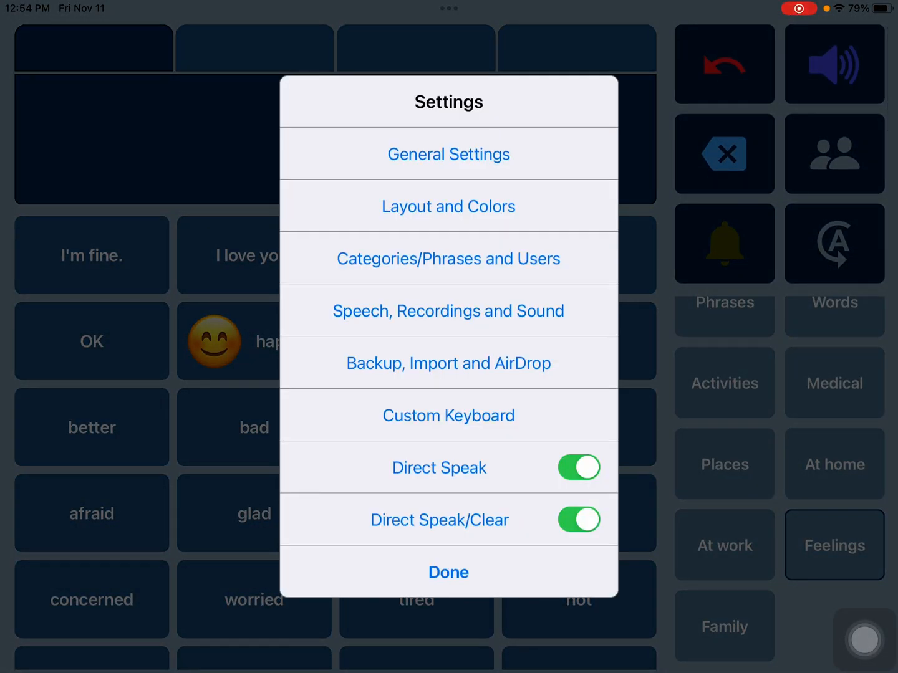
pyautogui.click(447, 311)
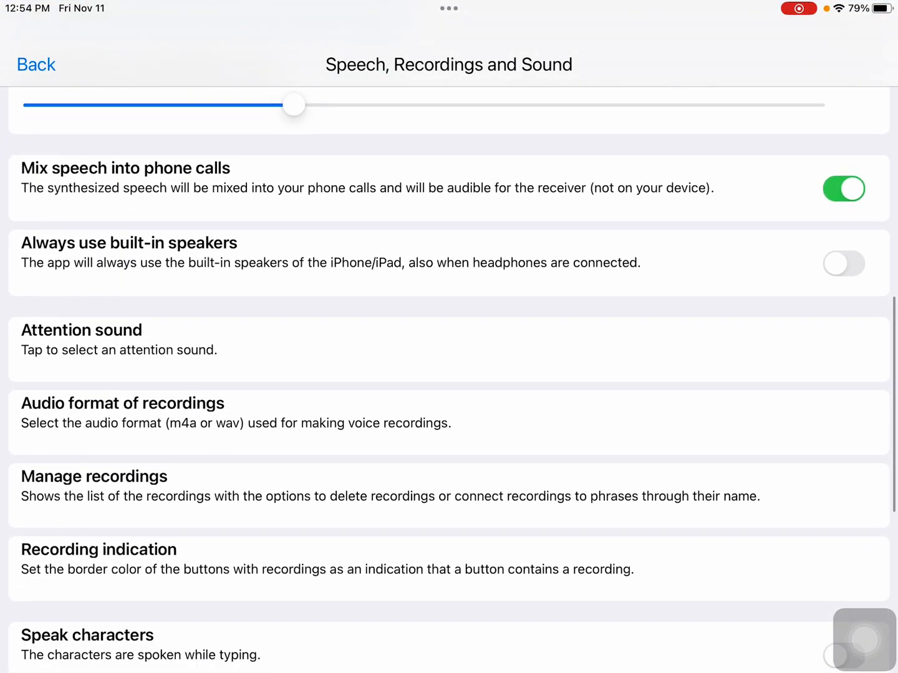
pyautogui.scroll(-3)
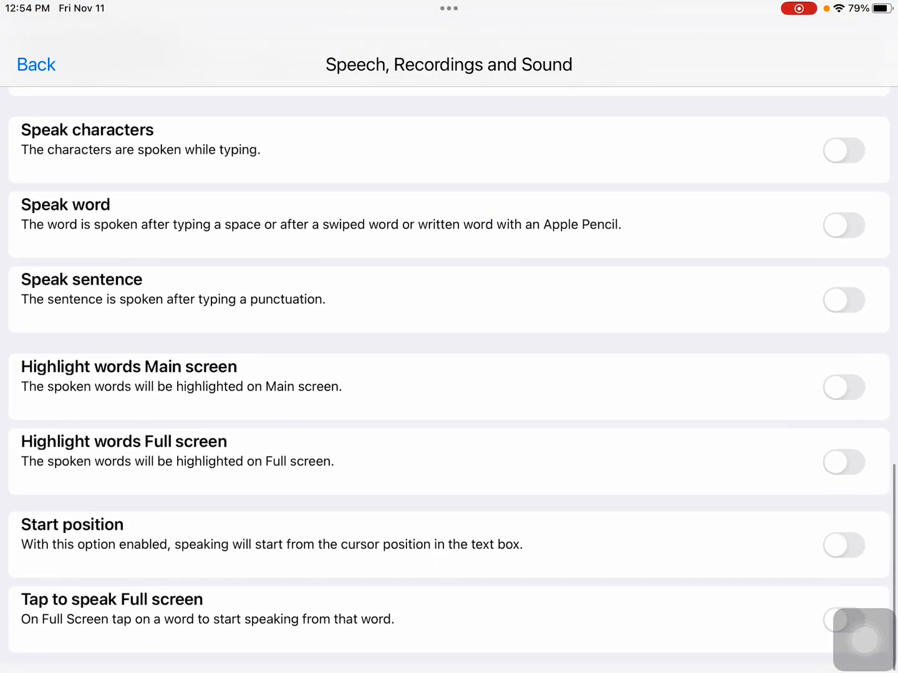
pyautogui.scroll(3)
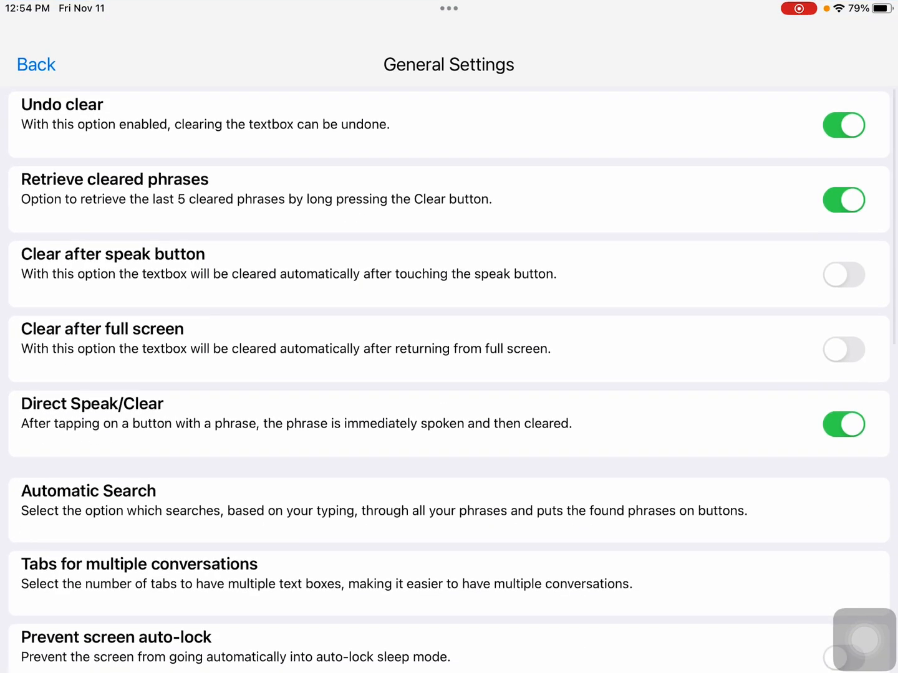
pyautogui.scroll(-3)
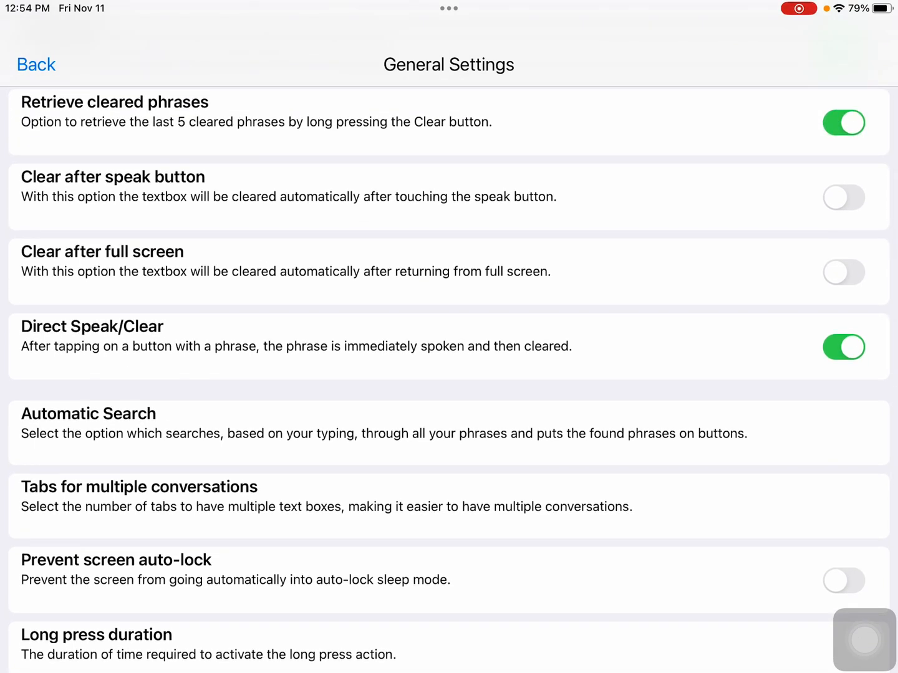
pyautogui.click(843, 347)
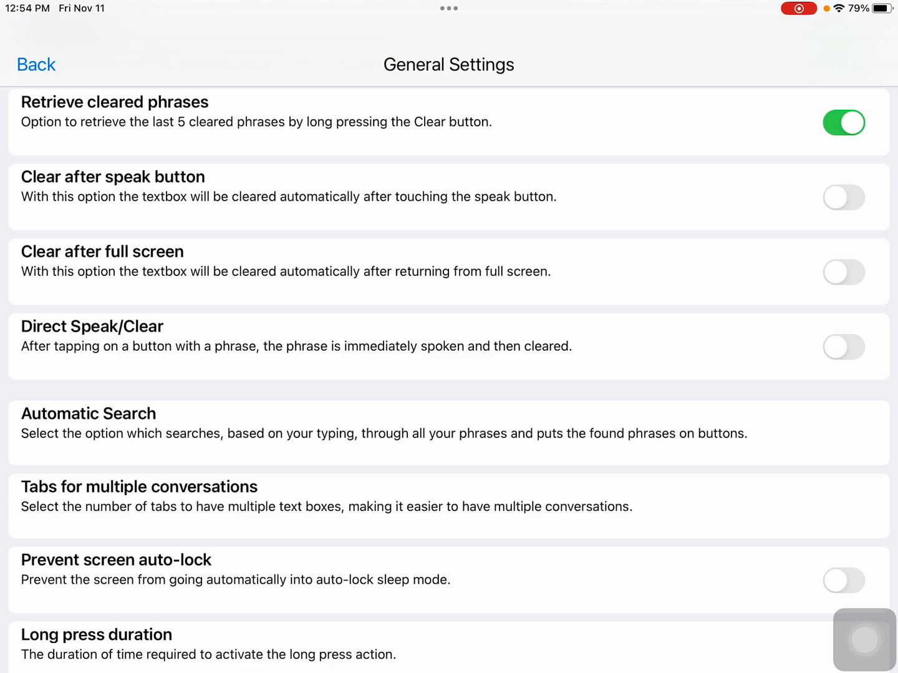
pyautogui.click(35, 64)
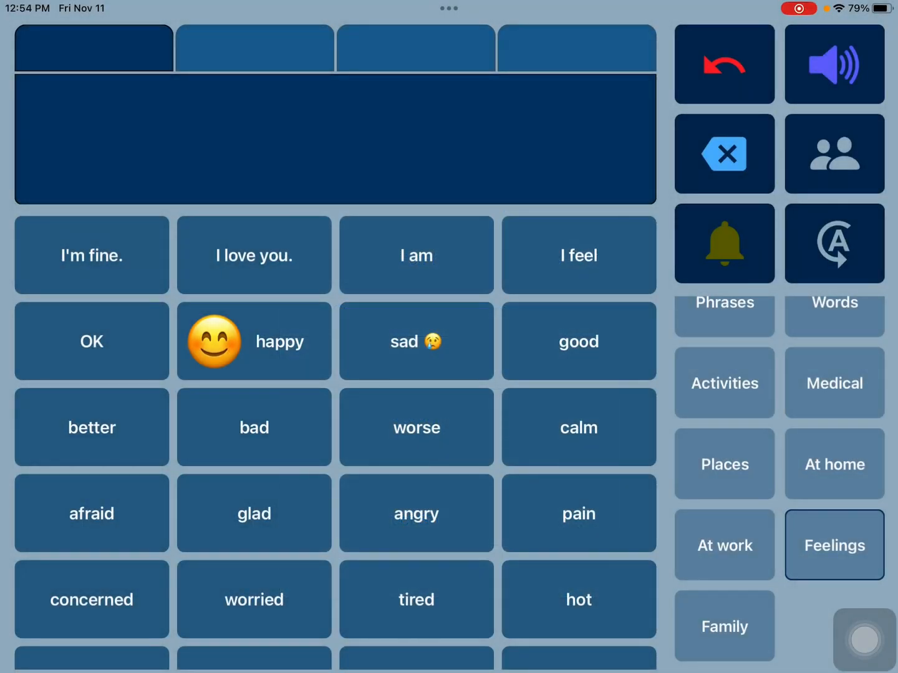
# Step: Show the happy phrase full screen, then go back to the board
pyautogui.click(254, 341)
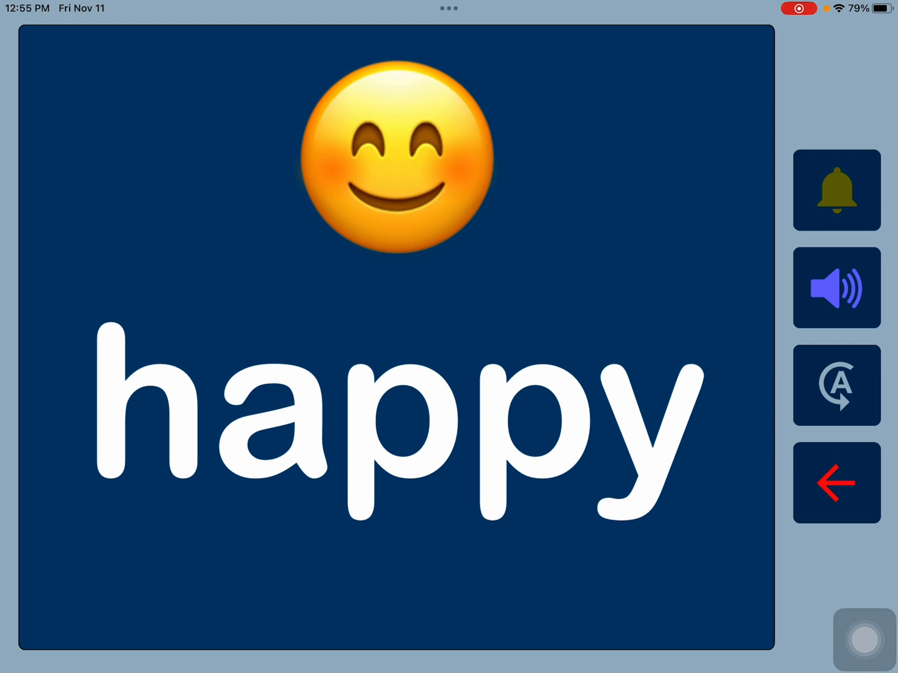
pyautogui.click(836, 482)
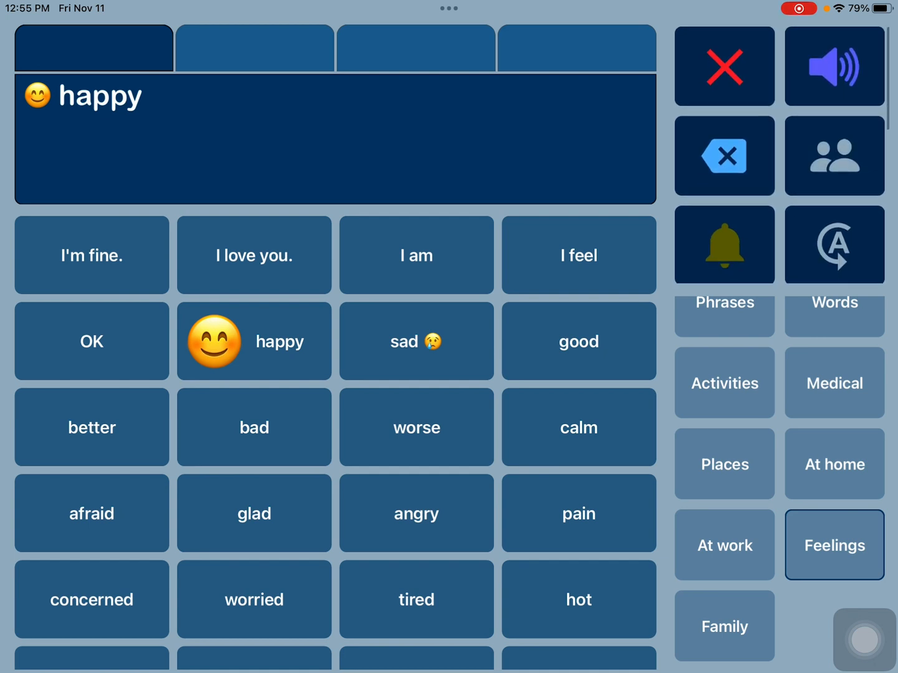
# Step: Switch to Common, select the Spanish user profile, and bring up the settings list
pyautogui.click(723, 331)
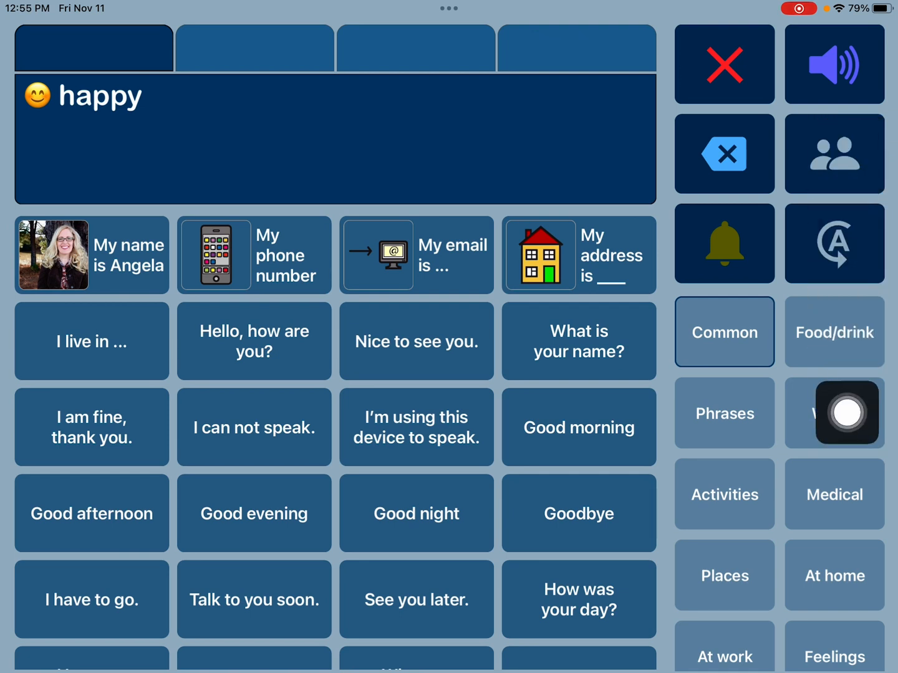
pyautogui.click(723, 64)
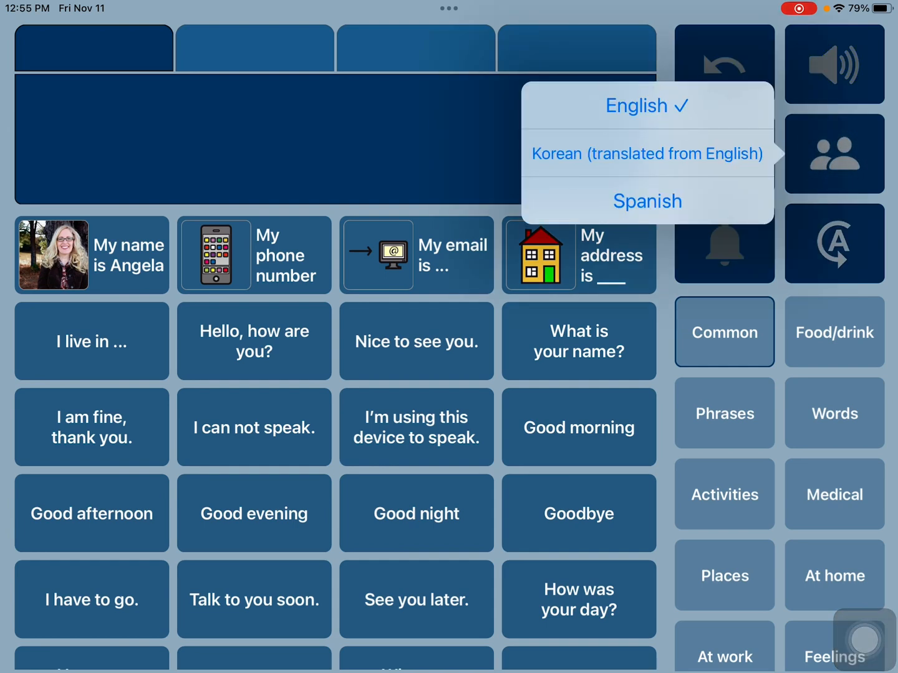
pyautogui.click(648, 201)
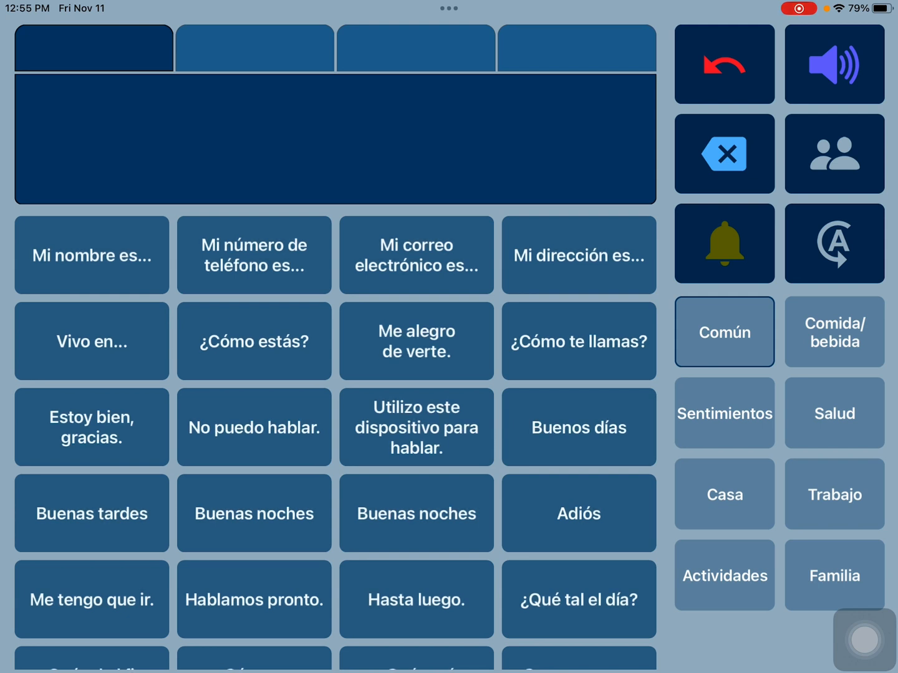
pyautogui.click(91, 255)
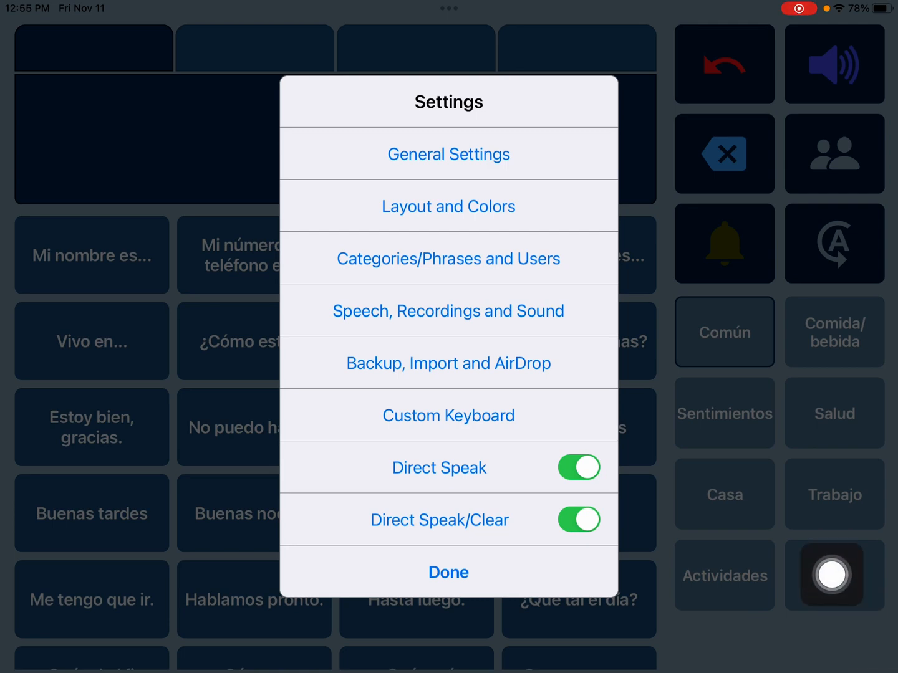
pyautogui.click(448, 259)
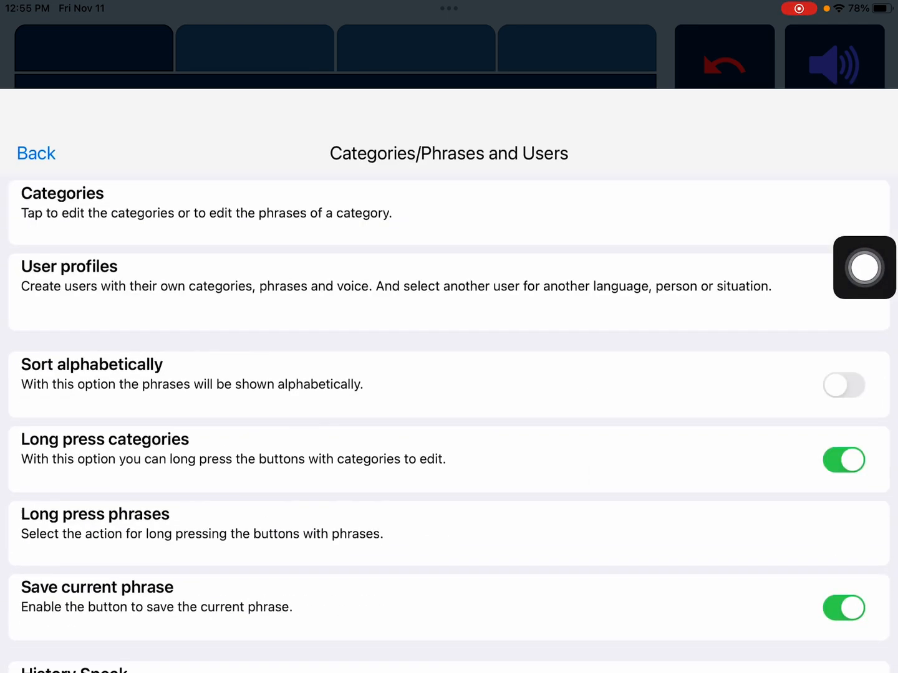
pyautogui.scroll(3)
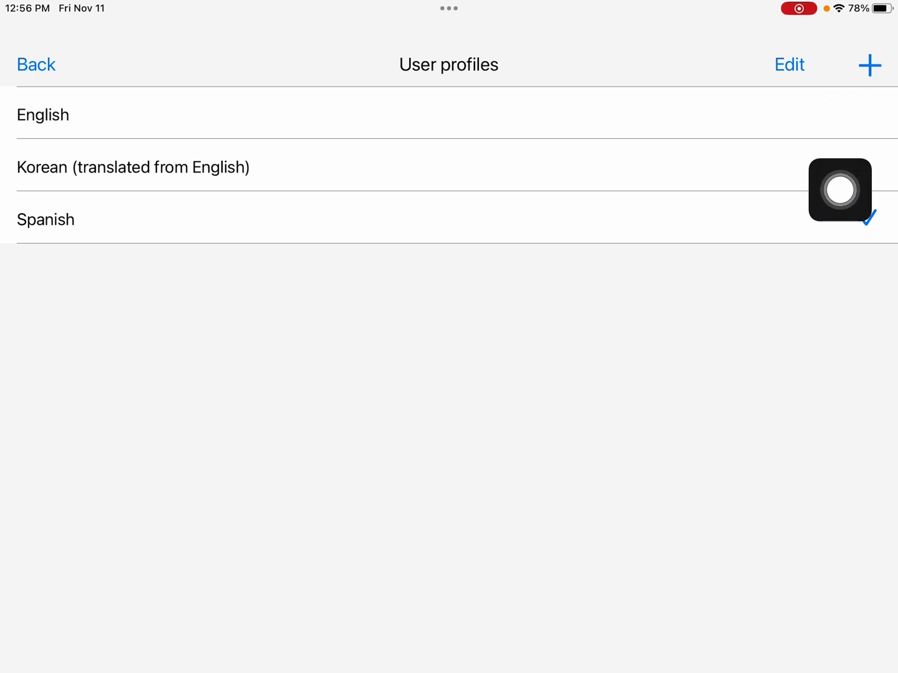
pyautogui.click(869, 65)
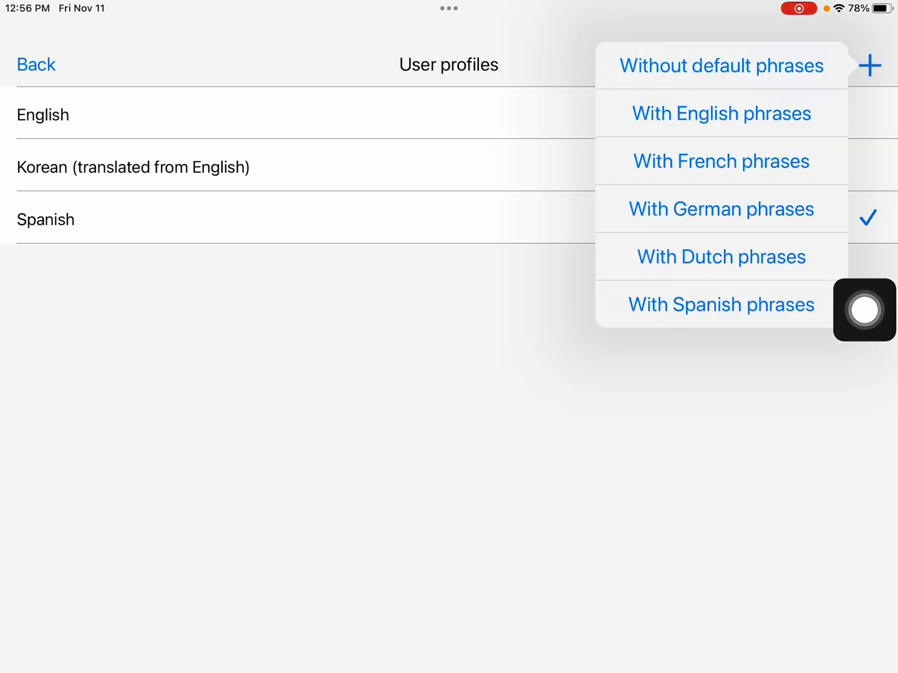
pyautogui.moveTo(569, 124)
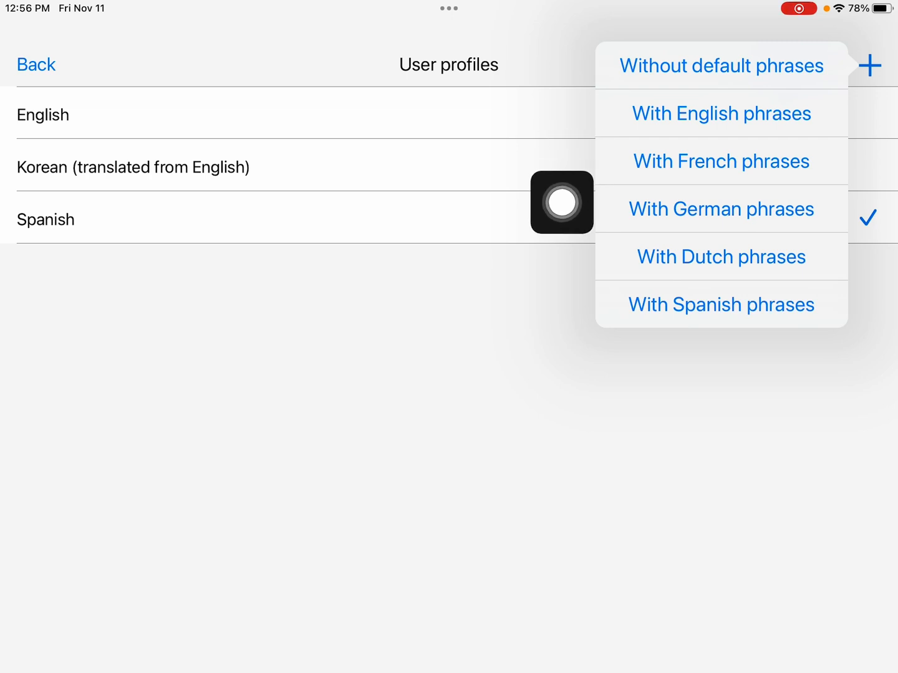
pyautogui.moveTo(576, 314)
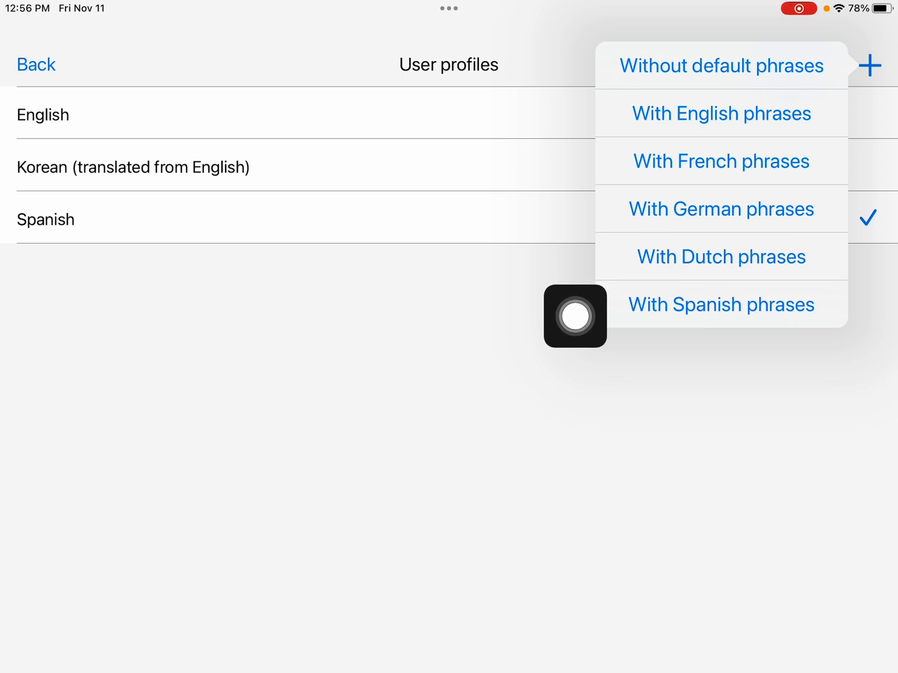
pyautogui.moveTo(588, 74)
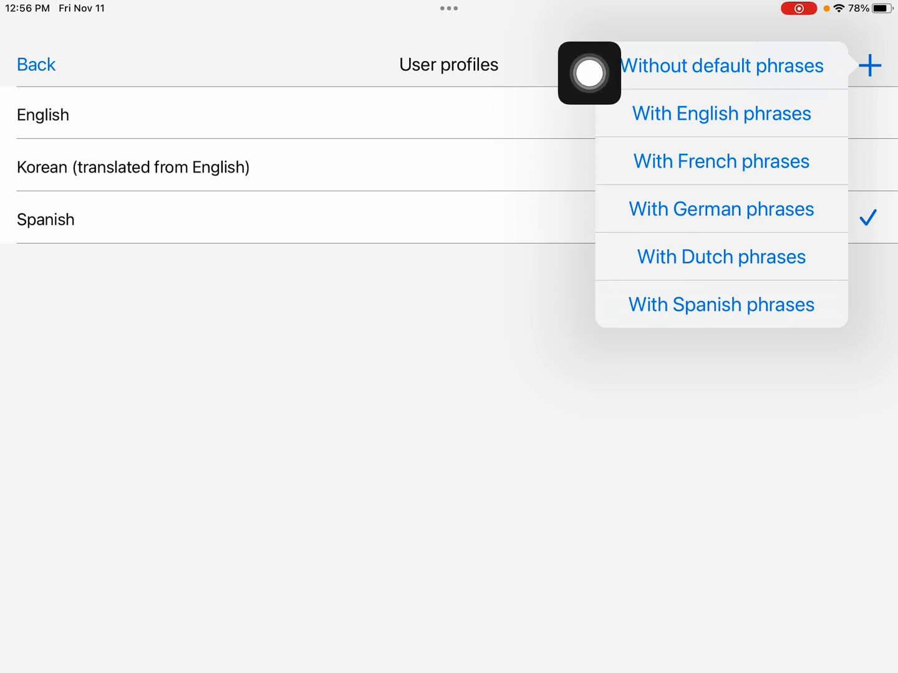
pyautogui.moveTo(584, 65)
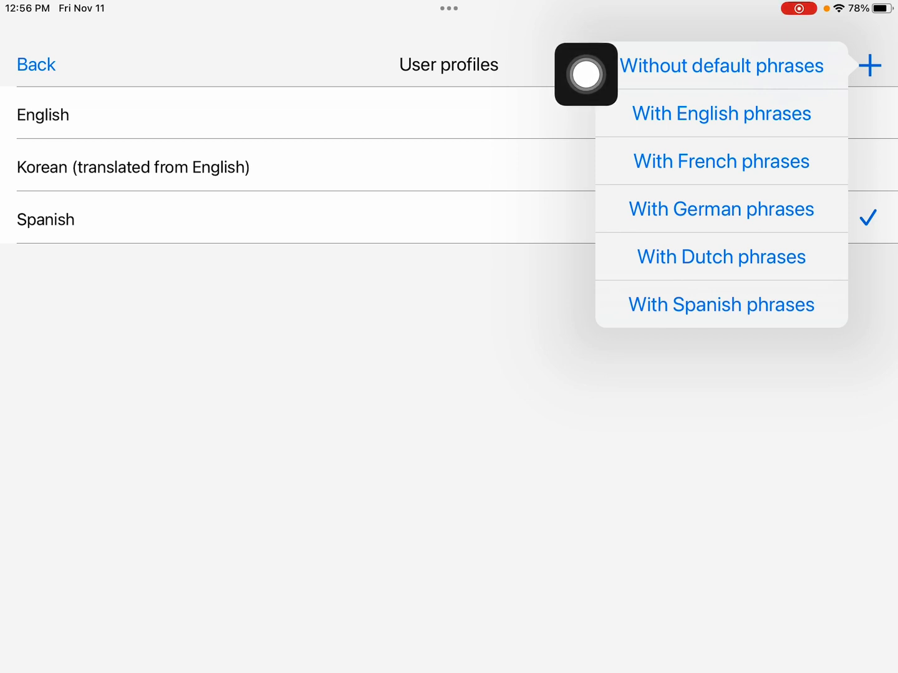
pyautogui.moveTo(586, 136)
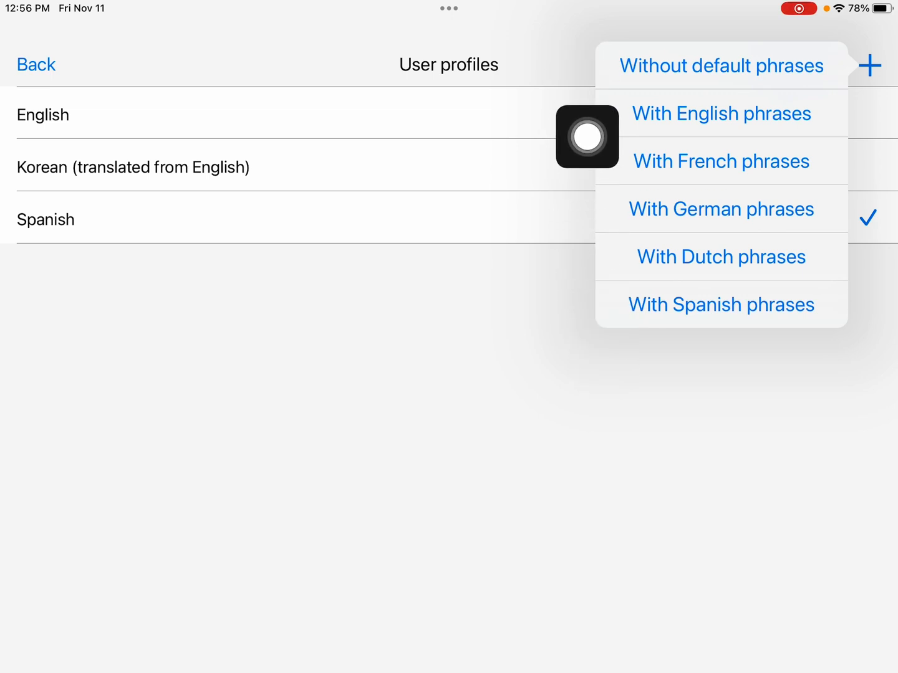
pyautogui.moveTo(606, 329)
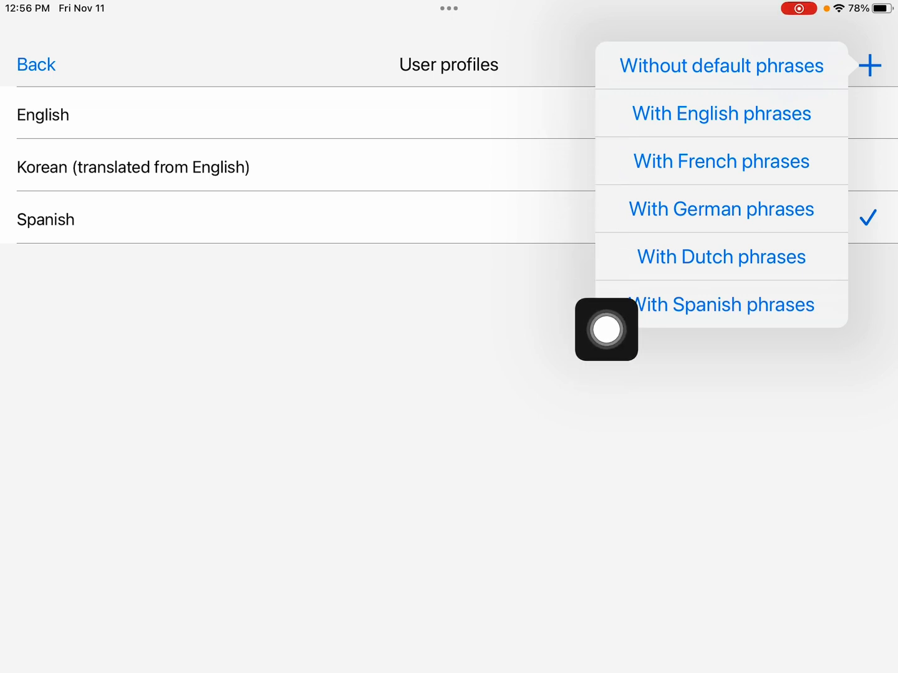
pyautogui.moveTo(575, 205)
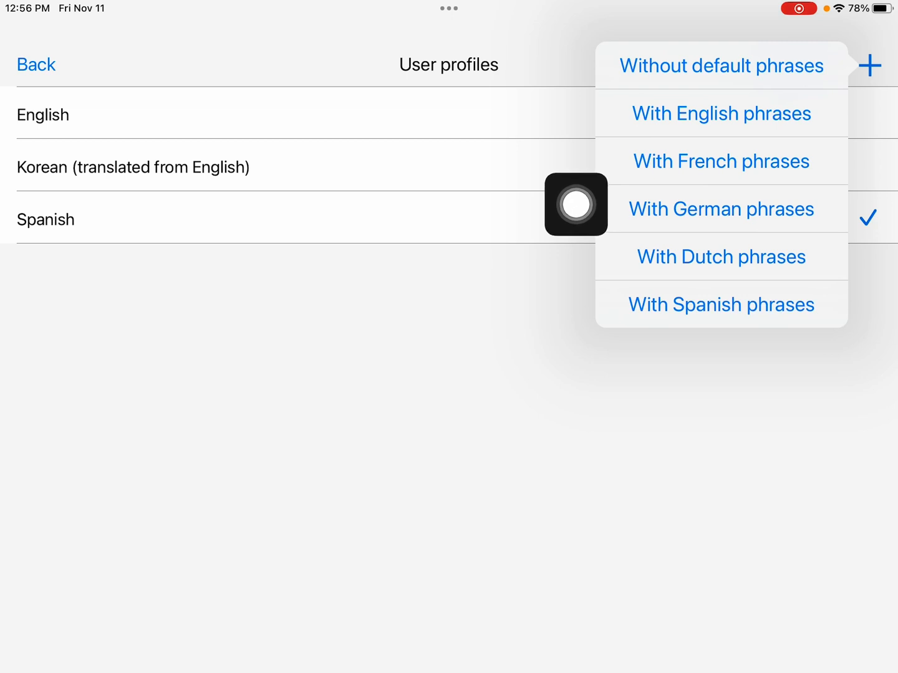
pyautogui.moveTo(595, 126)
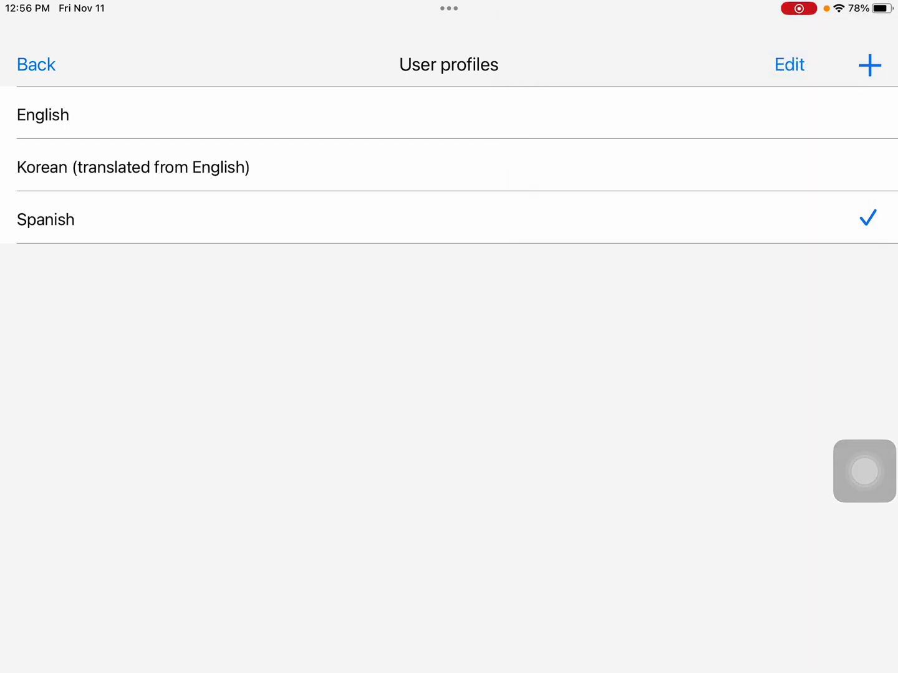
pyautogui.click(36, 64)
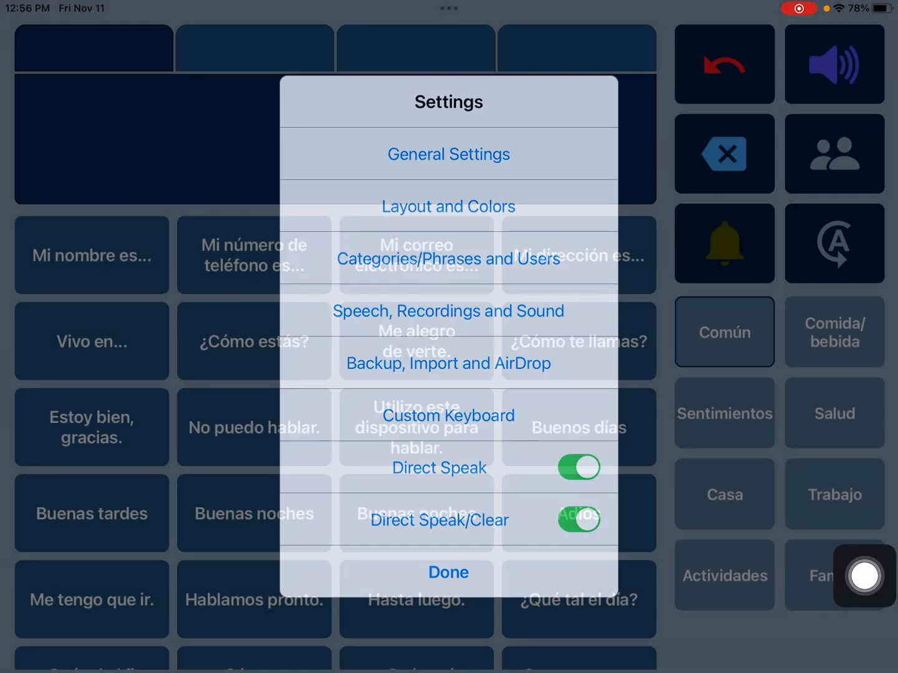
# Step: Switch to the Korean user's board, then bring up the app switcher
pyautogui.click(447, 573)
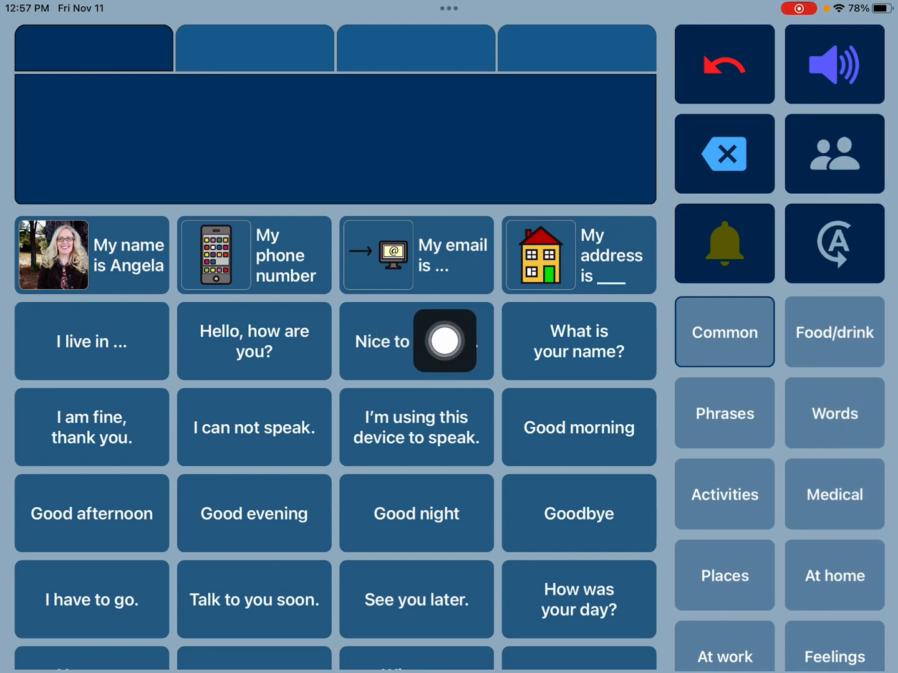
pyautogui.click(416, 341)
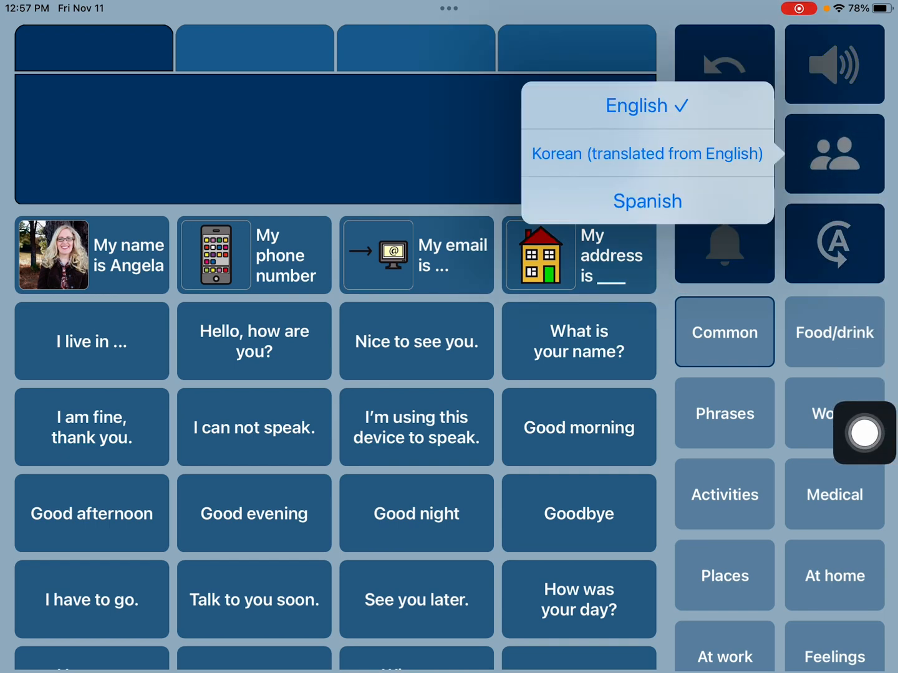
pyautogui.click(646, 154)
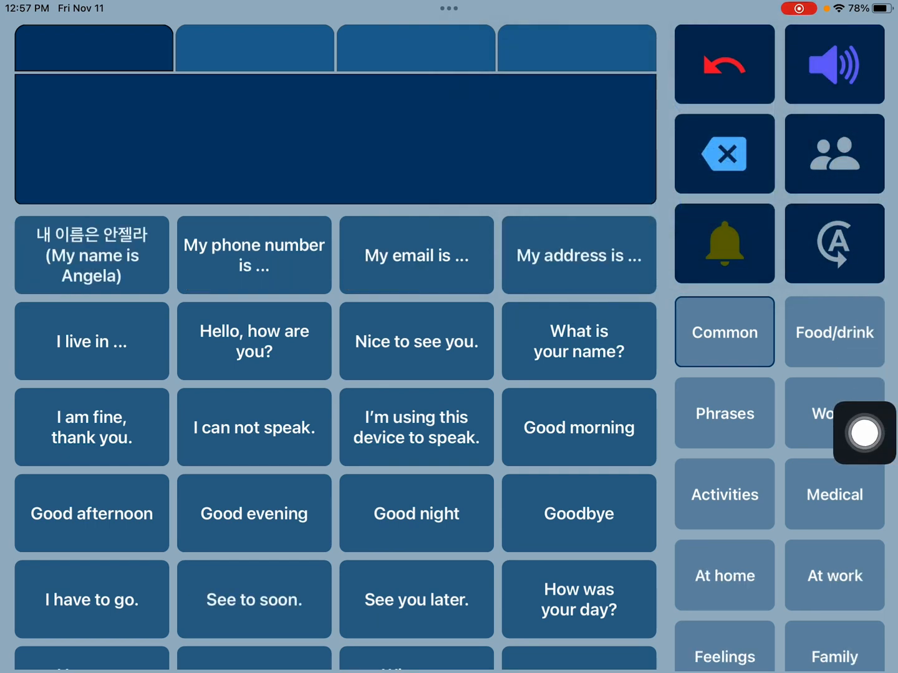
pyautogui.click(91, 255)
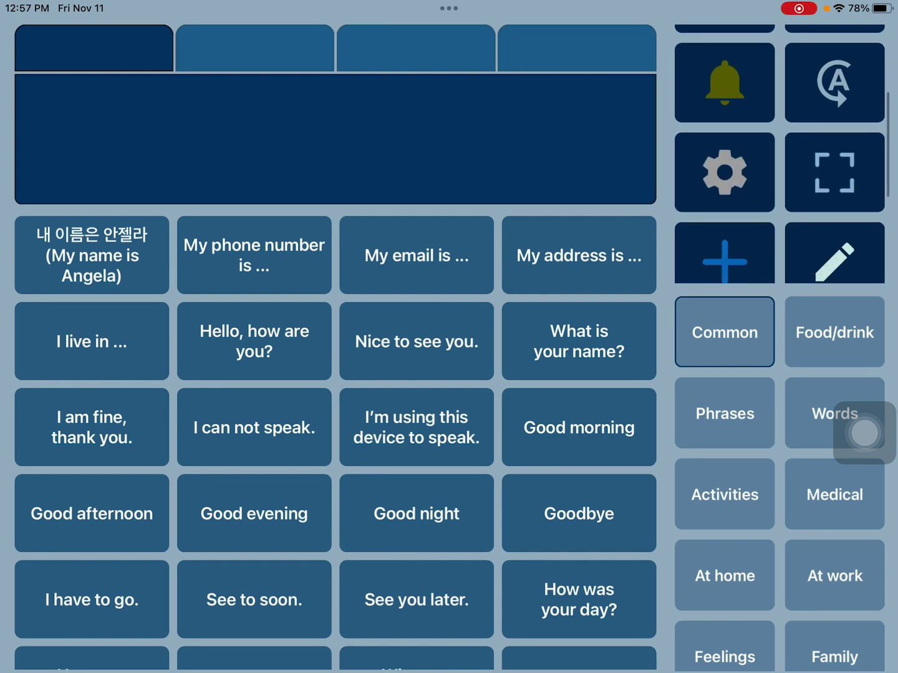
pyautogui.click(724, 172)
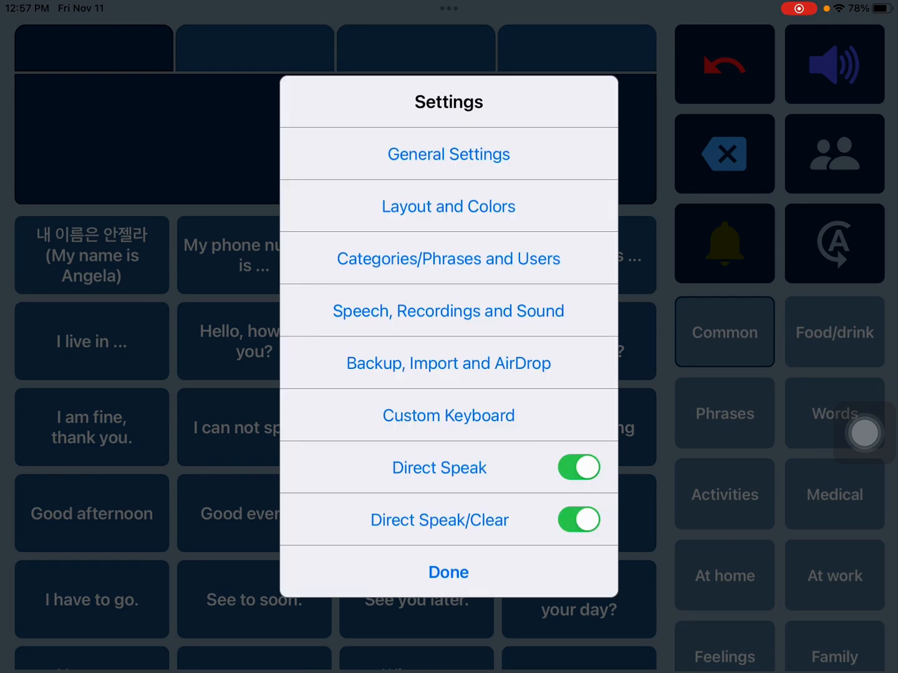
pyautogui.click(448, 572)
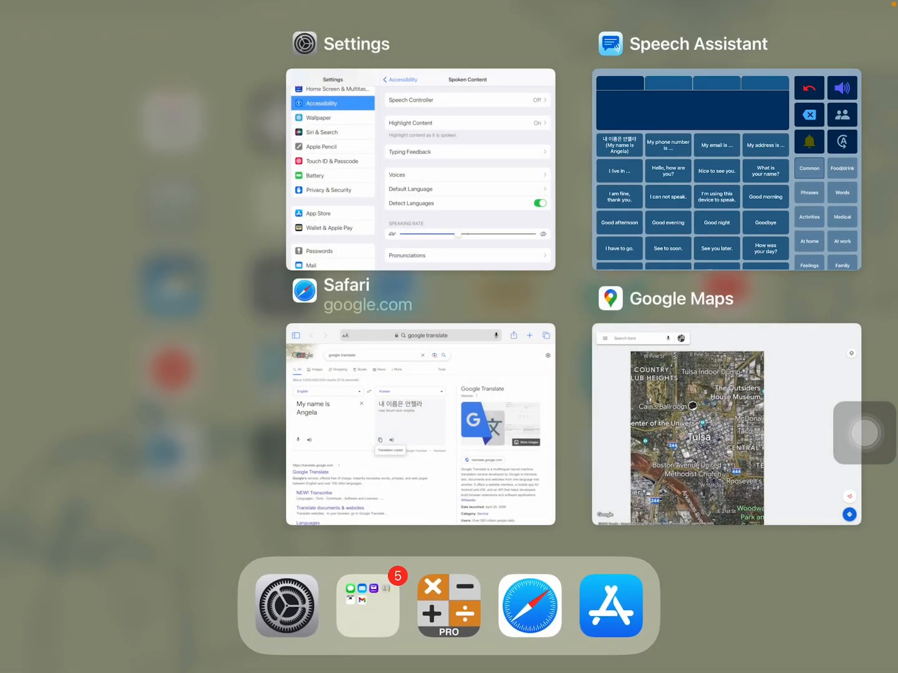
# Step: In iPad Settings, browse the English Spoken Content voices, then return to the voice languages
pyautogui.click(421, 169)
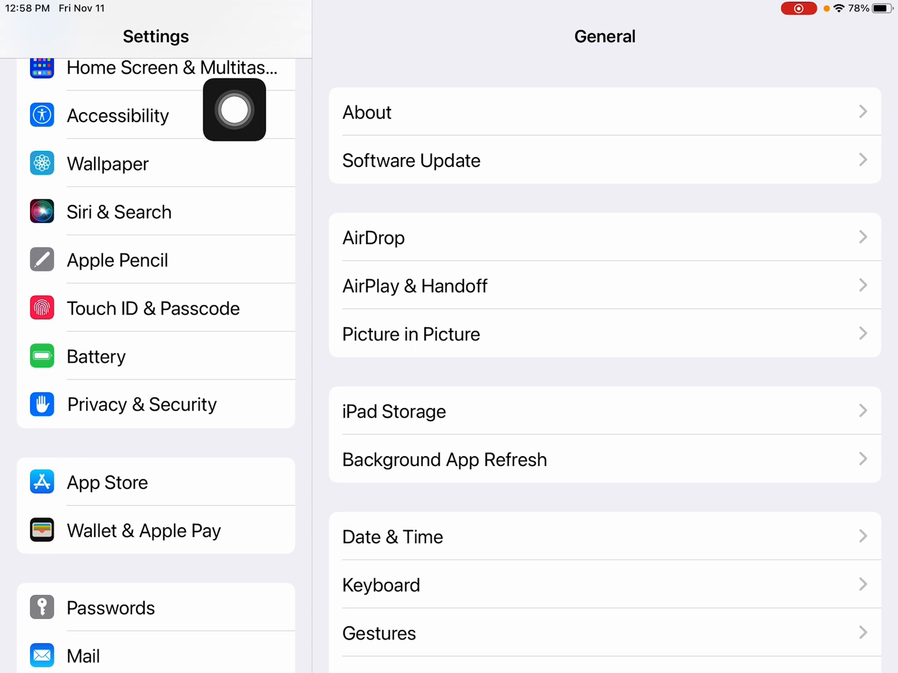
pyautogui.click(118, 115)
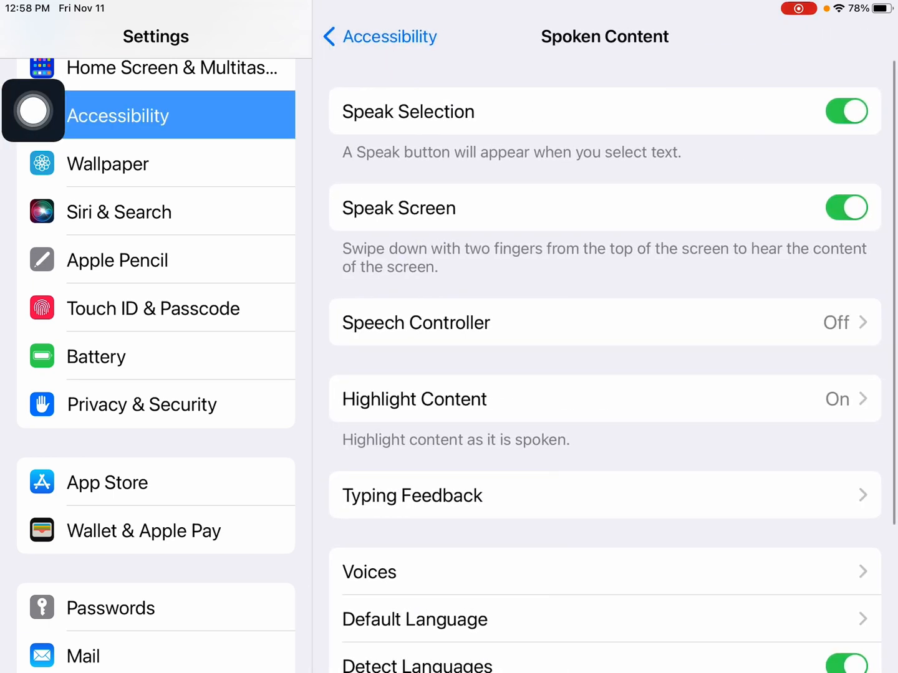
pyautogui.moveTo(674, 578)
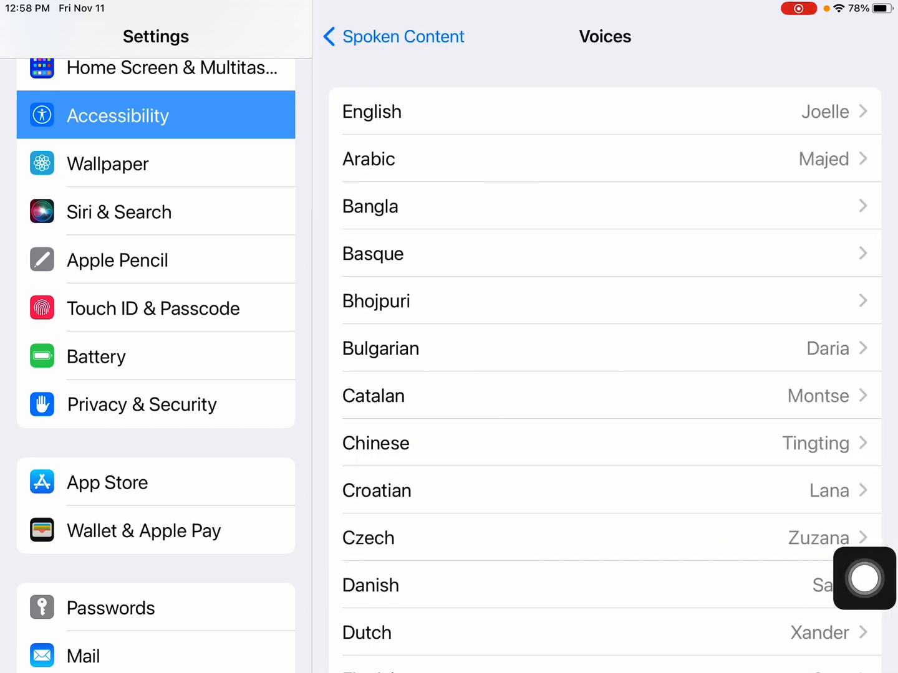
pyautogui.scroll(-3)
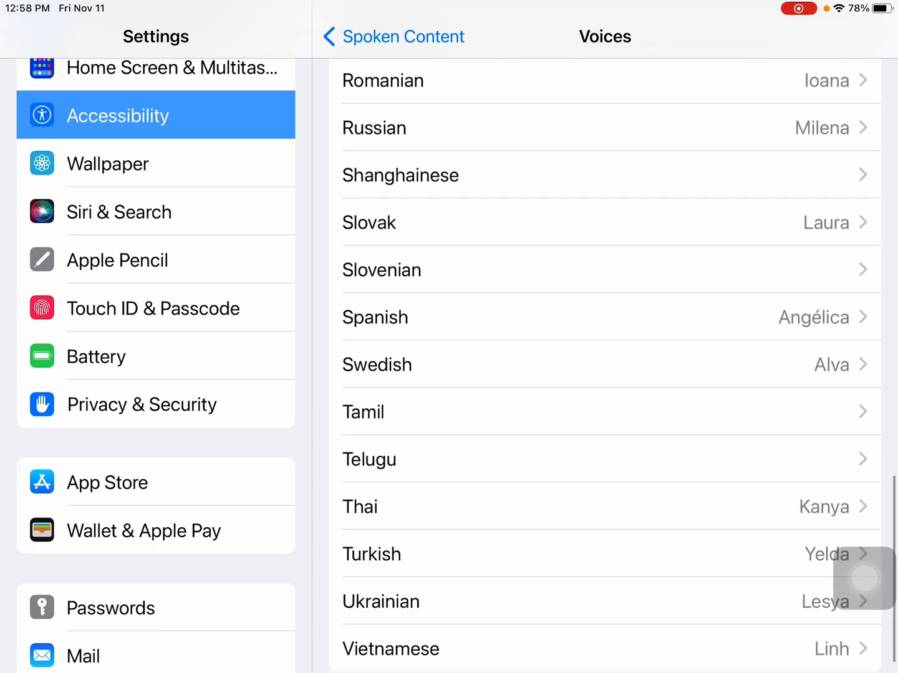
pyautogui.scroll(3)
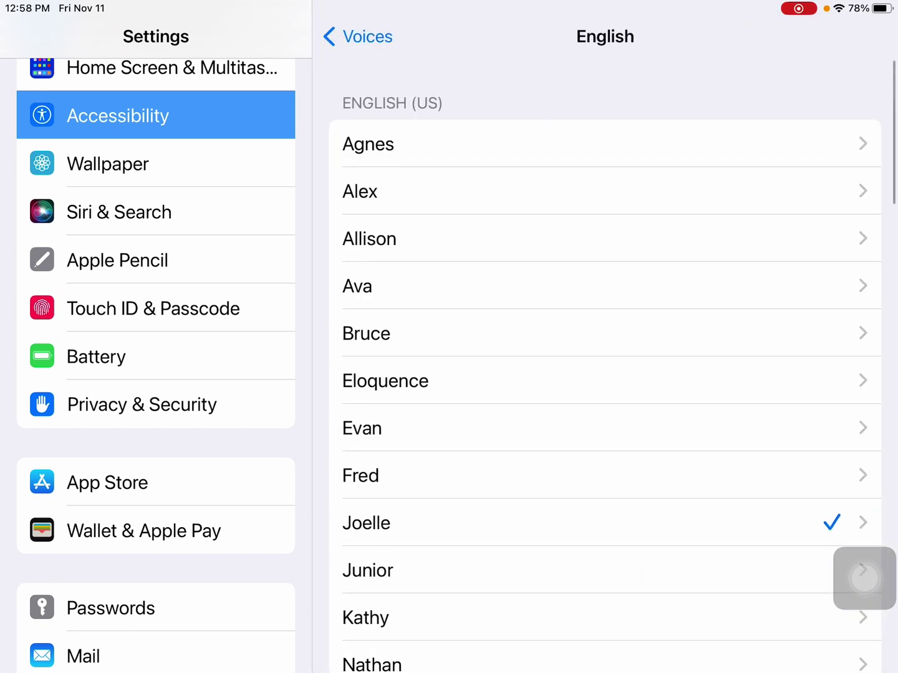
pyautogui.scroll(3)
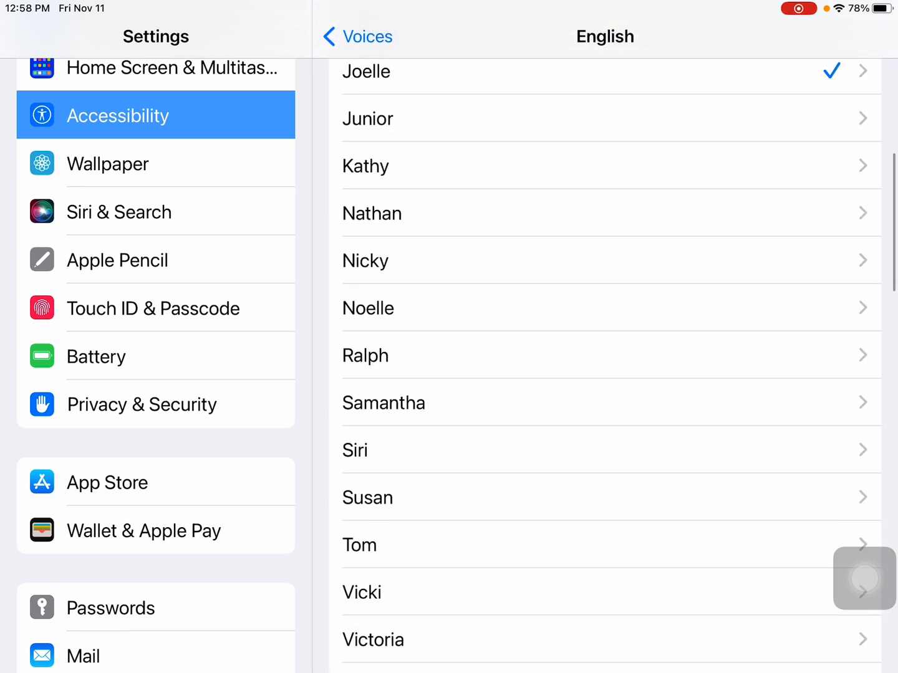
pyautogui.scroll(-3)
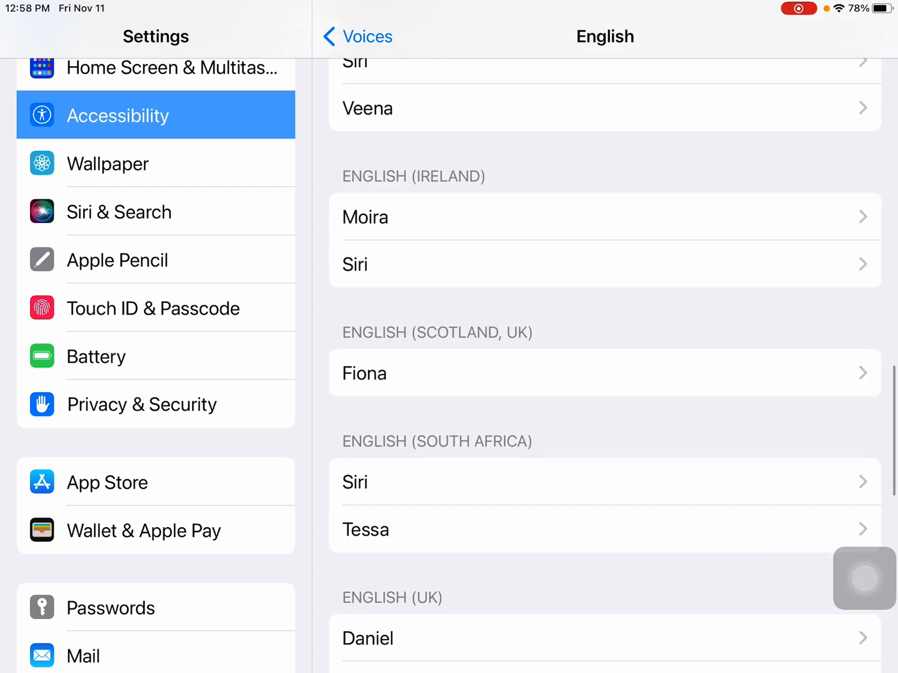
pyautogui.scroll(-3)
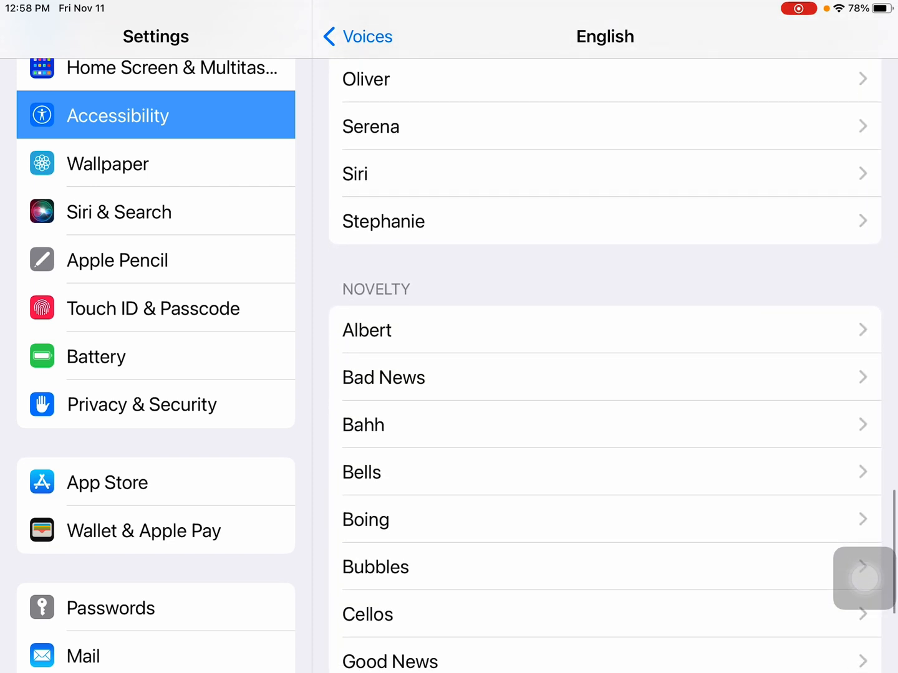
pyautogui.scroll(3)
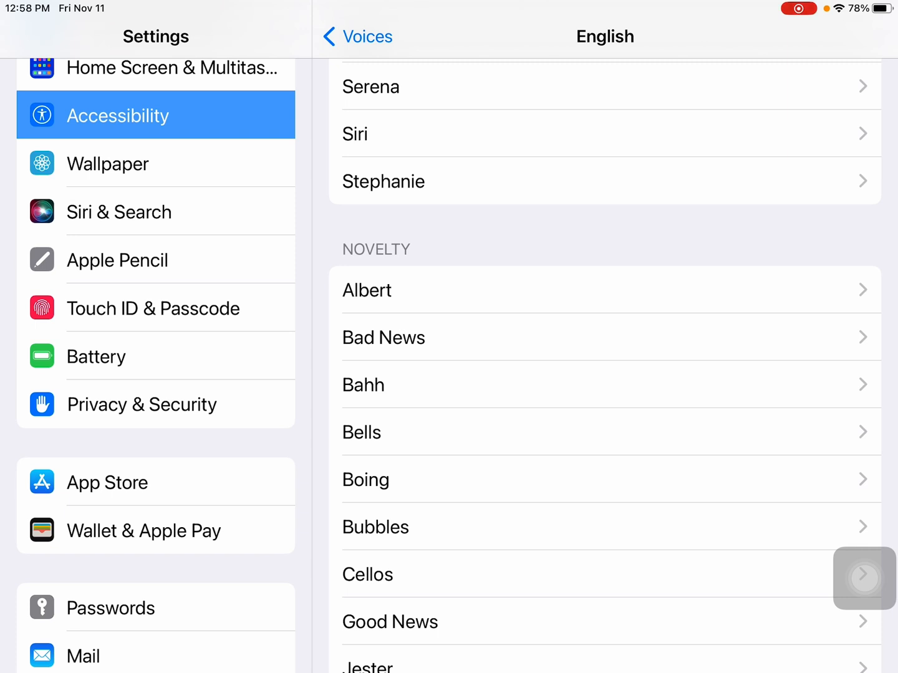
pyautogui.scroll(-3)
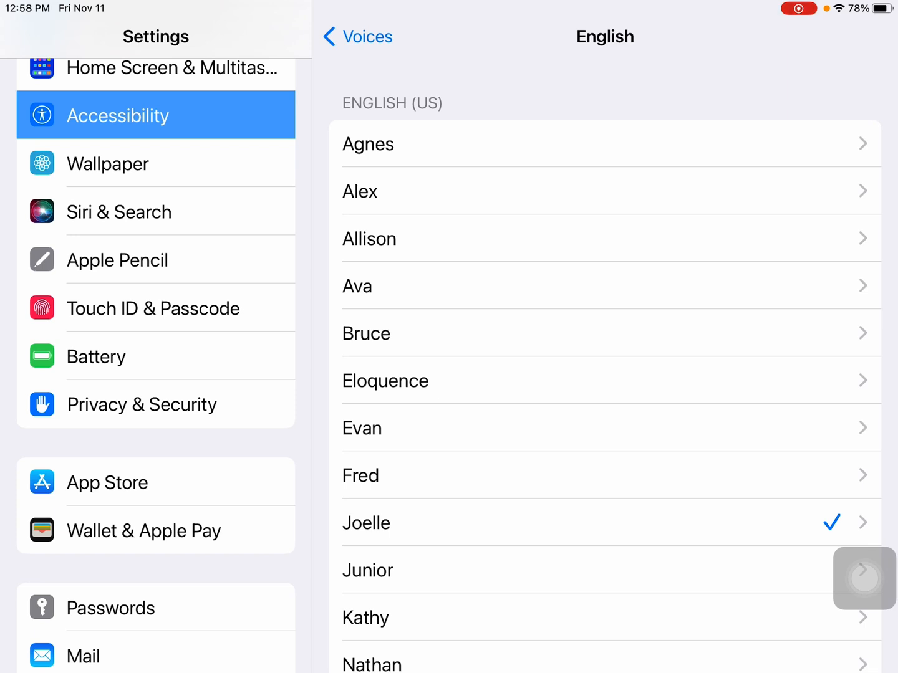
pyautogui.scroll(-3)
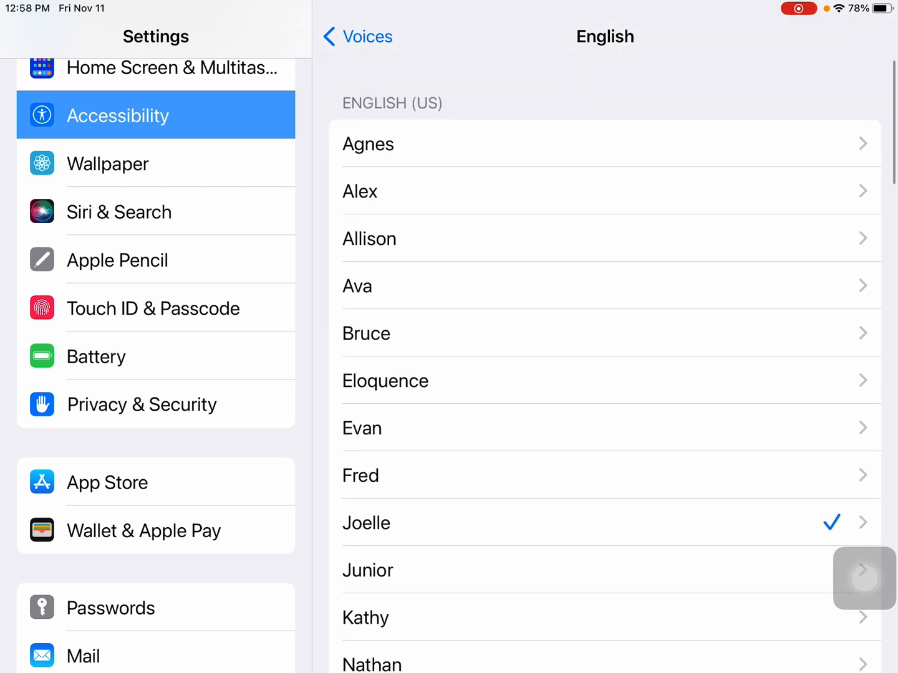
pyautogui.click(356, 36)
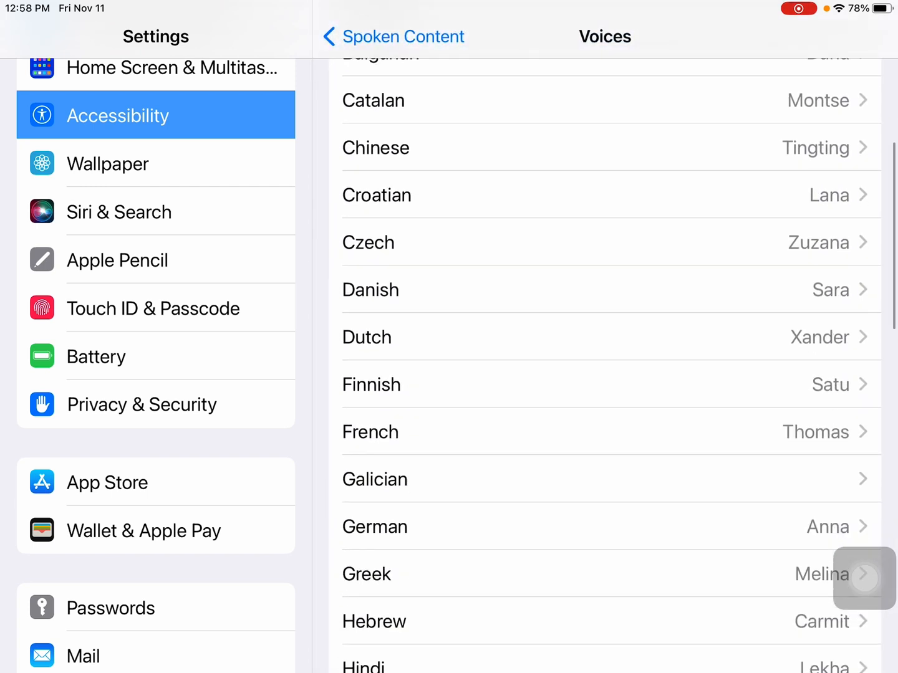
pyautogui.scroll(-3)
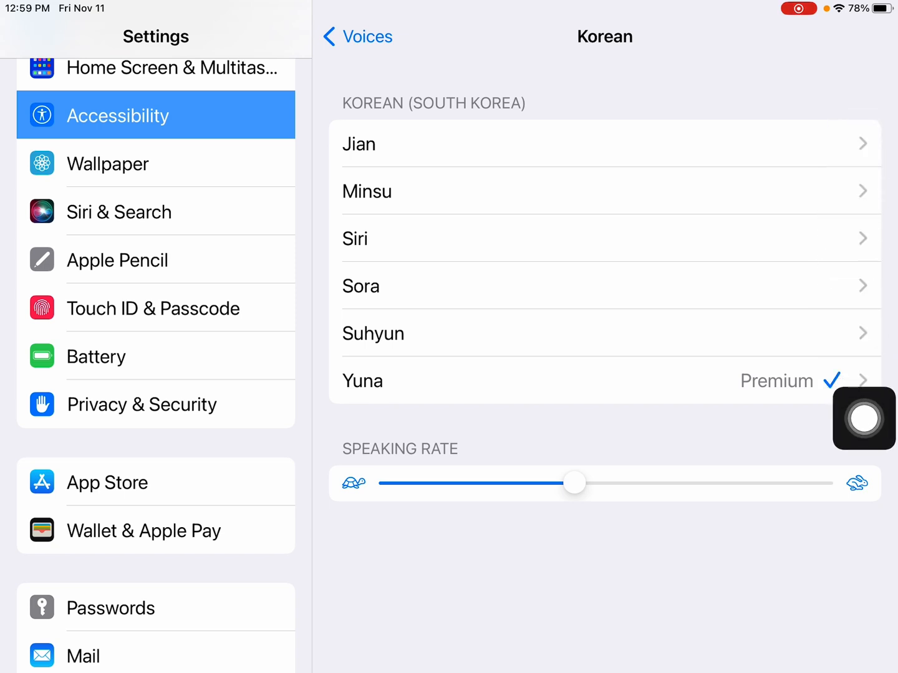
# Step: View the Jian, Minsu, Siri, Sora, Suhyun and Yuna Korean voice options
pyautogui.click(359, 144)
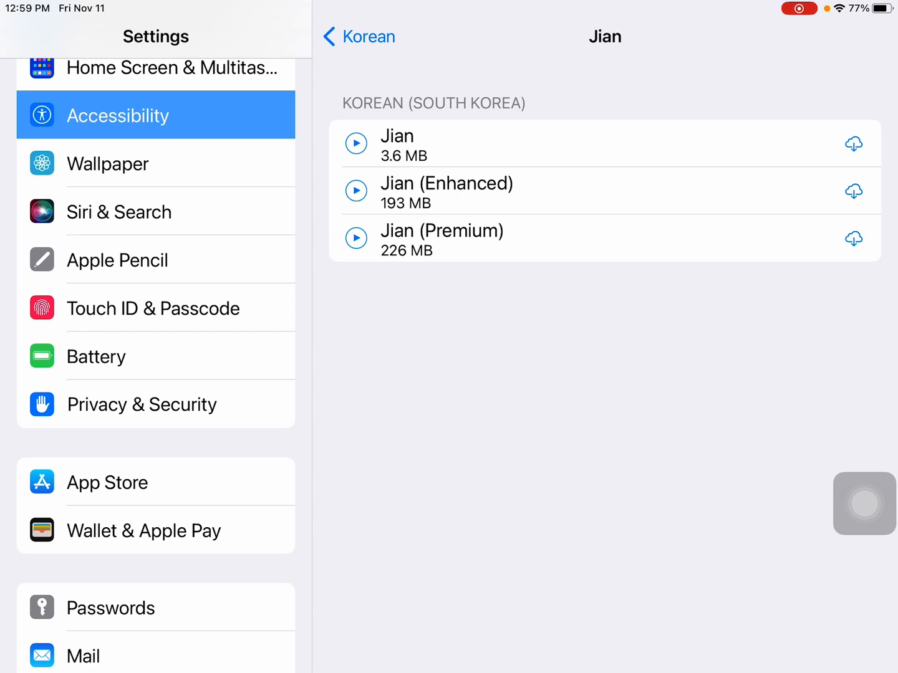
pyautogui.click(357, 36)
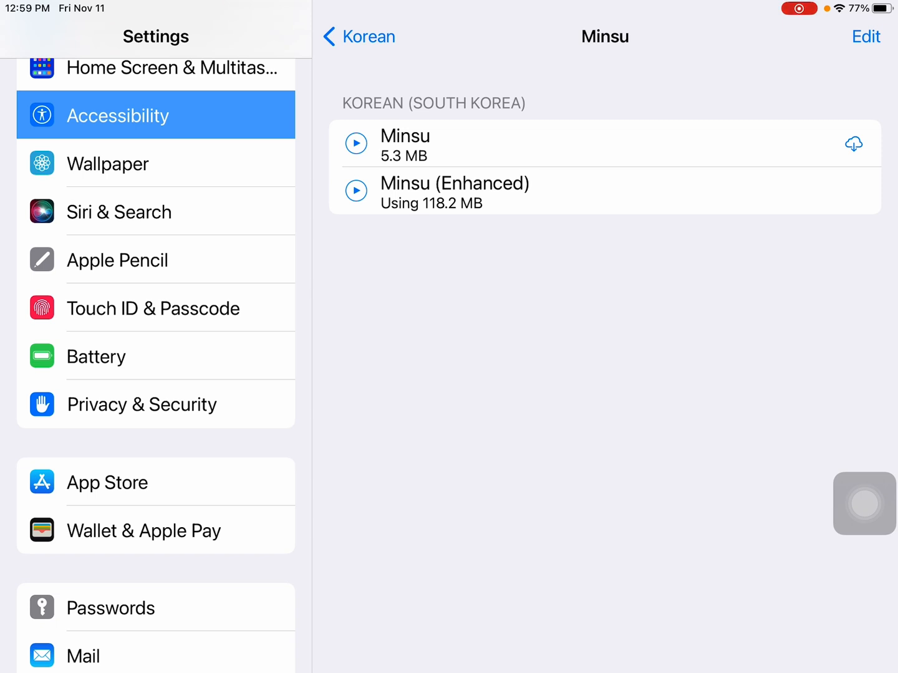
pyautogui.click(356, 36)
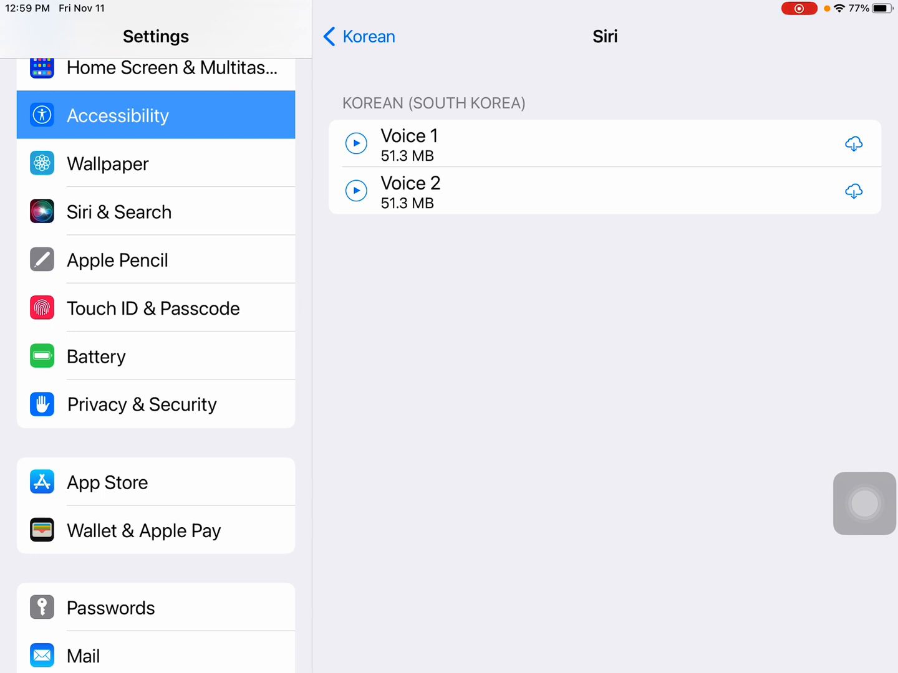
pyautogui.click(358, 36)
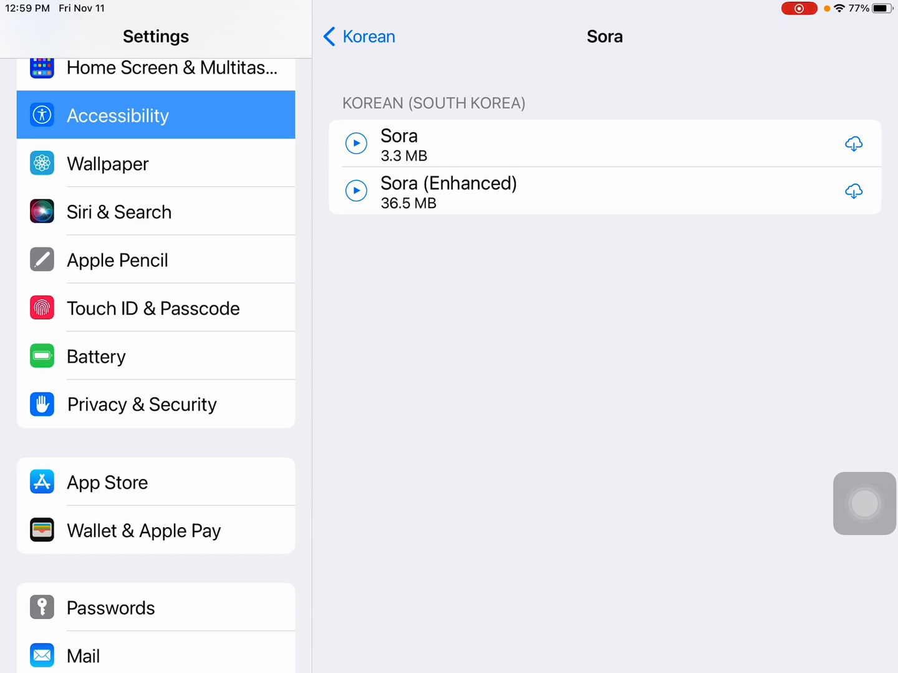
pyautogui.click(356, 36)
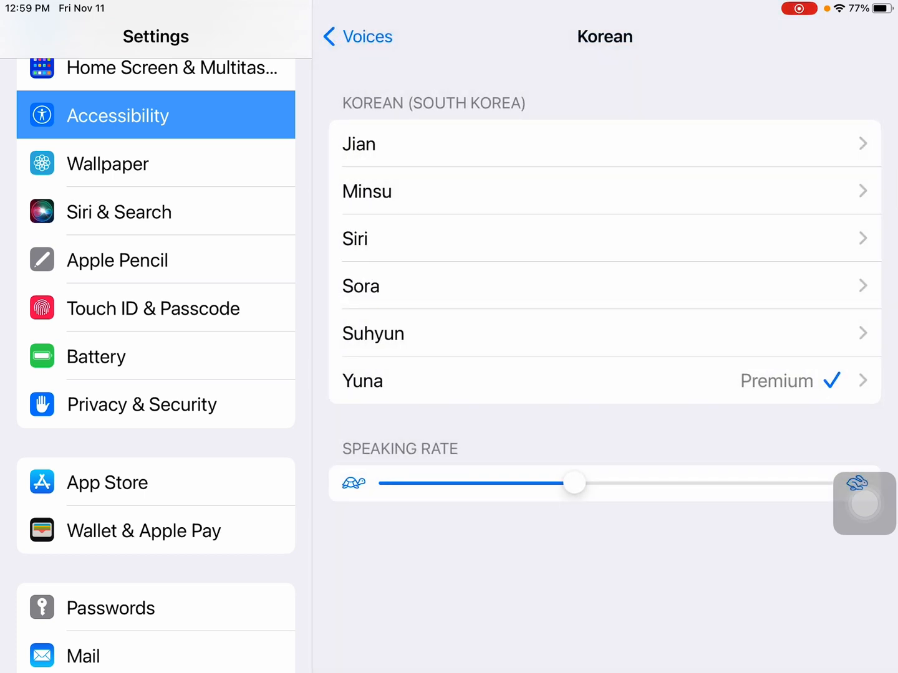
pyautogui.click(372, 334)
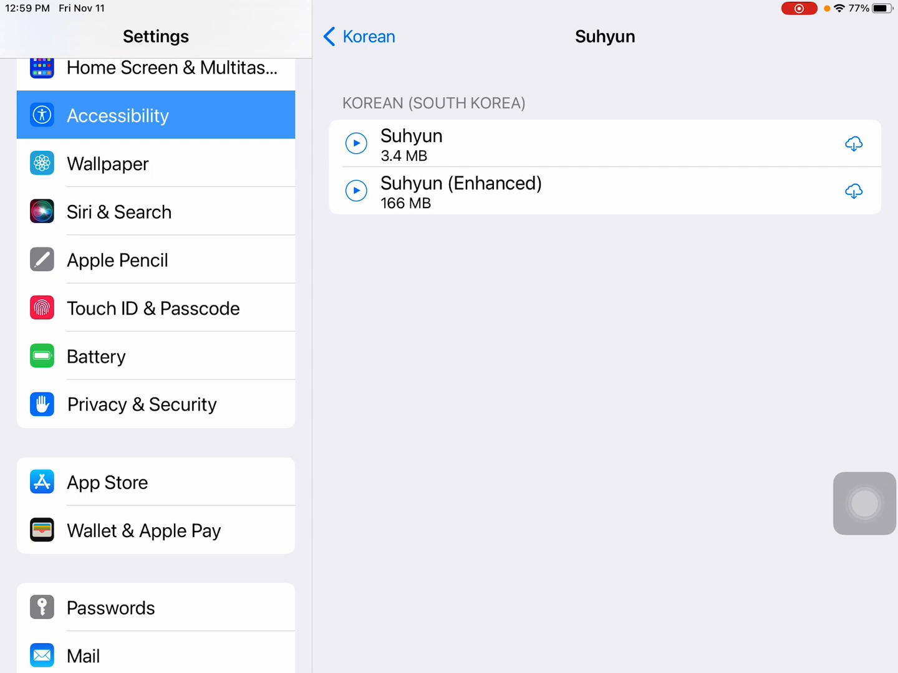
pyautogui.click(359, 37)
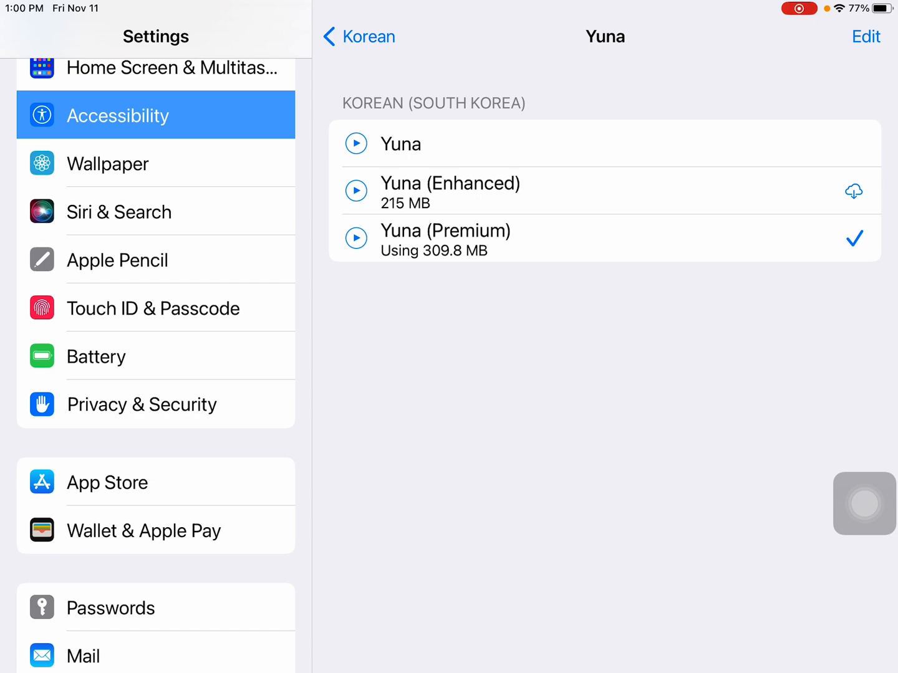
pyautogui.click(358, 36)
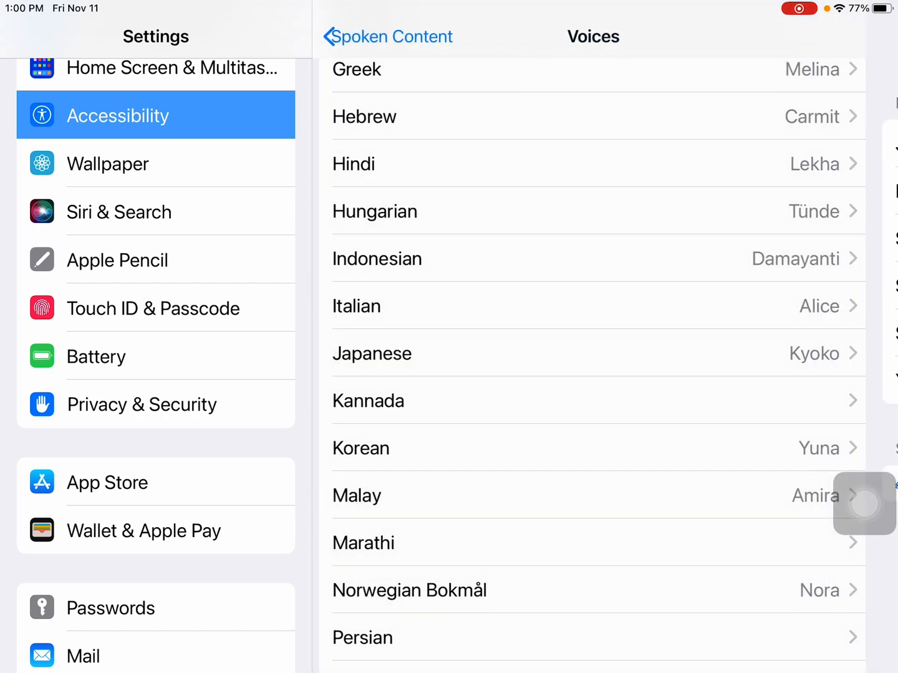
# Step: Return to Speech Assistant AAC and show the Words category
pyautogui.click(386, 36)
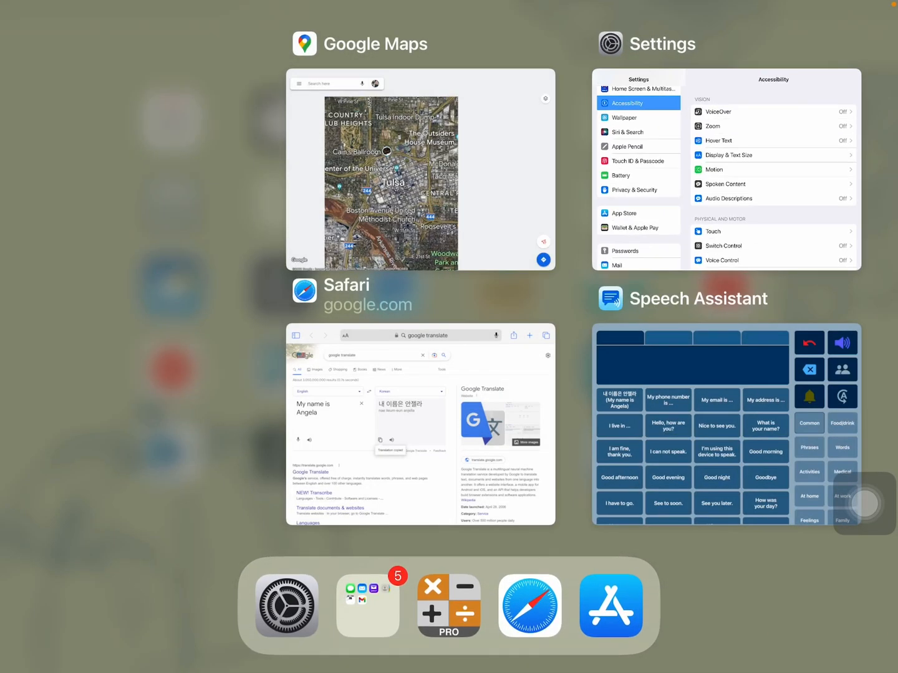
pyautogui.click(727, 424)
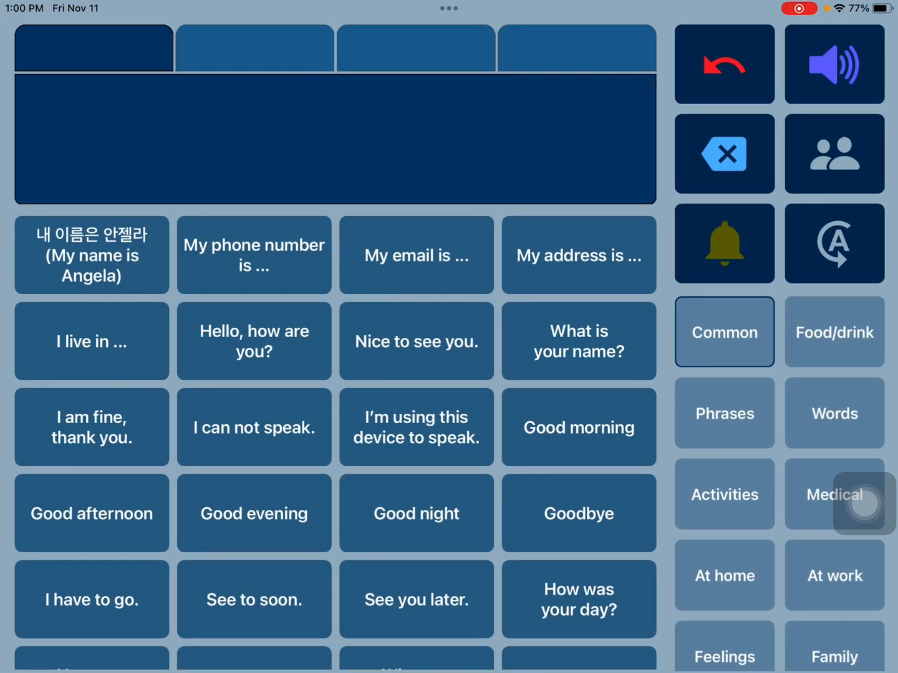
pyautogui.click(834, 413)
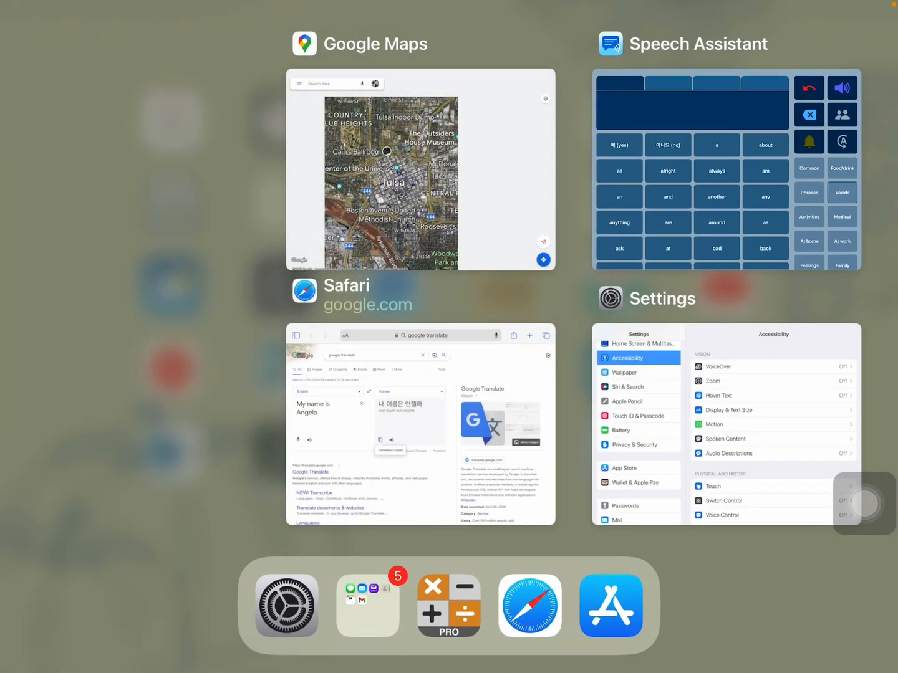
# Step: In Google Translate, translate 'goodbye' into Korean and copy 안녕
pyautogui.click(421, 428)
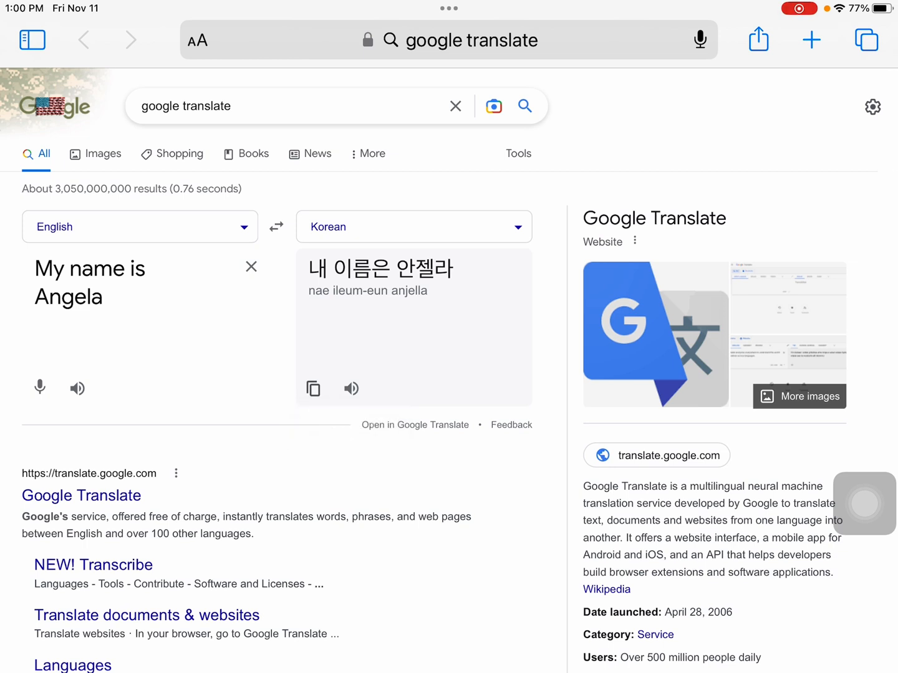
pyautogui.click(251, 267)
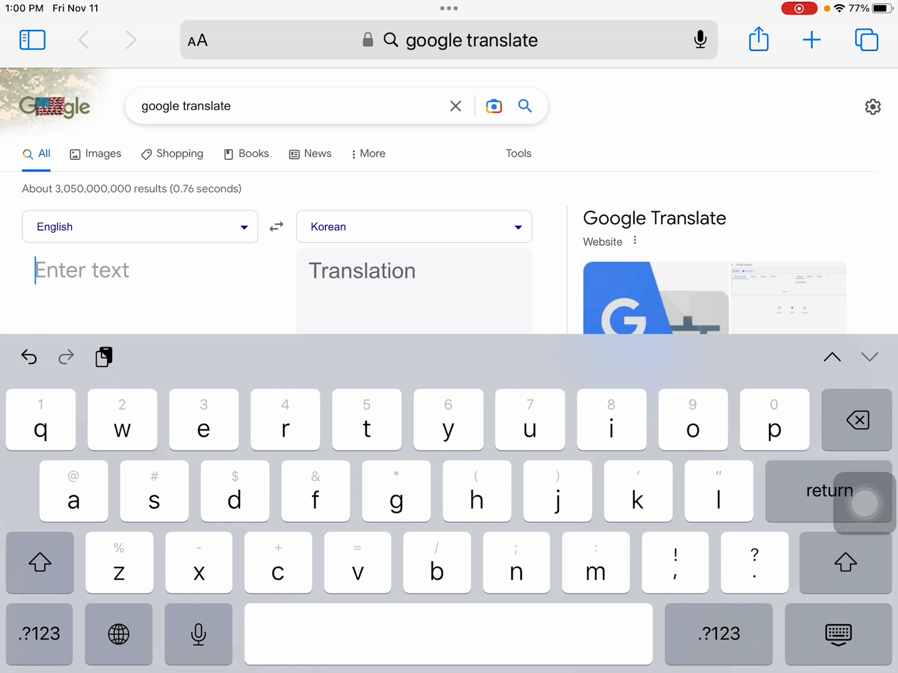
pyautogui.write('goodg')
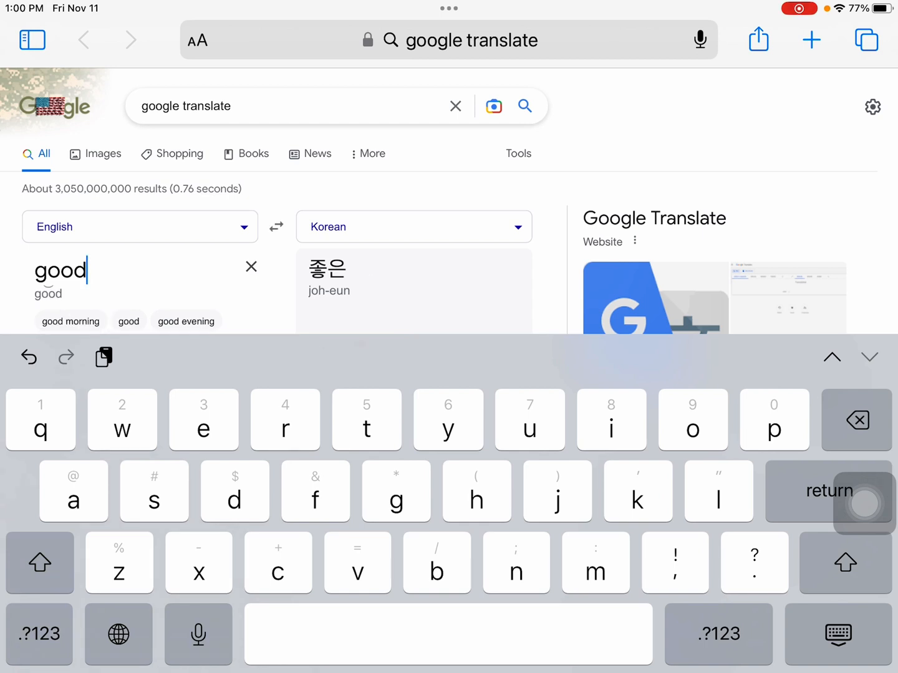
pyautogui.write('bye')
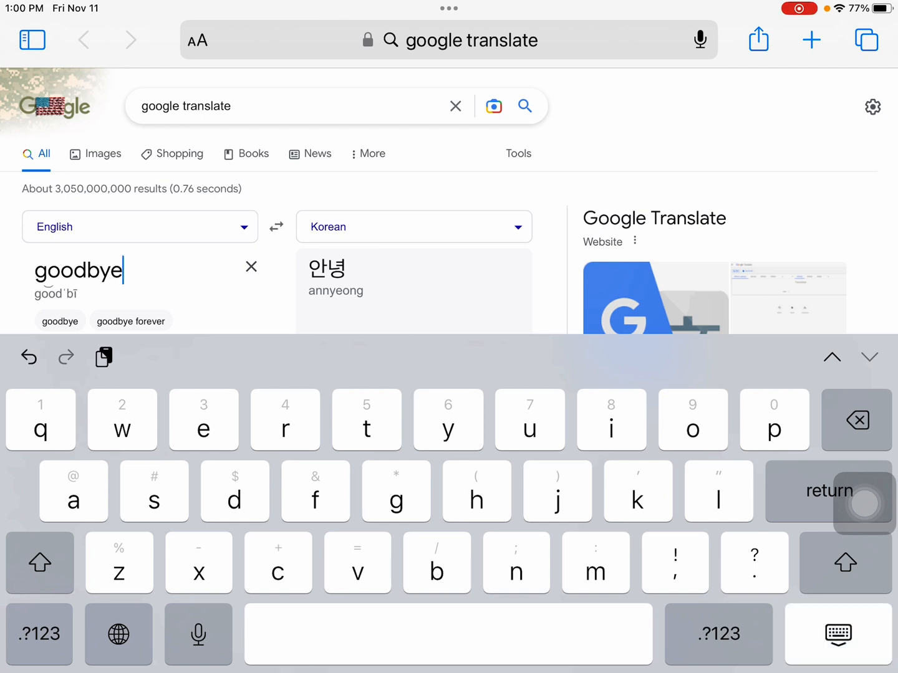
pyautogui.click(314, 379)
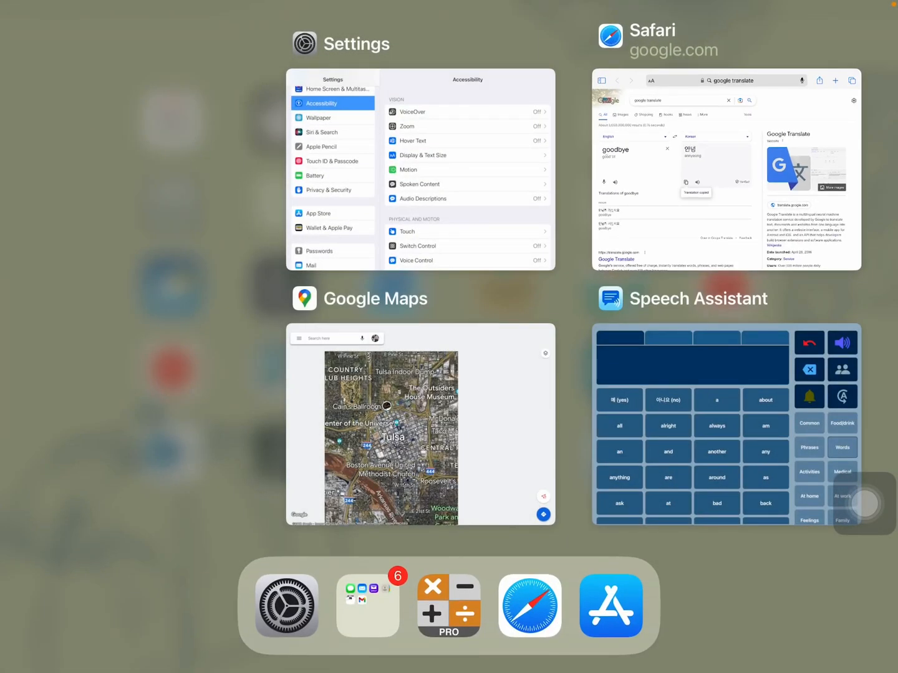
# Step: Replace the Common board's Goodbye phrase with 안녕, labelled '안녕 (Goodbye)'
pyautogui.click(726, 424)
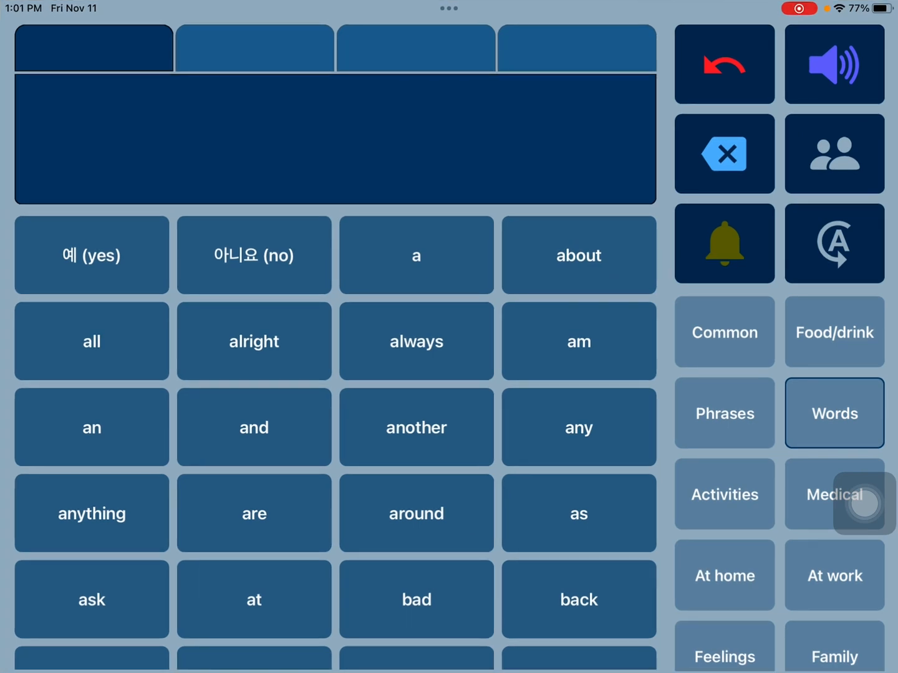
pyautogui.click(724, 412)
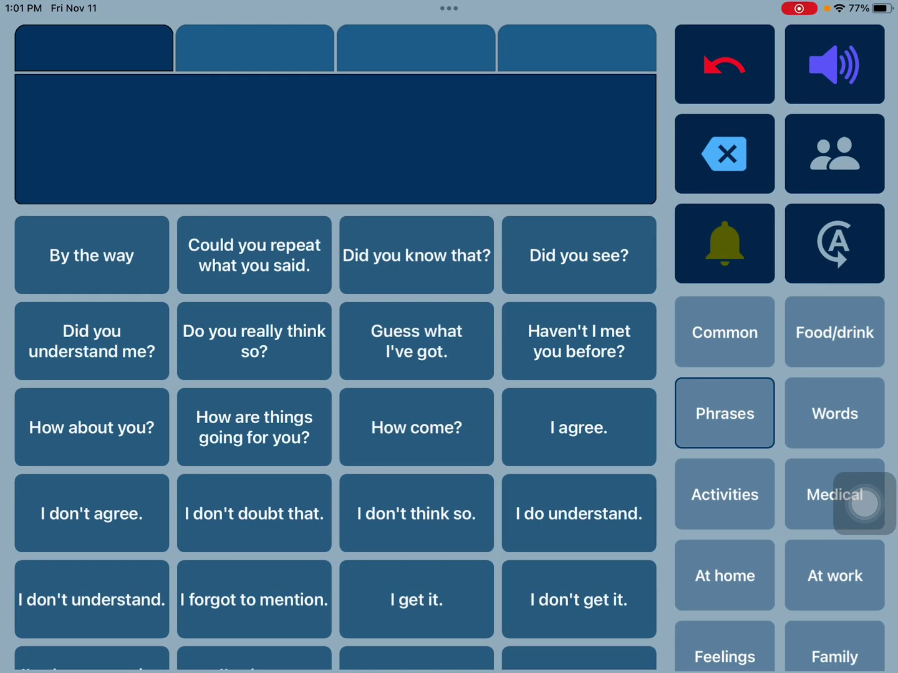
pyautogui.click(724, 331)
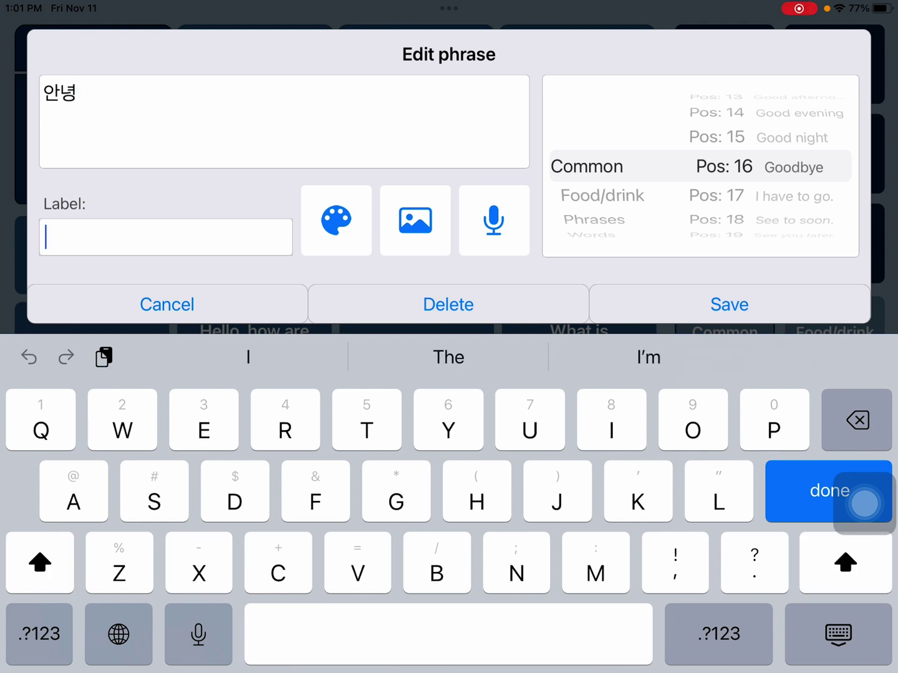
pyautogui.write('안녕')
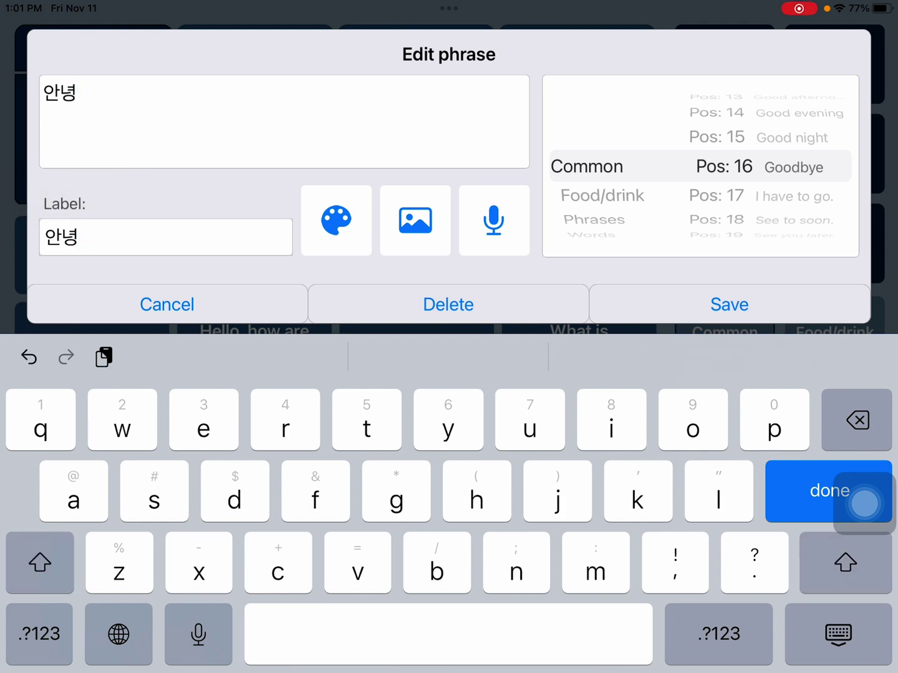
pyautogui.write('(')
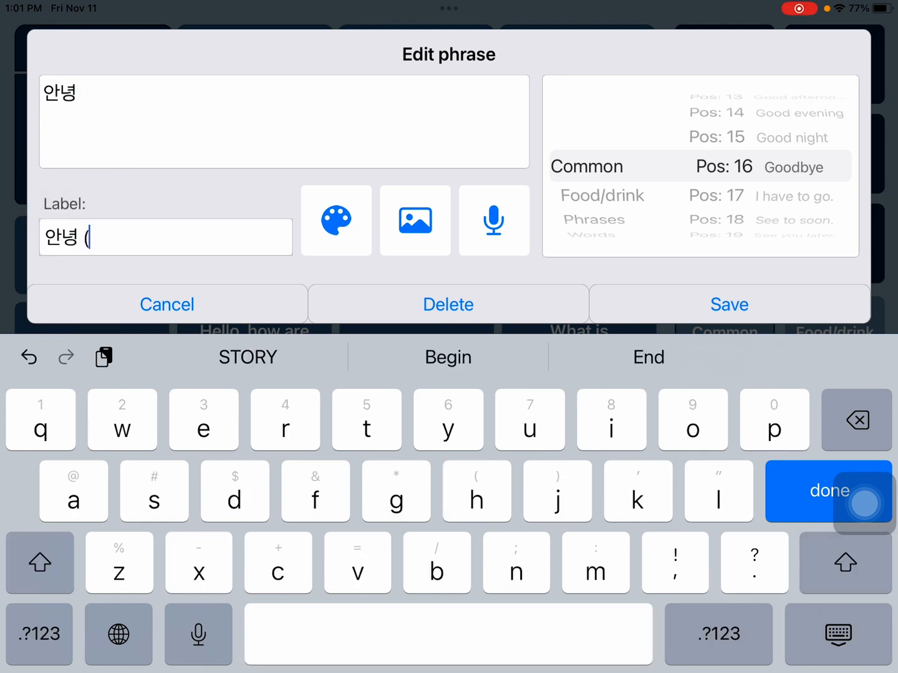
pyautogui.write('Goodbye')
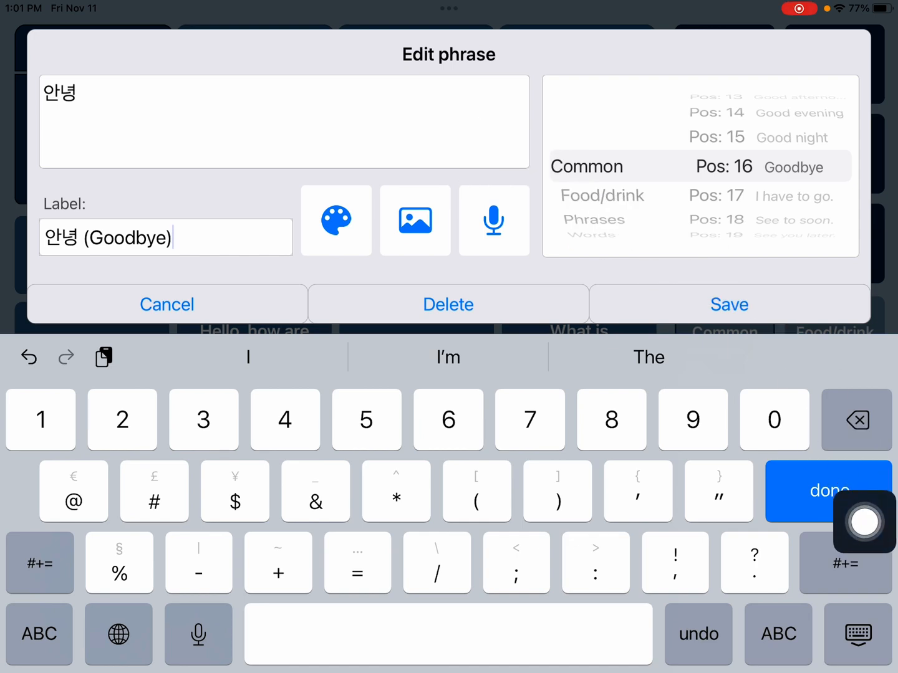
pyautogui.click(729, 305)
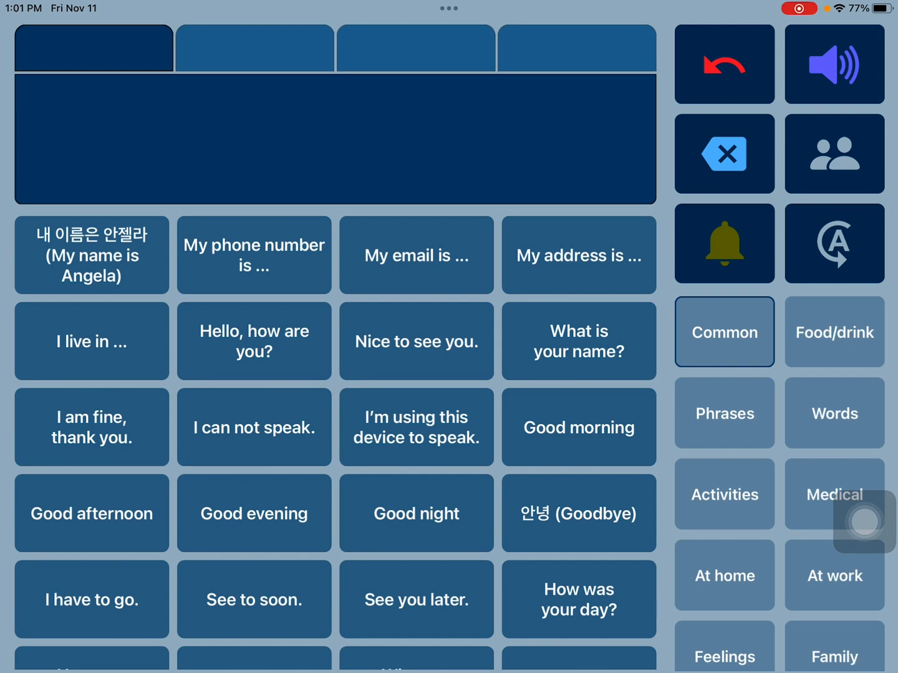
pyautogui.scroll(3)
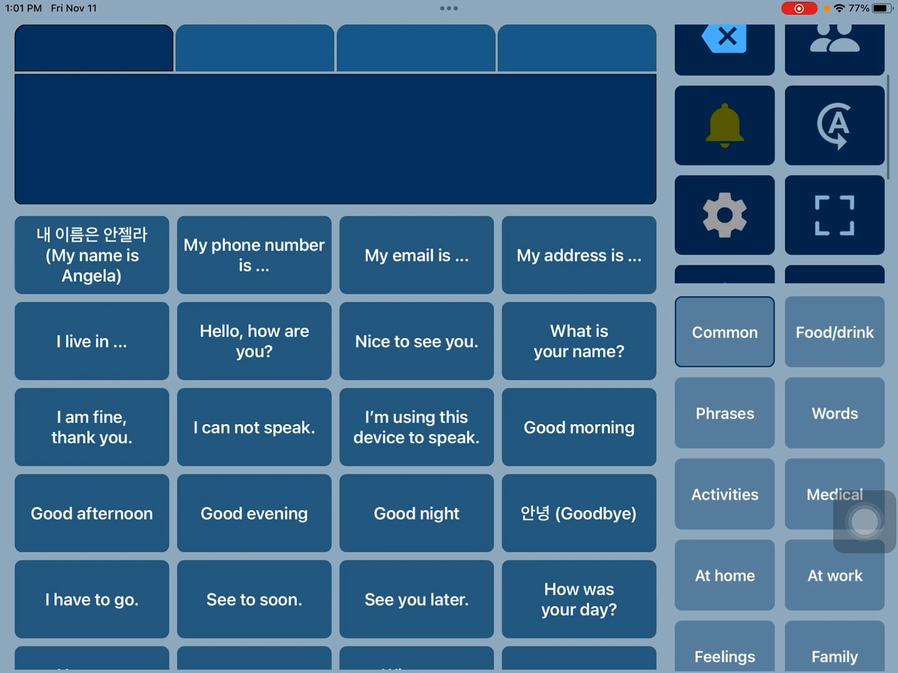
pyautogui.click(723, 214)
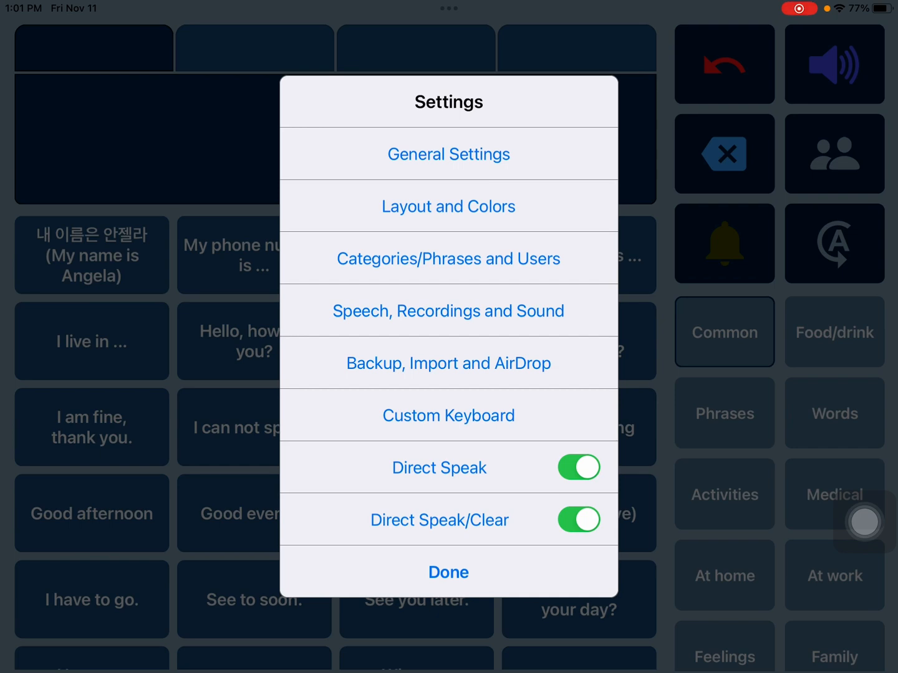
pyautogui.click(448, 362)
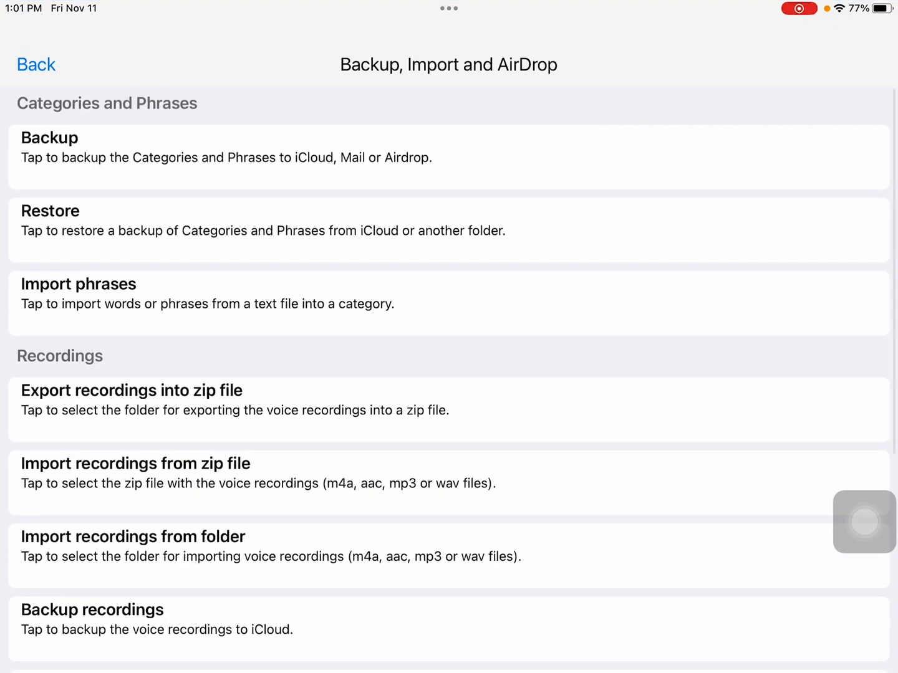
pyautogui.scroll(-3)
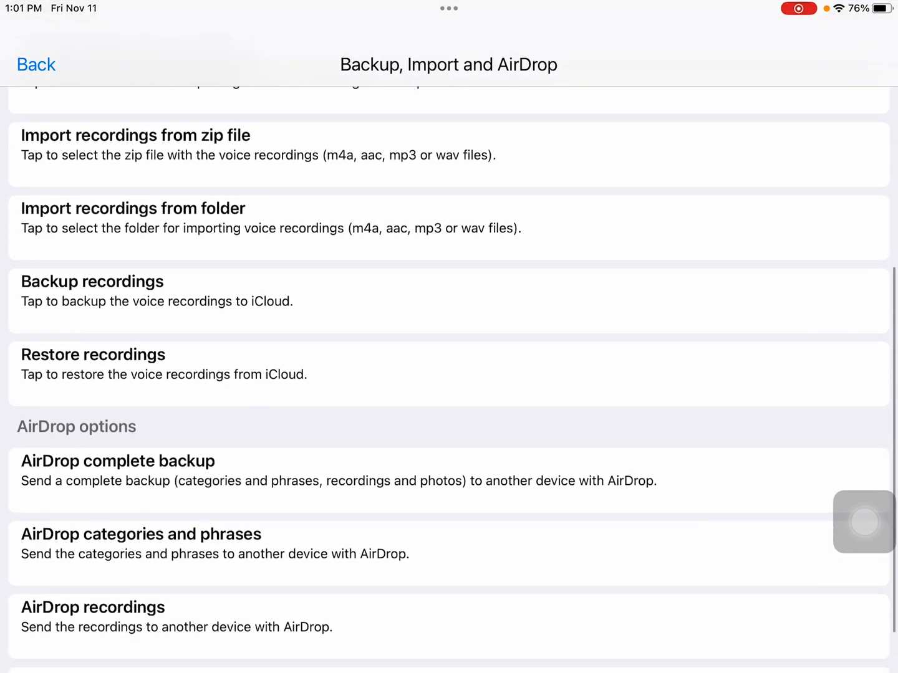
pyautogui.scroll(-3)
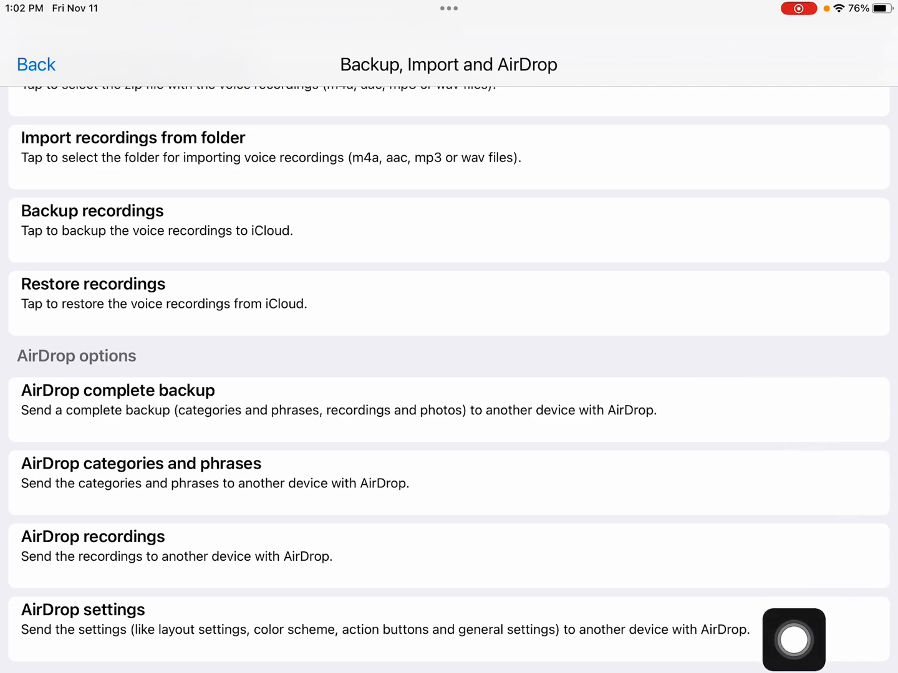
pyautogui.click(35, 64)
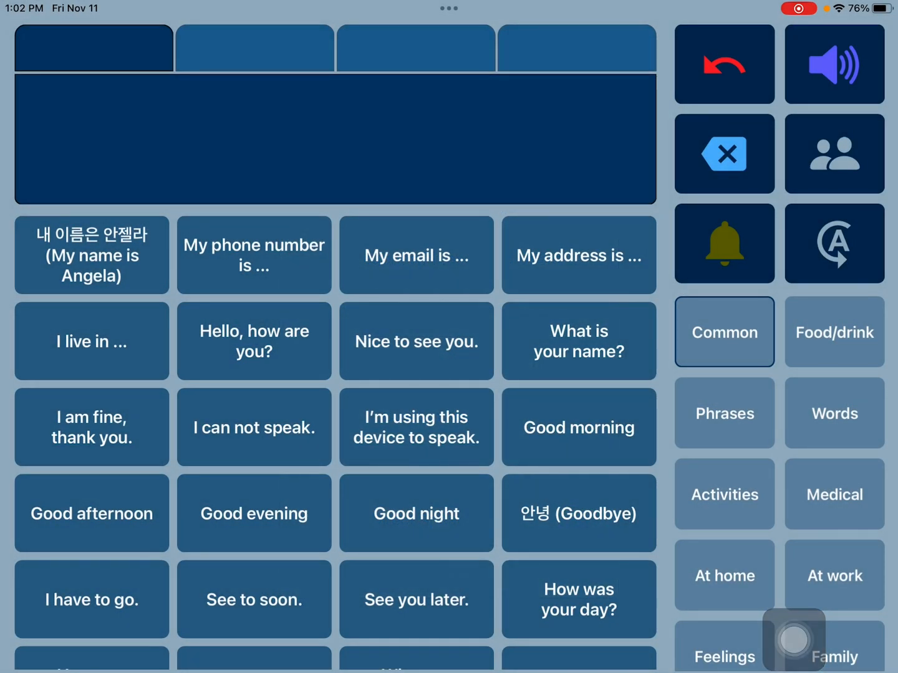
# Step: Open the app settings and browse the layout and colour options
pyautogui.scroll(3)
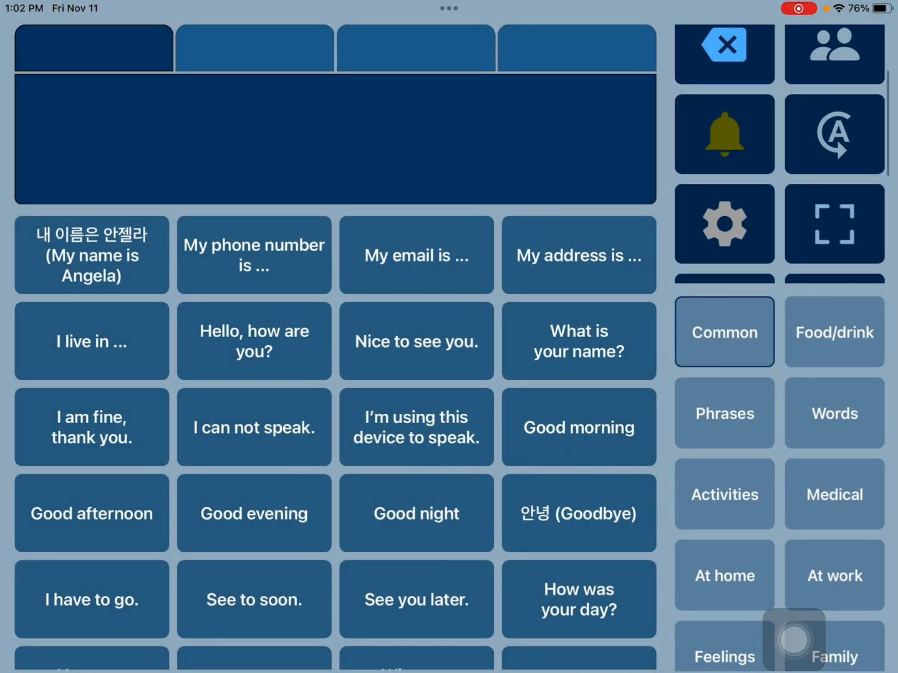
pyautogui.click(723, 223)
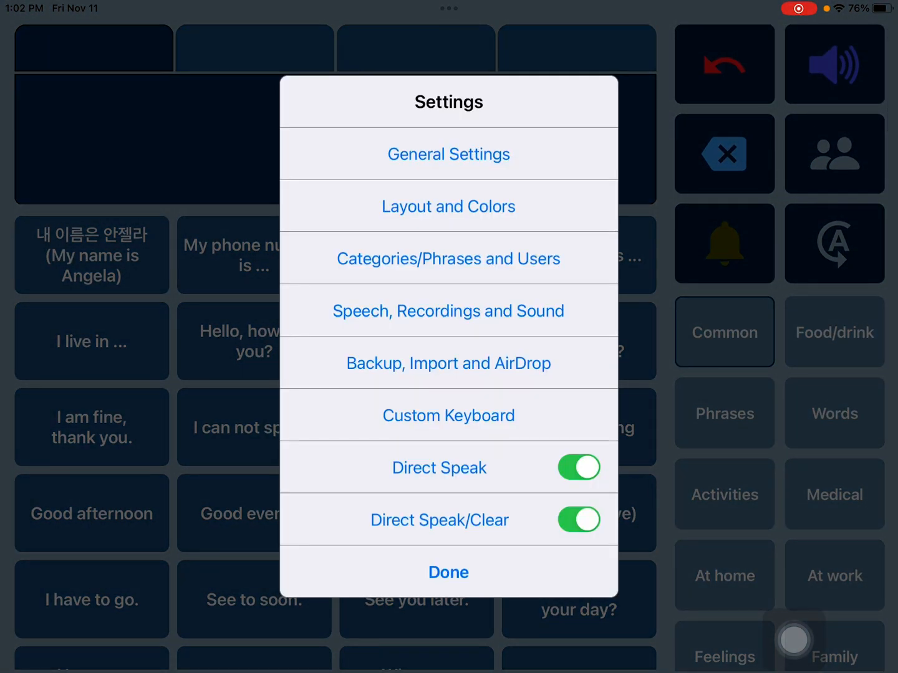
pyautogui.click(449, 205)
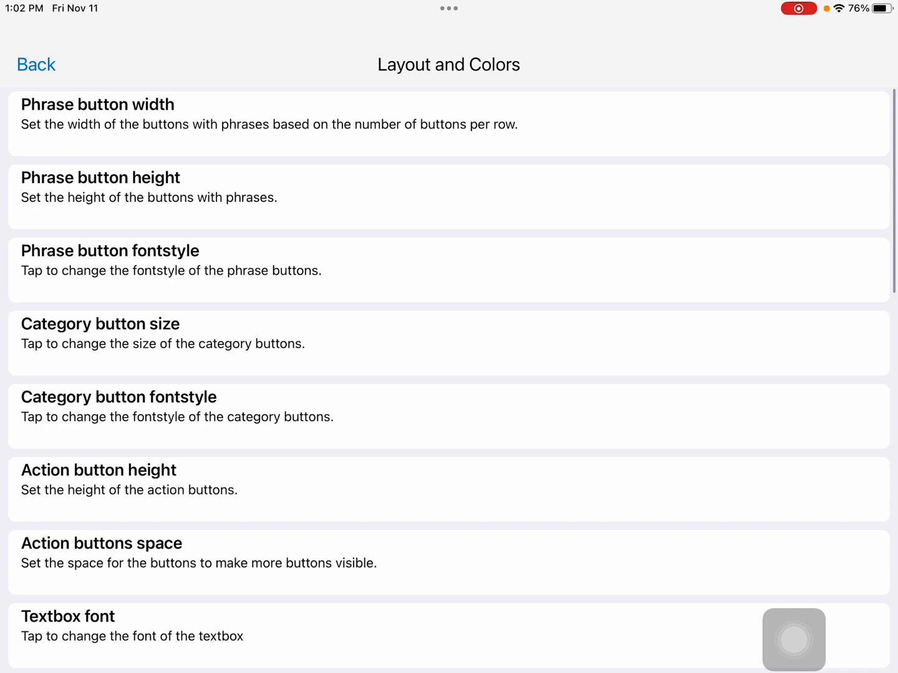
pyautogui.scroll(-3)
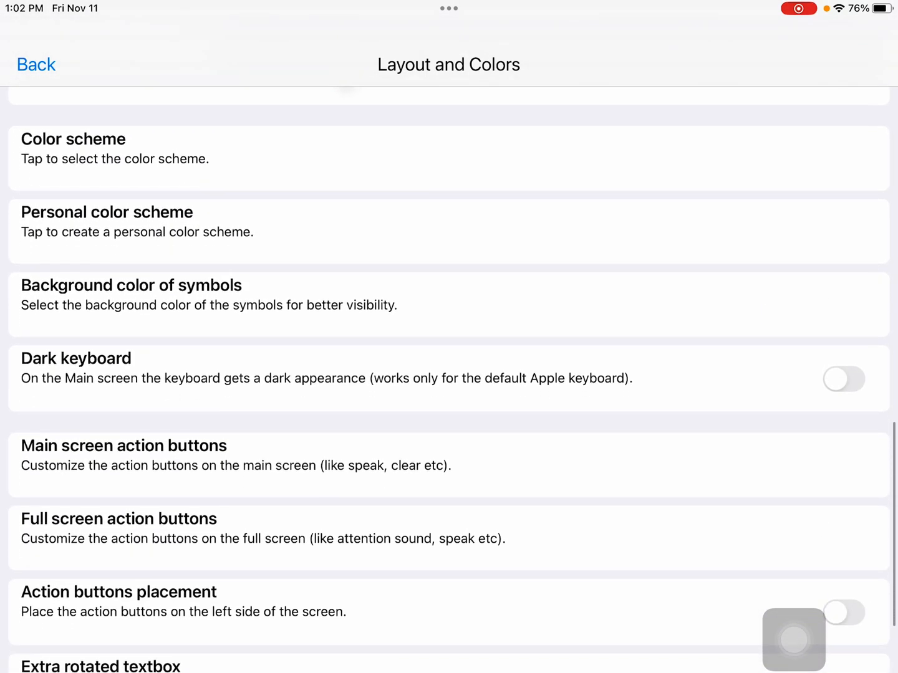
pyautogui.scroll(3)
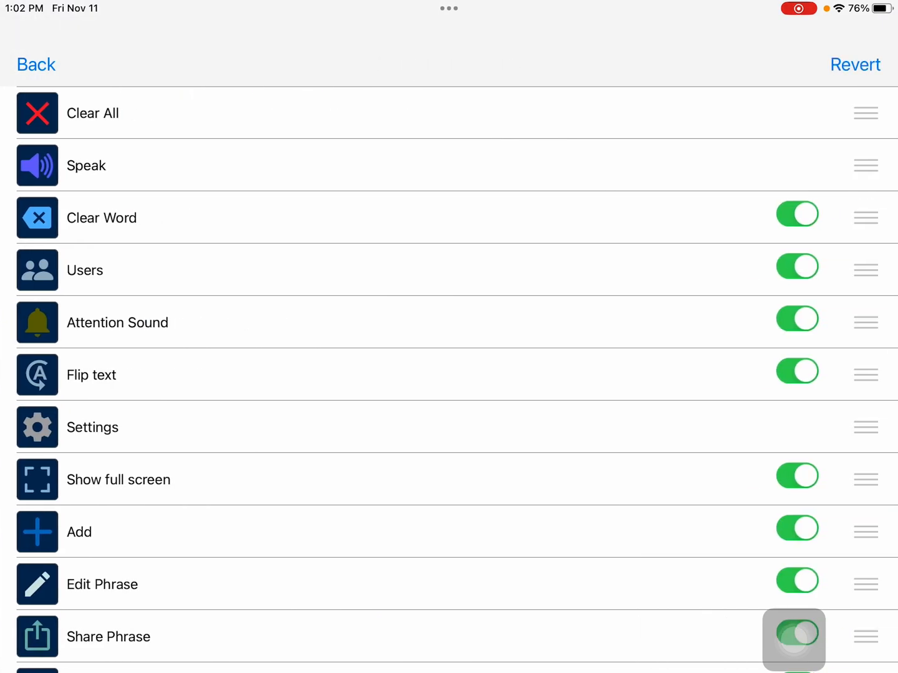
# Step: Browse action-button colour choices without changing anything, then reopen the Settings menu
pyautogui.click(793, 639)
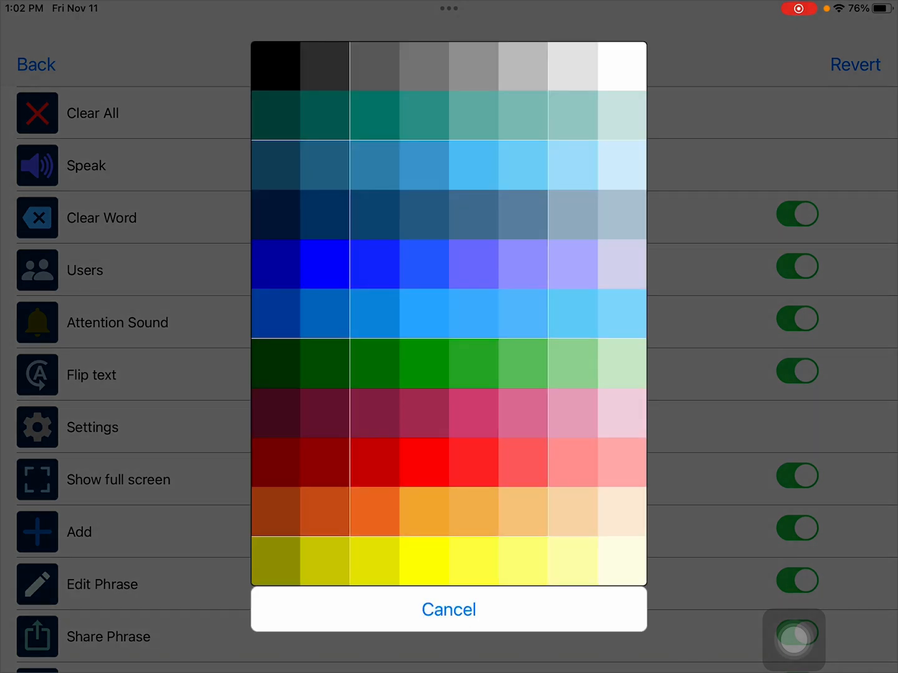
pyautogui.click(448, 609)
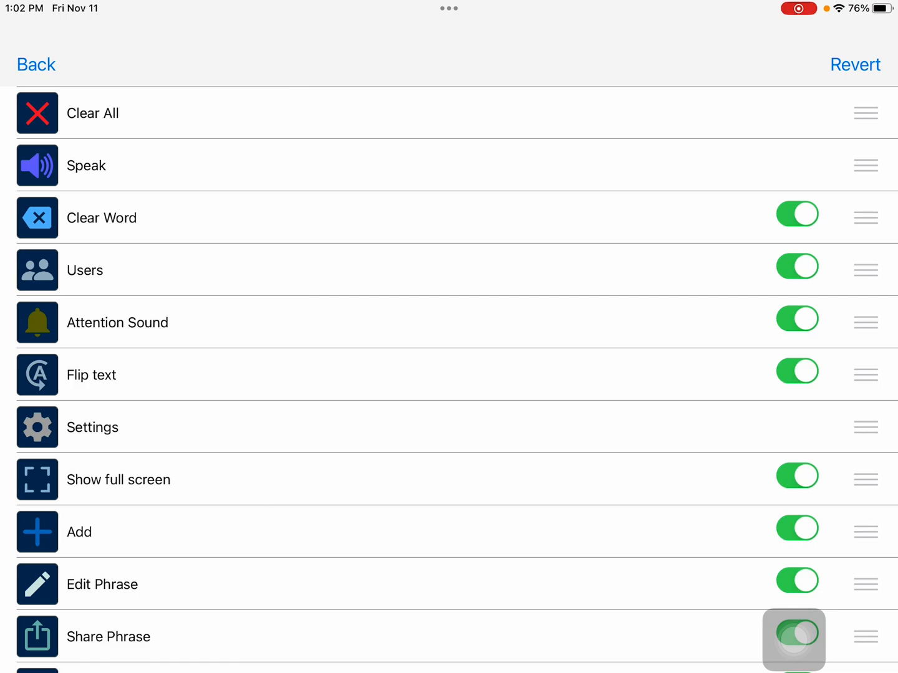
pyautogui.click(796, 637)
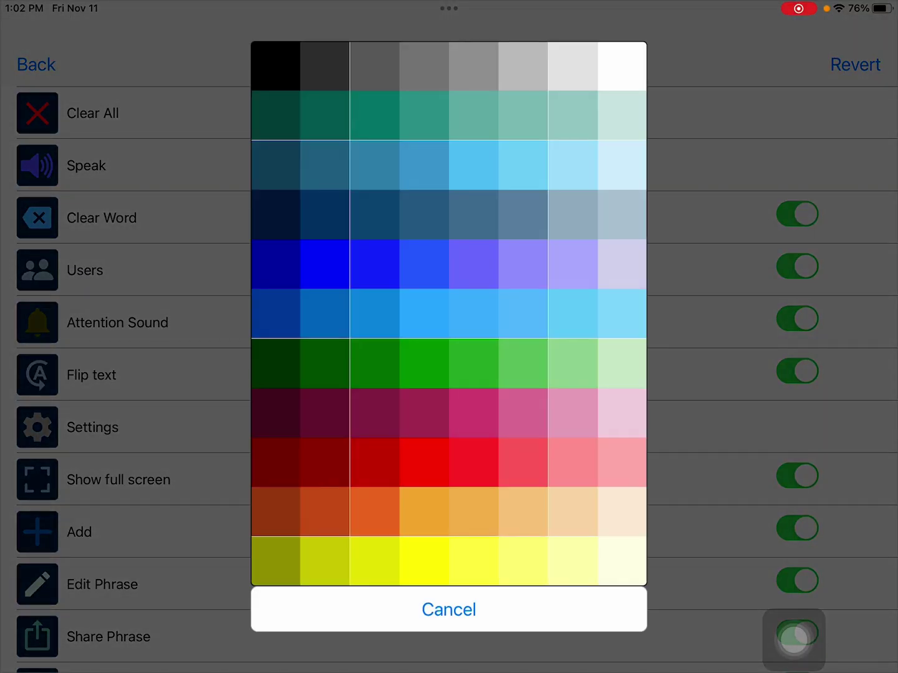
pyautogui.click(448, 609)
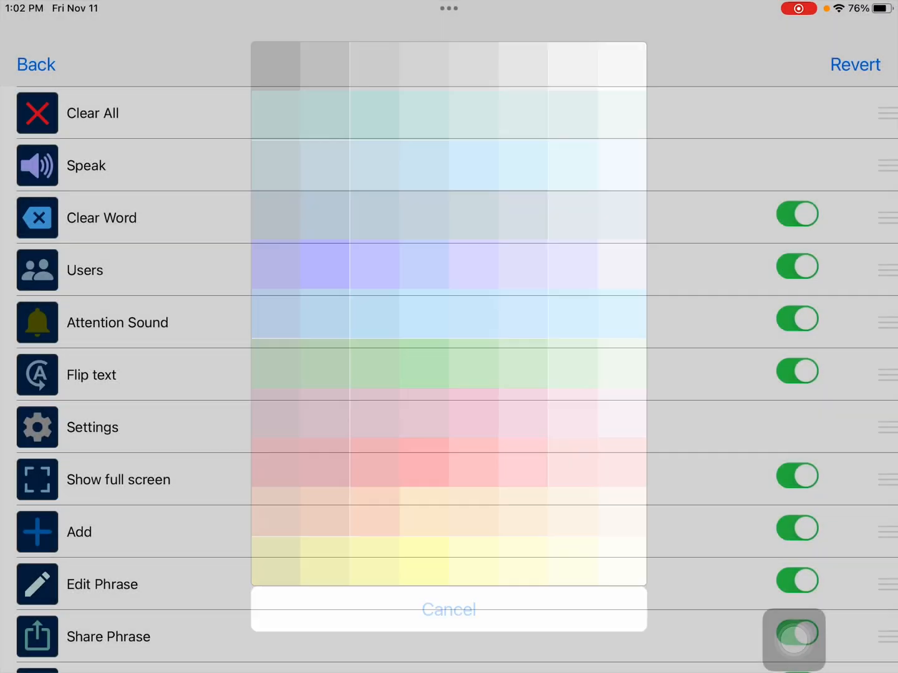
pyautogui.click(448, 609)
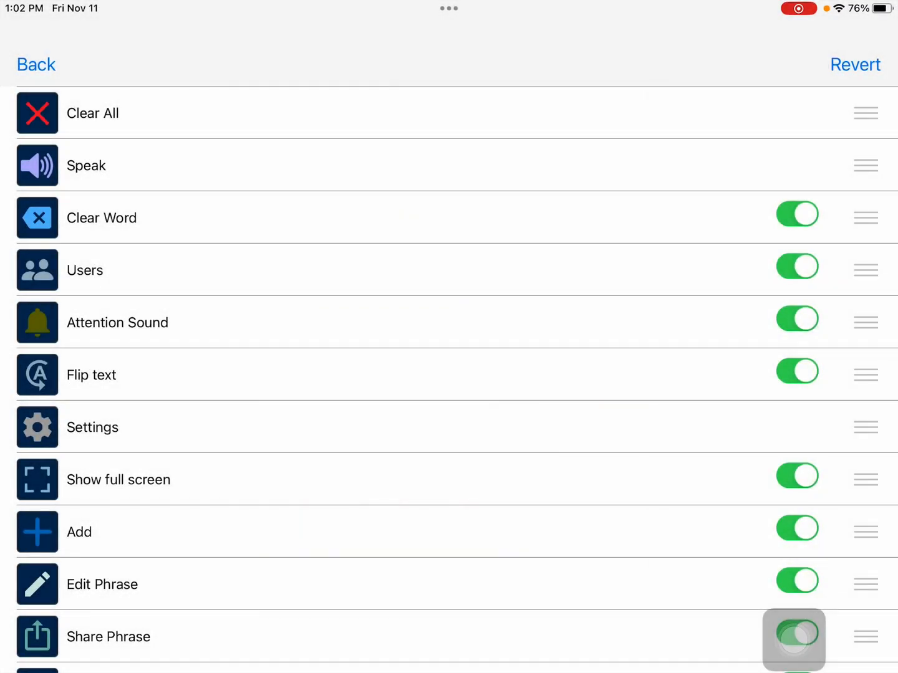
pyautogui.click(798, 636)
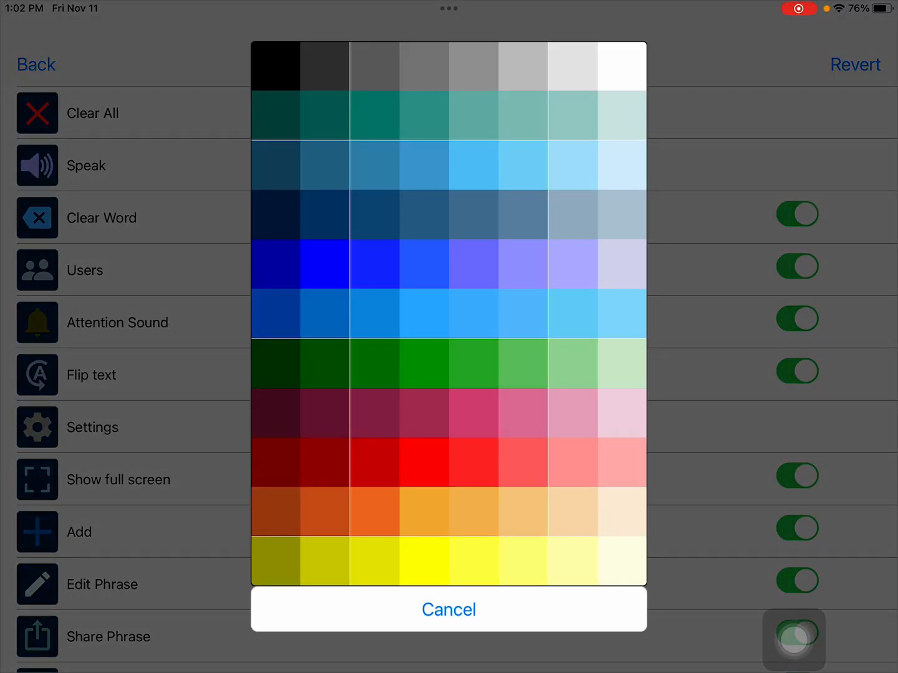
pyautogui.click(449, 609)
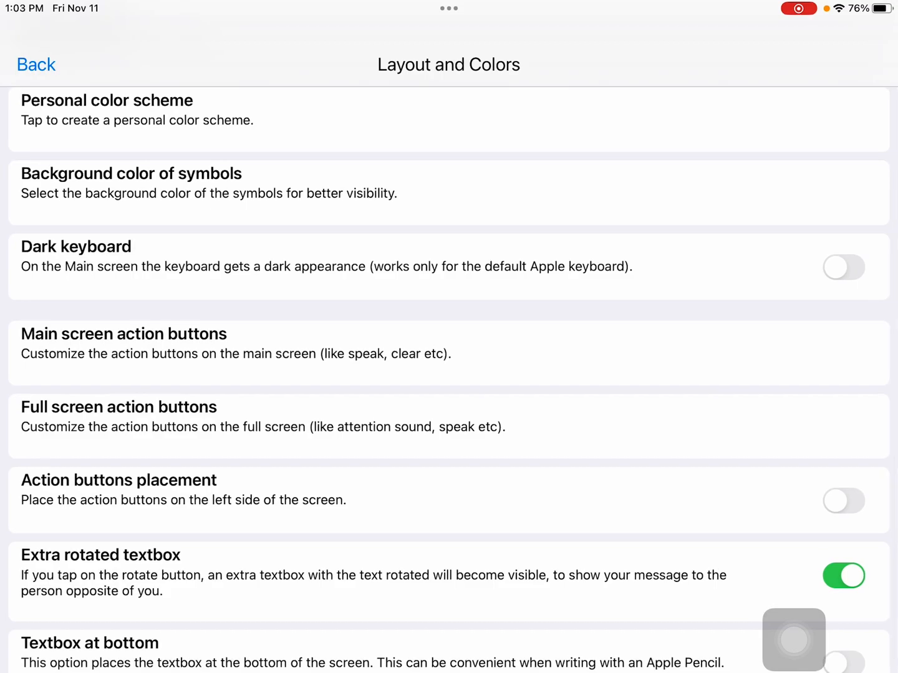
pyautogui.click(36, 65)
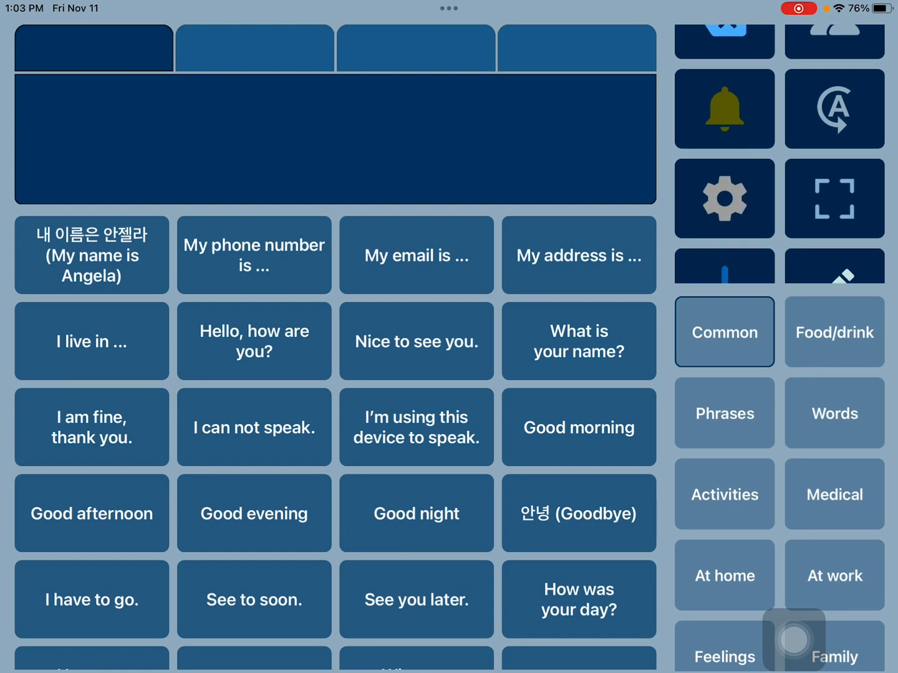
pyautogui.click(724, 199)
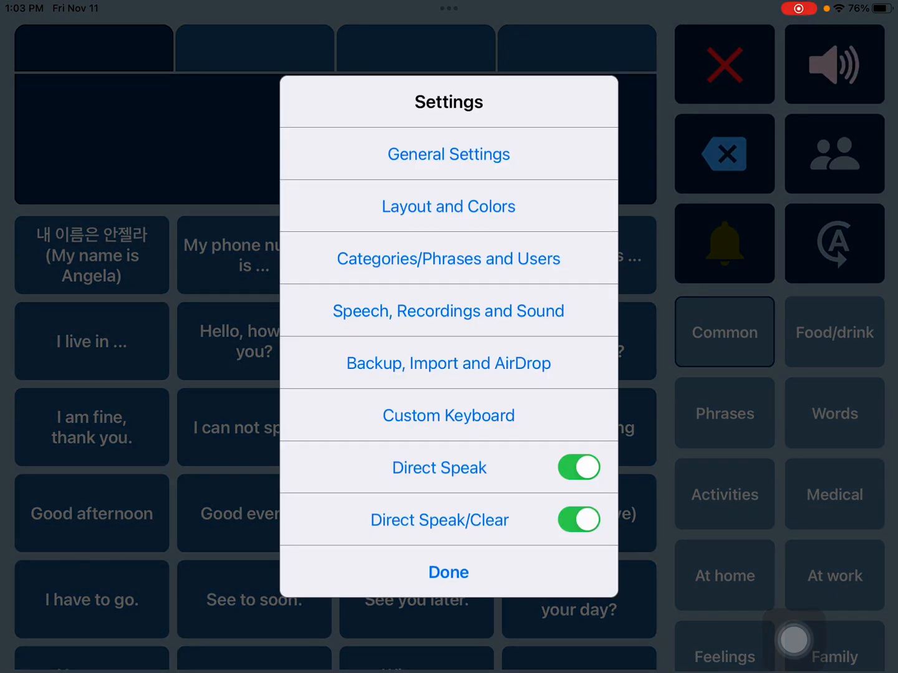
pyautogui.click(448, 205)
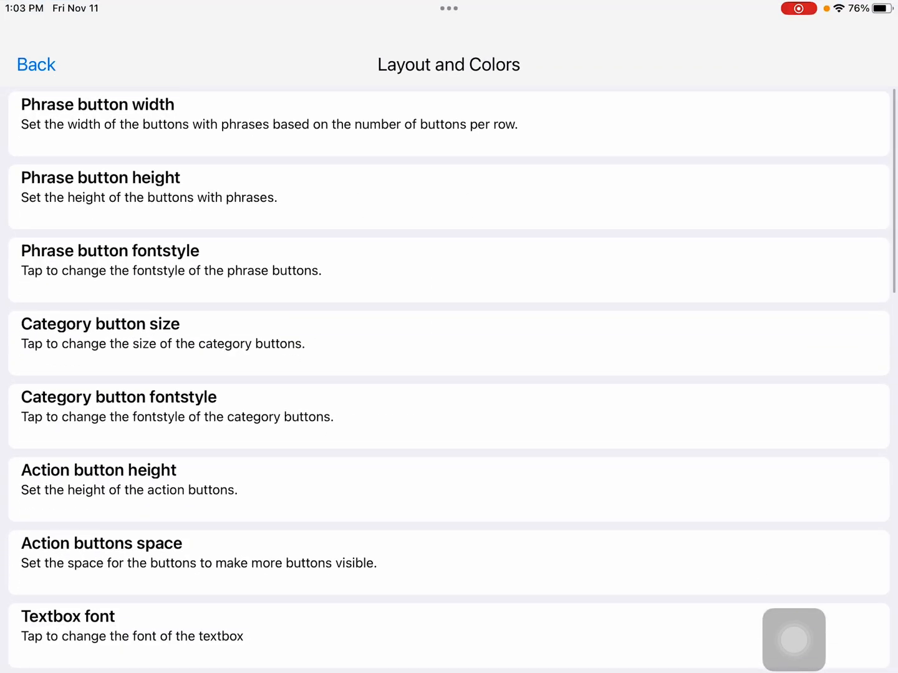
pyautogui.scroll(-3)
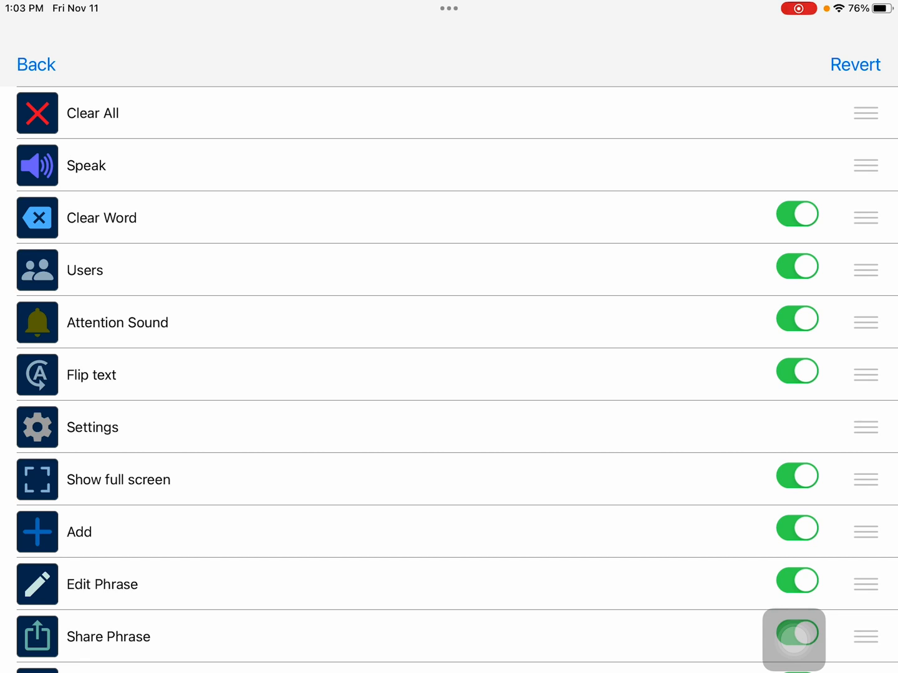
pyautogui.click(797, 633)
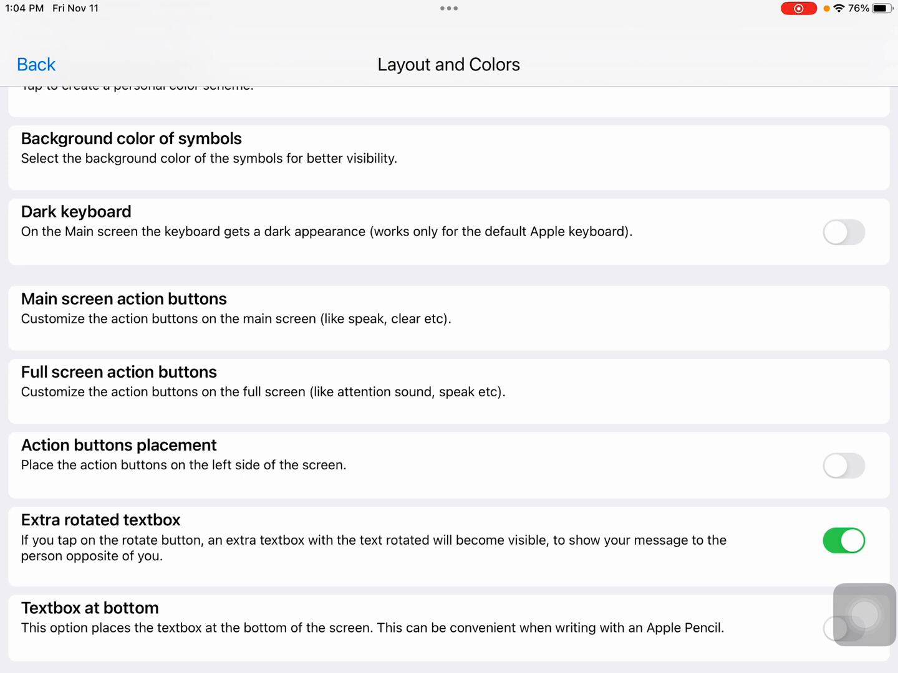
pyautogui.click(118, 373)
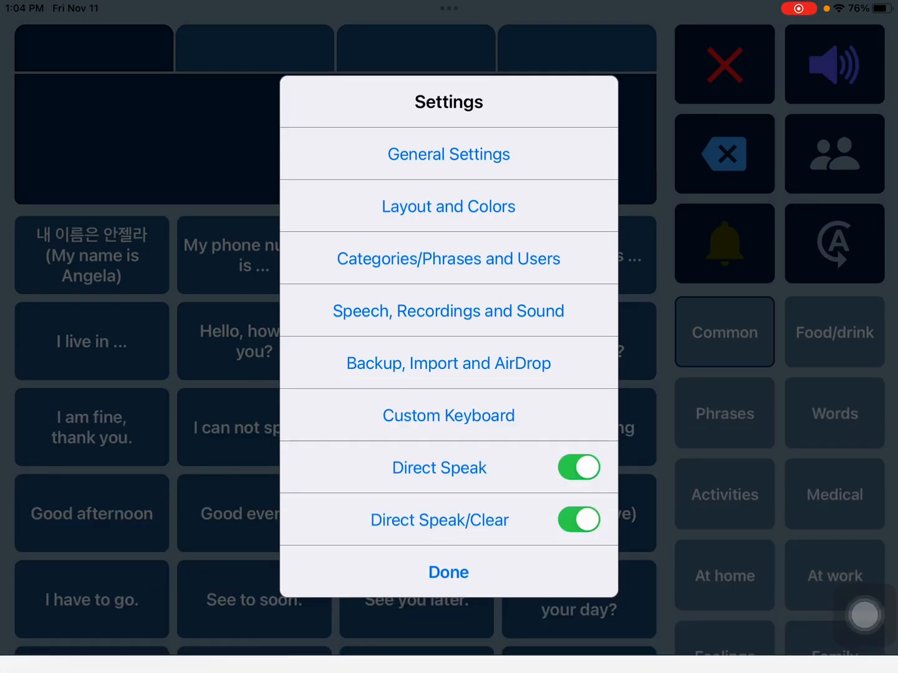
# Step: Close settings and speak the 'Hello, how are you?' phrase
pyautogui.click(447, 572)
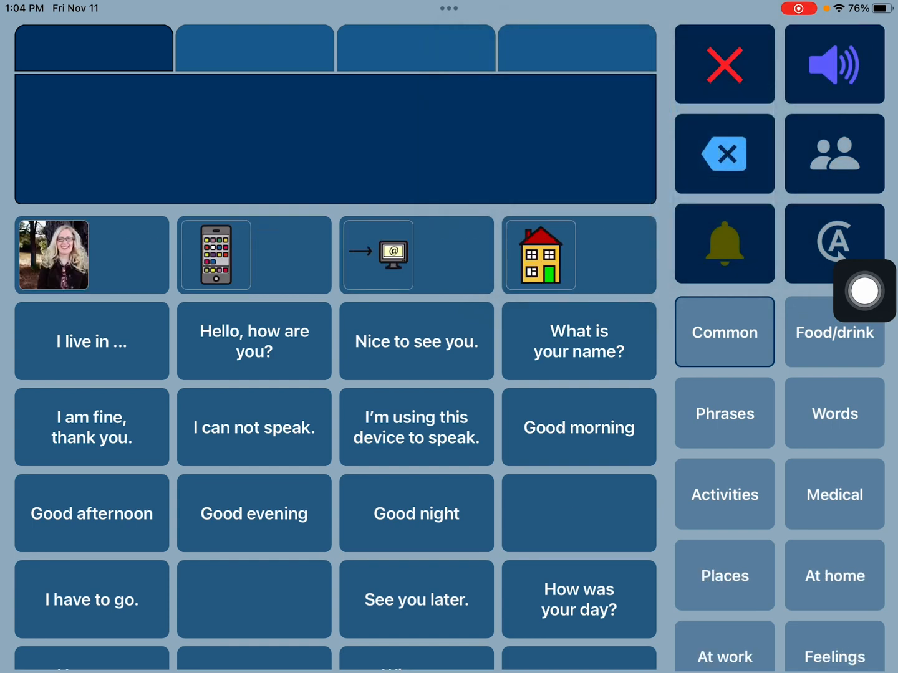
pyautogui.click(253, 341)
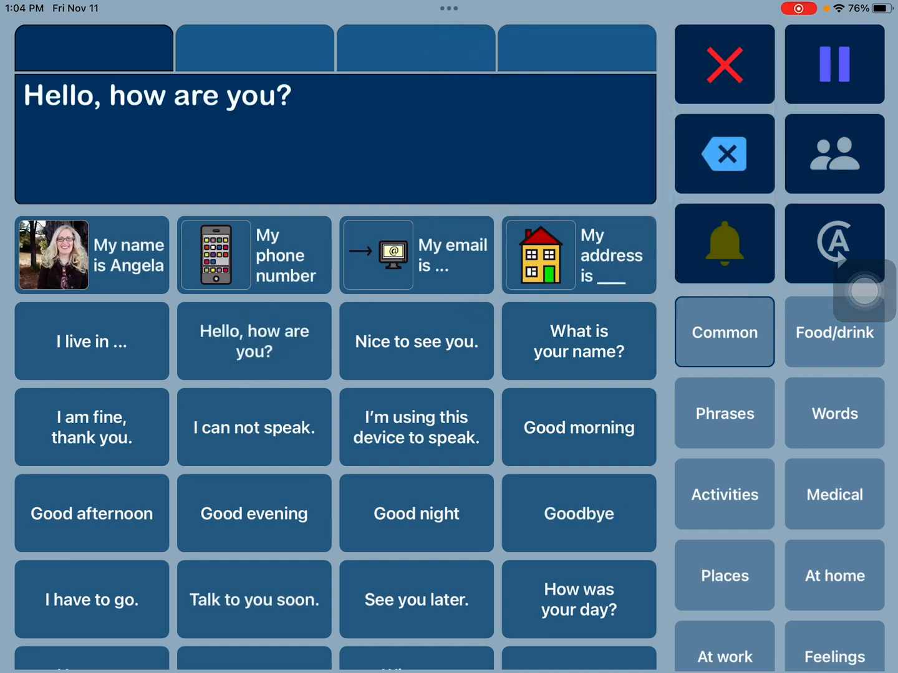
pyautogui.click(834, 64)
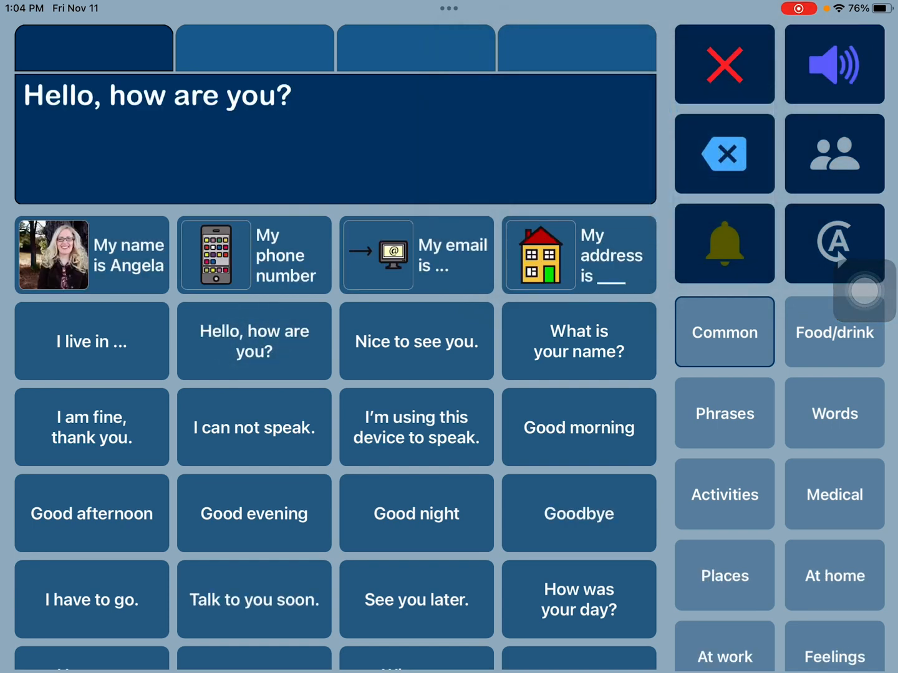
# Step: Switch to the Korean user, clear the message, and bring up the app switcher
pyautogui.click(833, 243)
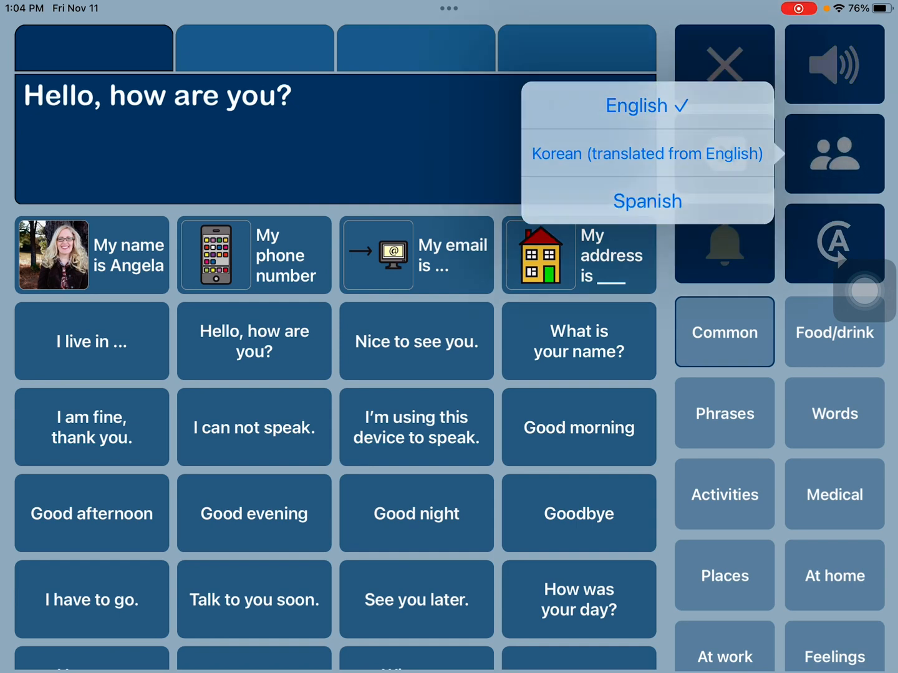
pyautogui.click(647, 153)
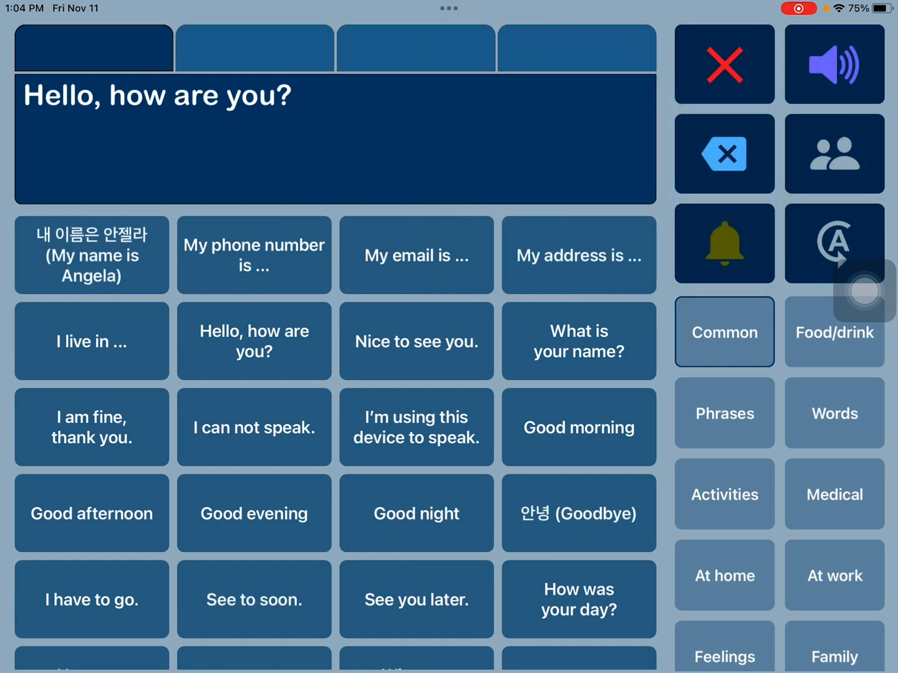
pyautogui.click(724, 64)
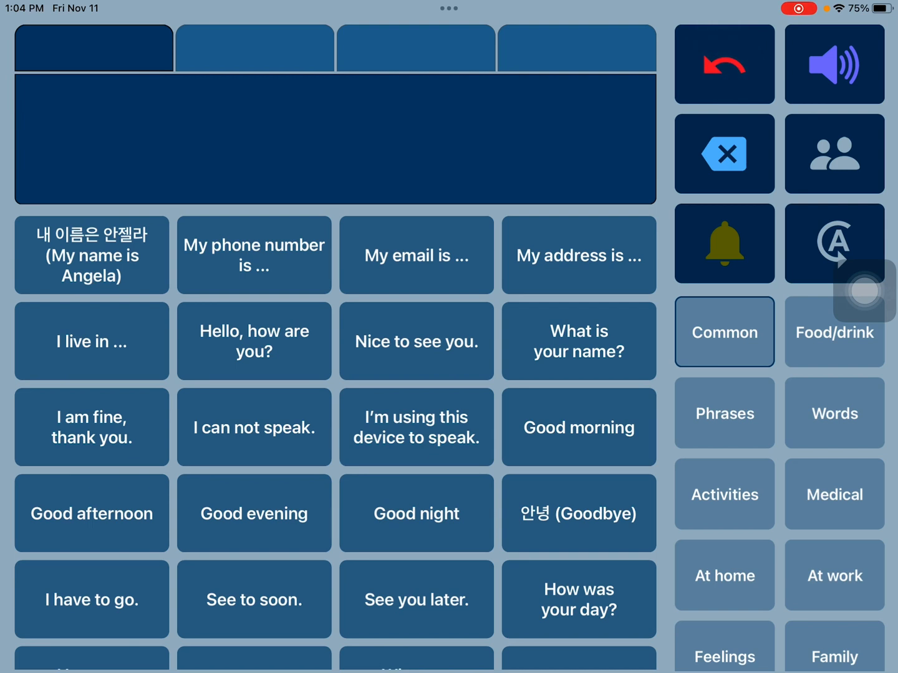
pyautogui.click(253, 341)
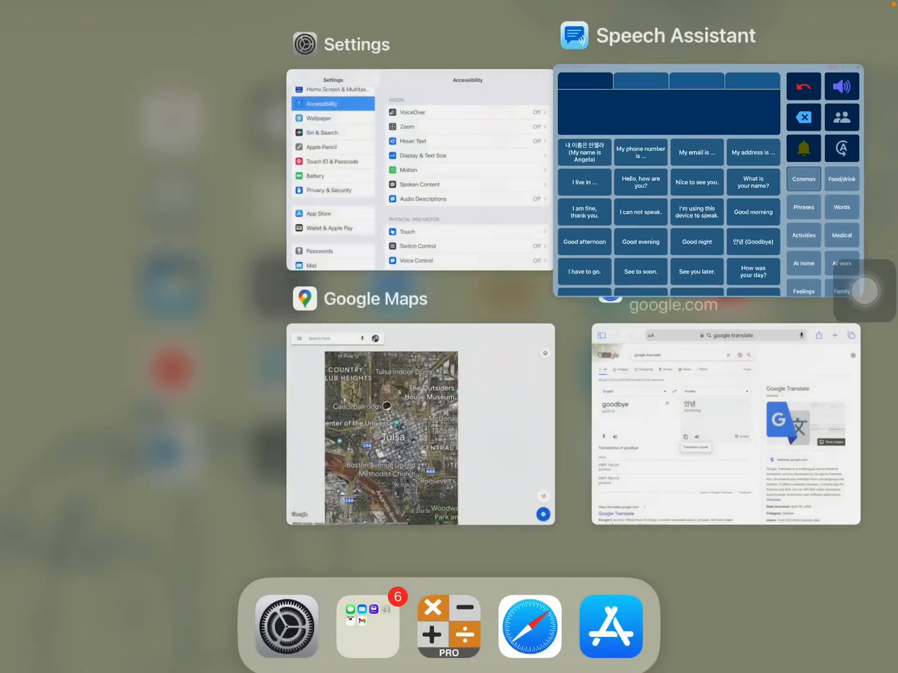
# Step: Translate 'Hello, how are you?' into Korean in Google Translate and copy the result
pyautogui.click(725, 424)
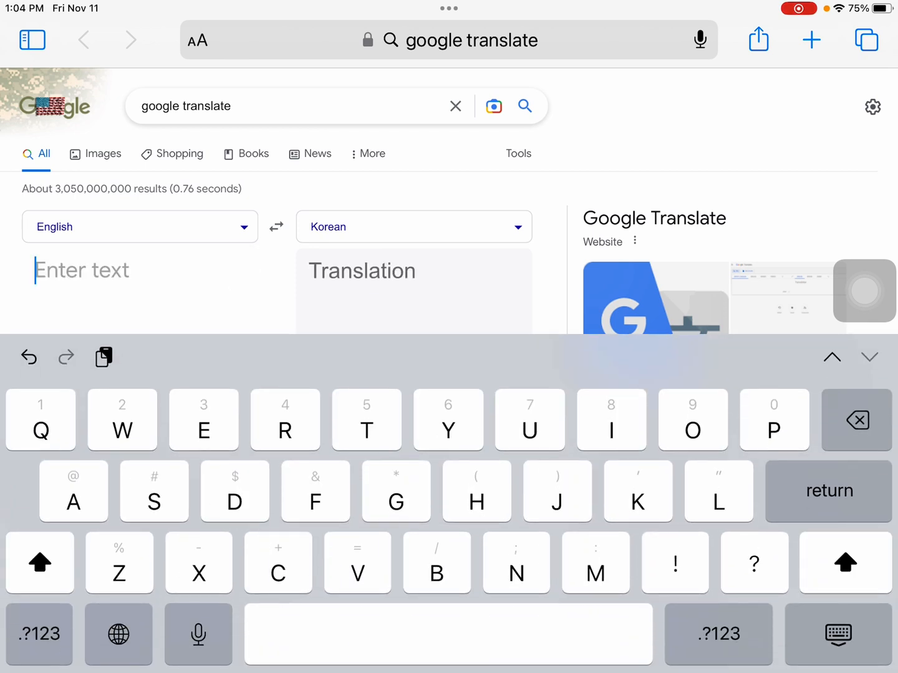
pyautogui.write('Hello,')
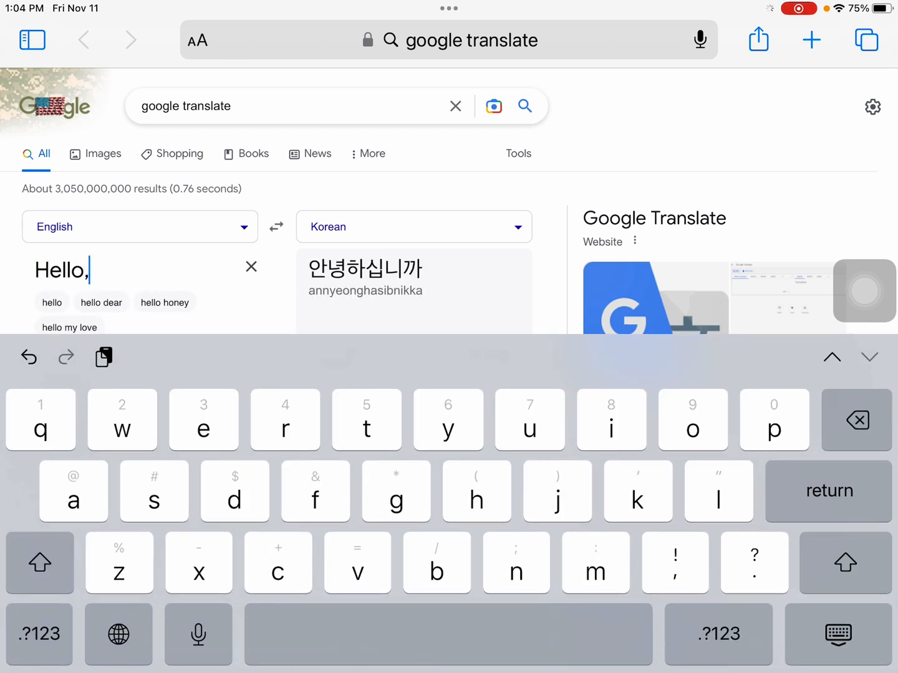
pyautogui.write('how are you?')
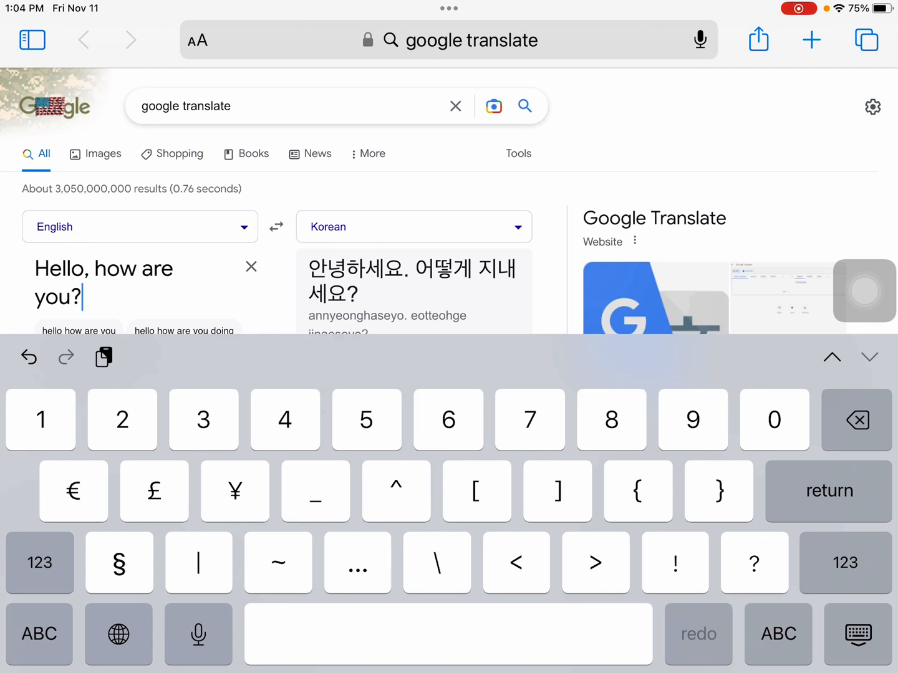
pyautogui.click(313, 389)
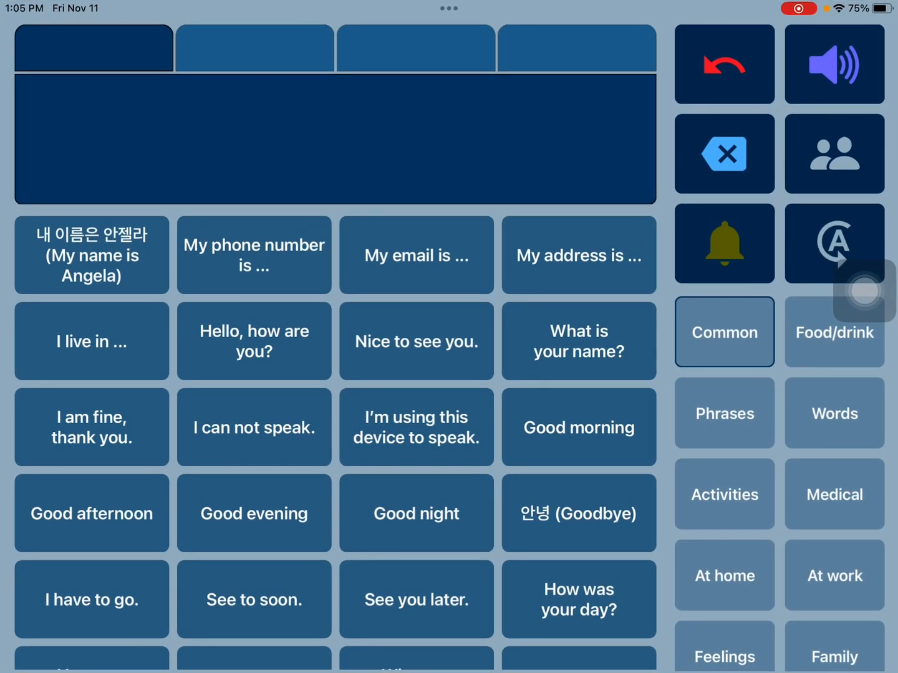
# Step: Make the greeting speak Korean, labelled '안녕하세요. 어떻게 지내세요? (Hello, how are you?)'
pyautogui.click(253, 341)
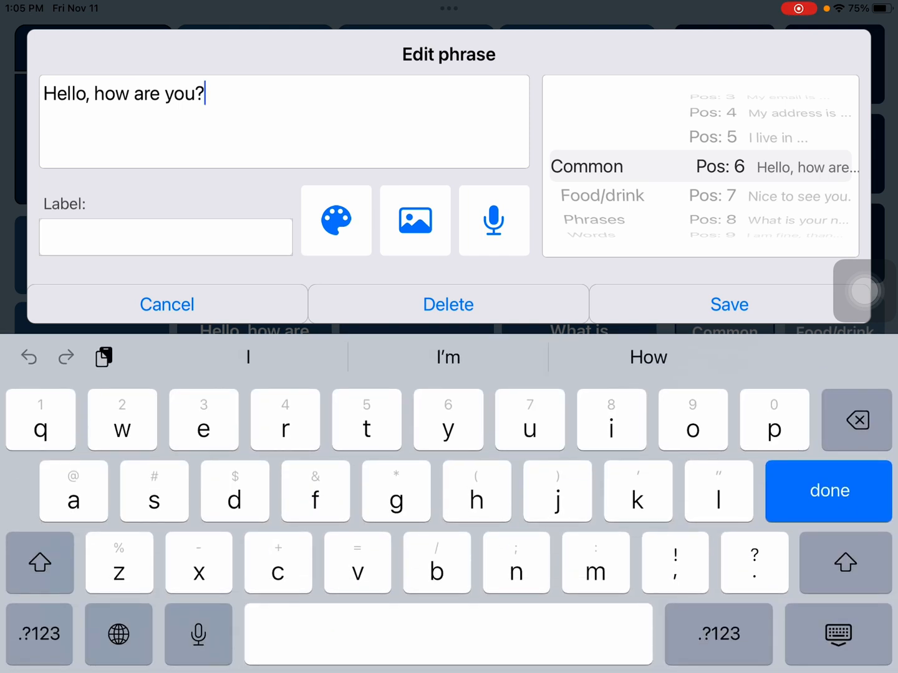
pyautogui.click(39, 563)
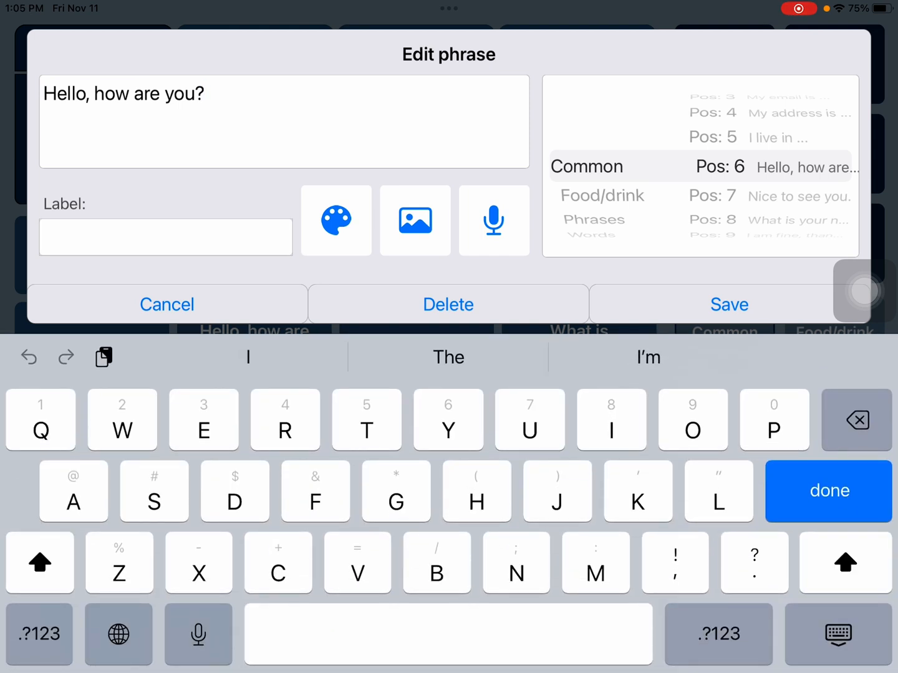
pyautogui.write('안녕하세요. 어떻게 지내세요?')
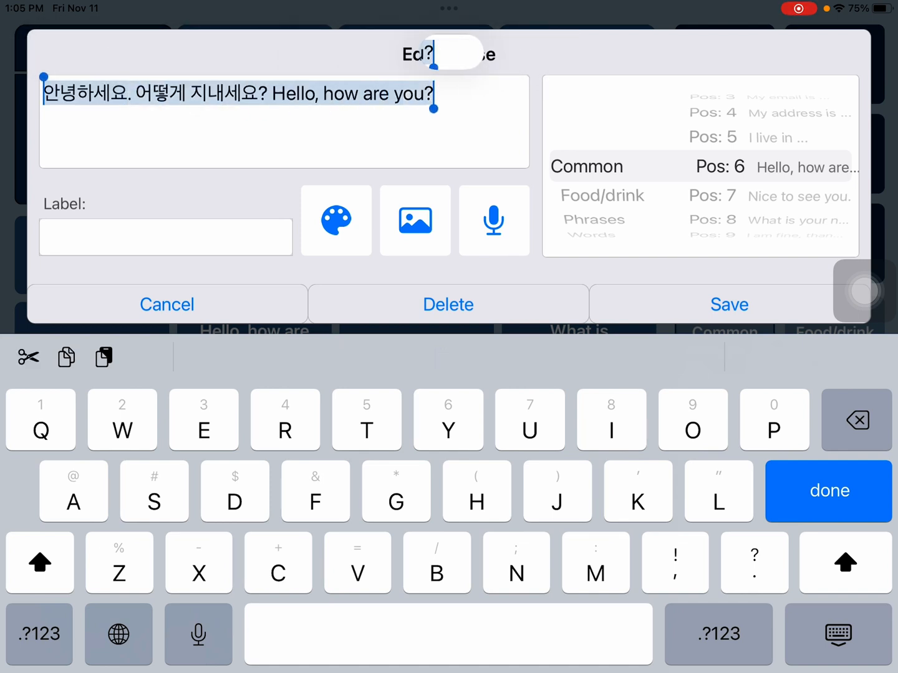
pyautogui.click(166, 236)
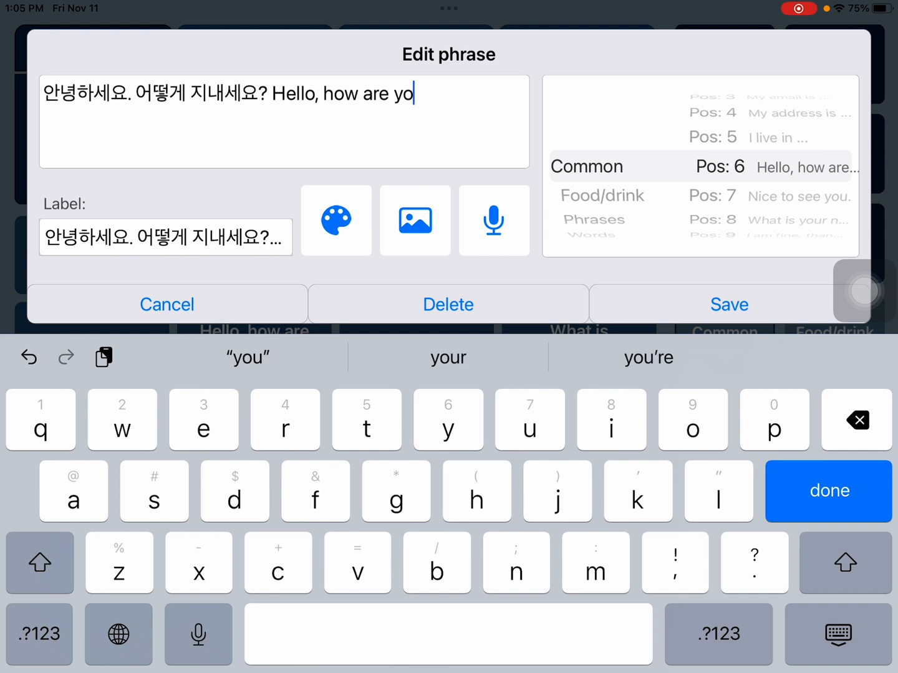
pyautogui.click(856, 419)
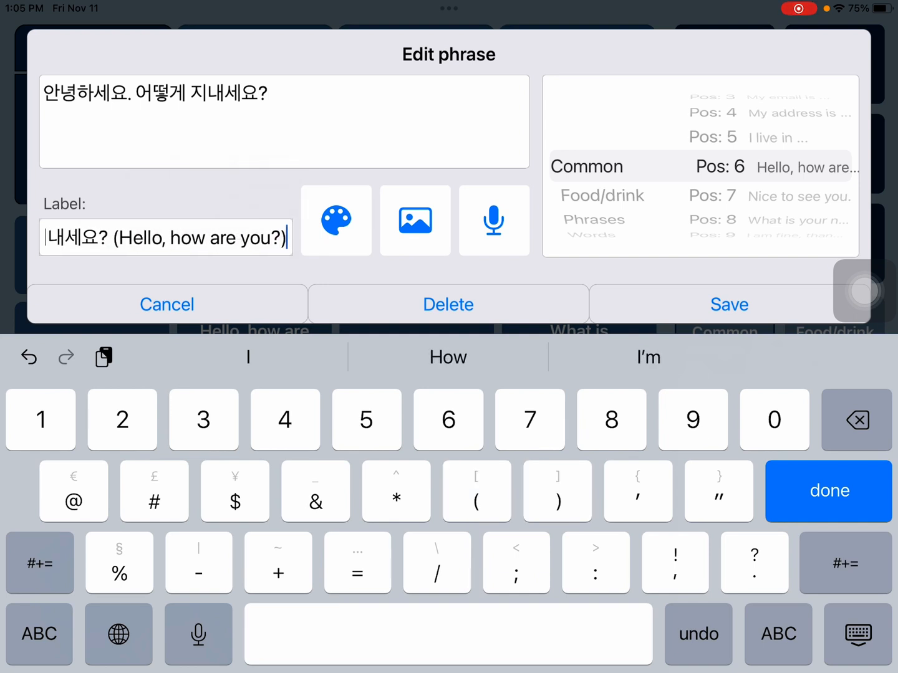
pyautogui.click(728, 305)
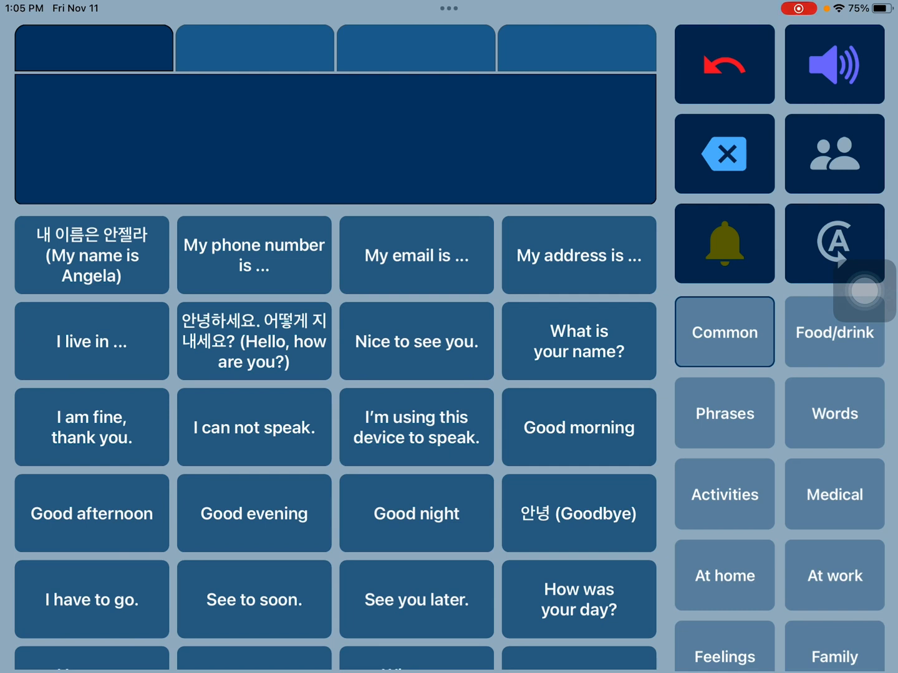
# Step: Speak the Korean greeting and clear it, then switch to the English user and speak 'Goodbye'
pyautogui.click(254, 341)
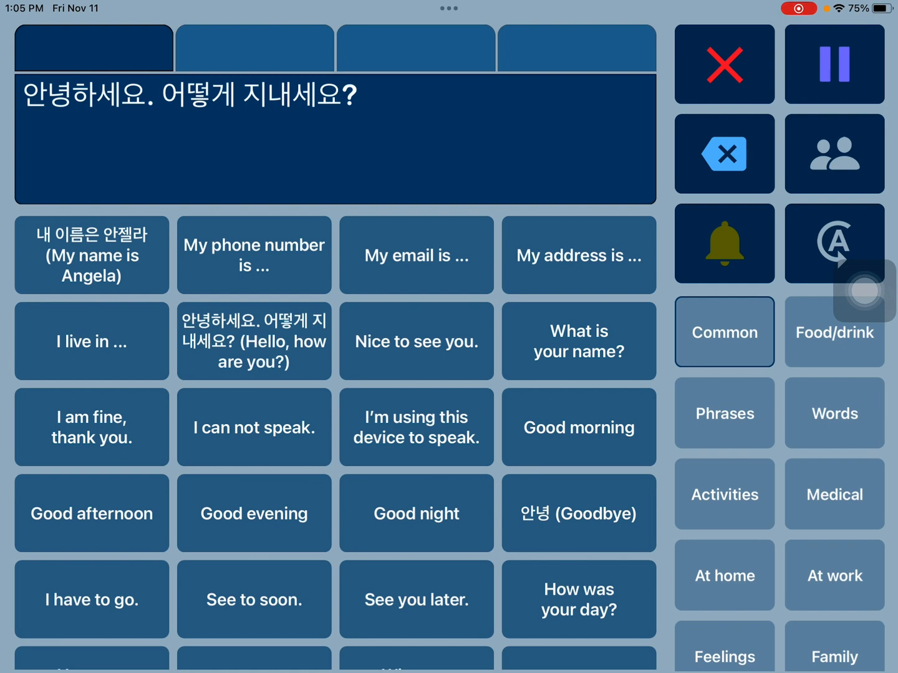
pyautogui.click(723, 64)
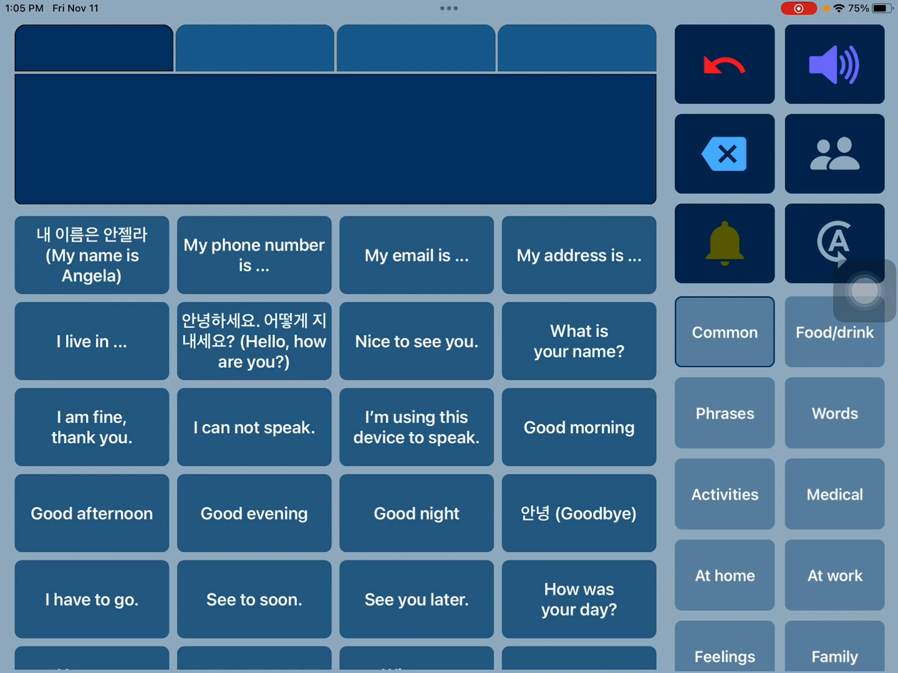
pyautogui.scroll(3)
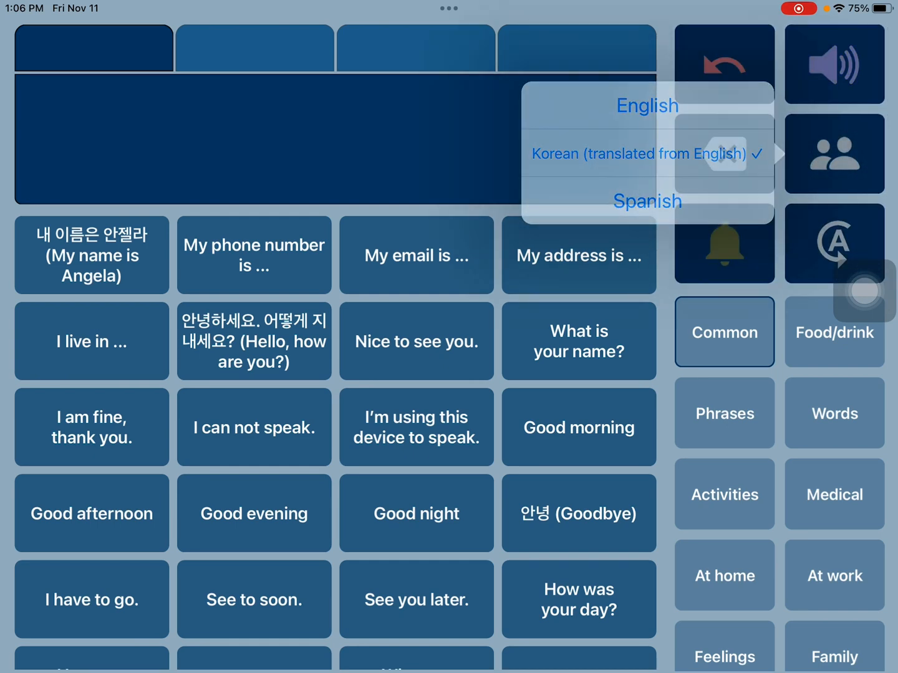
pyautogui.click(646, 106)
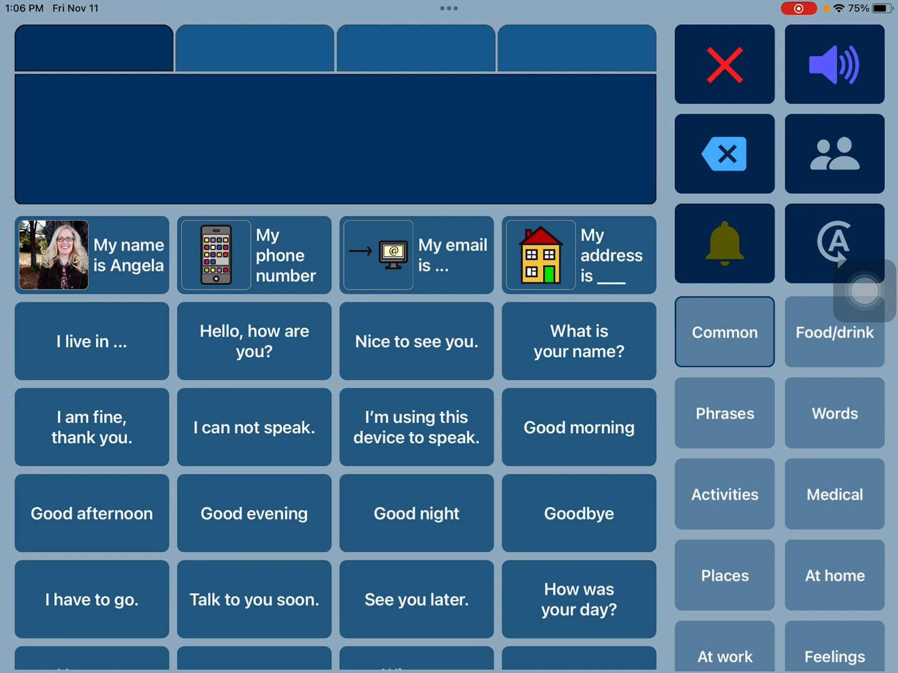
pyautogui.click(578, 513)
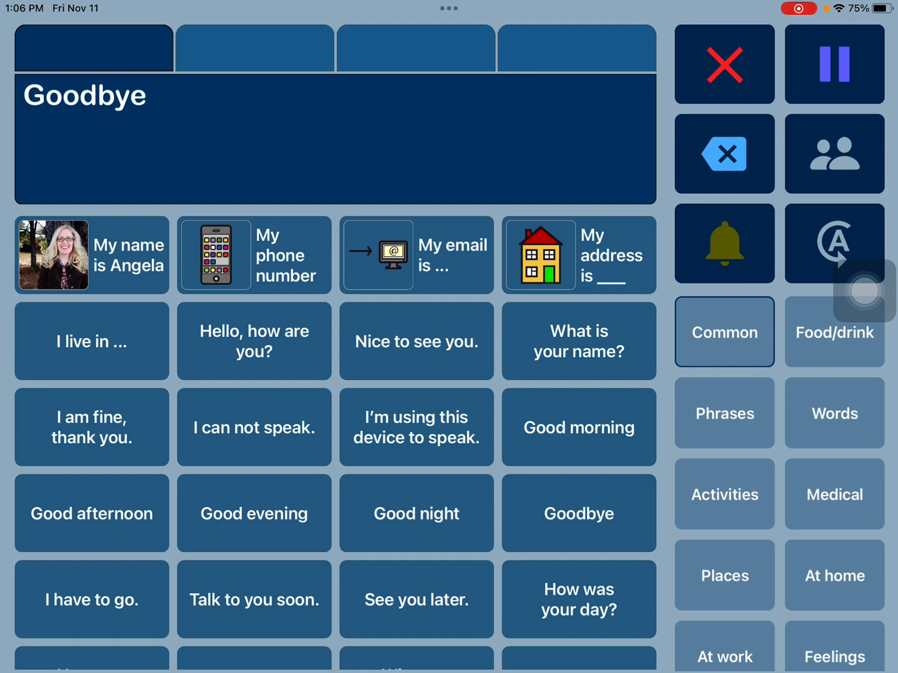
pyautogui.click(834, 64)
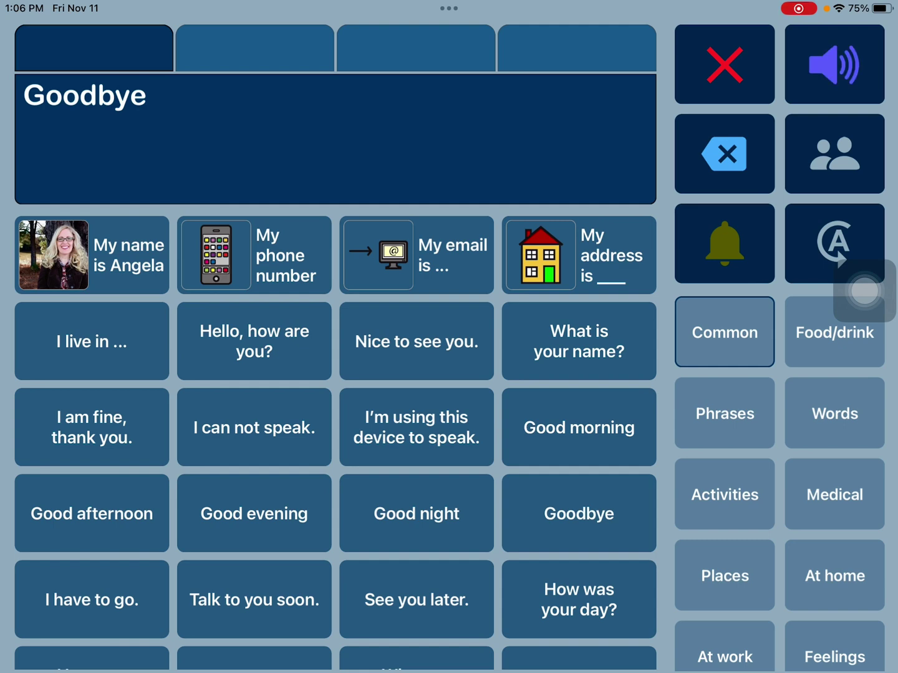